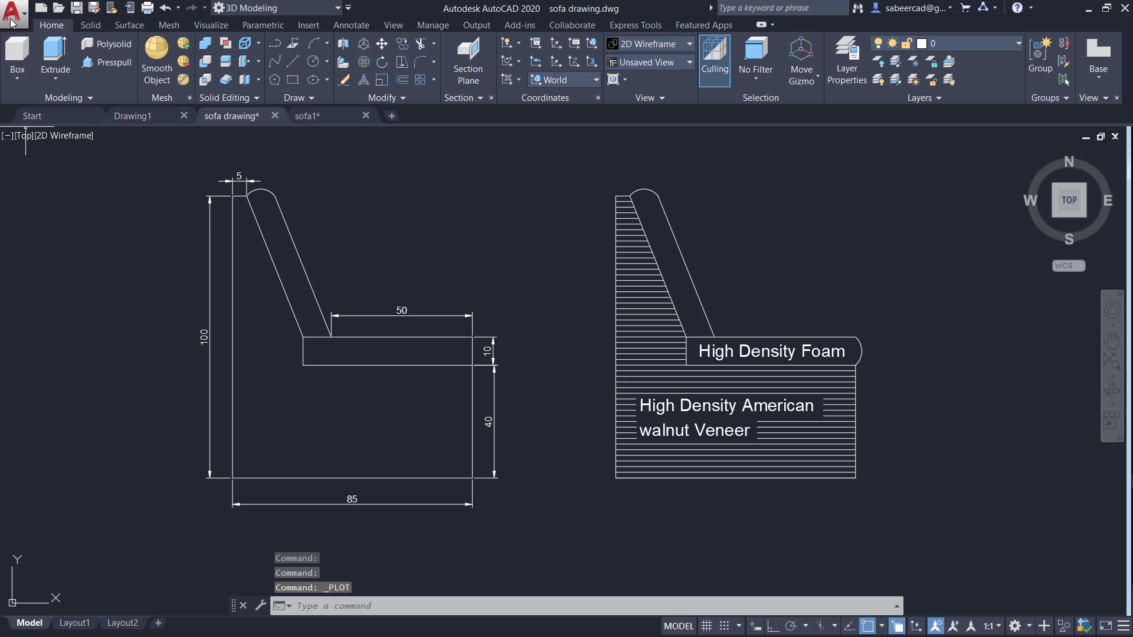
Set up a single-sheet plot on ISO A3, centred, window plot area, landscape
click(12, 13)
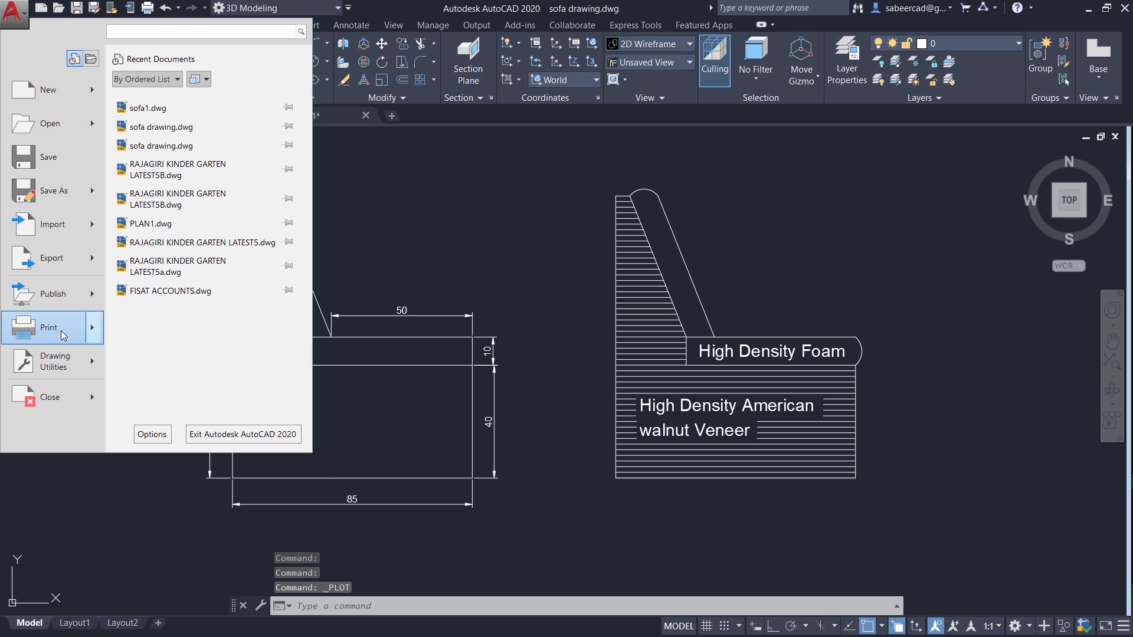
click(48, 328)
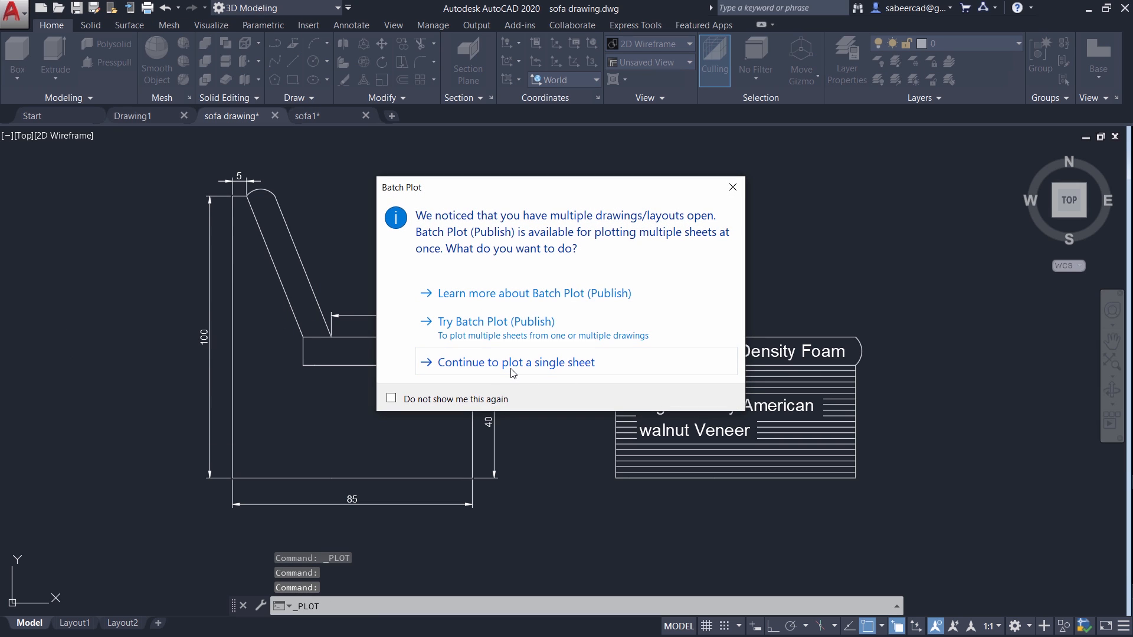
click(516, 363)
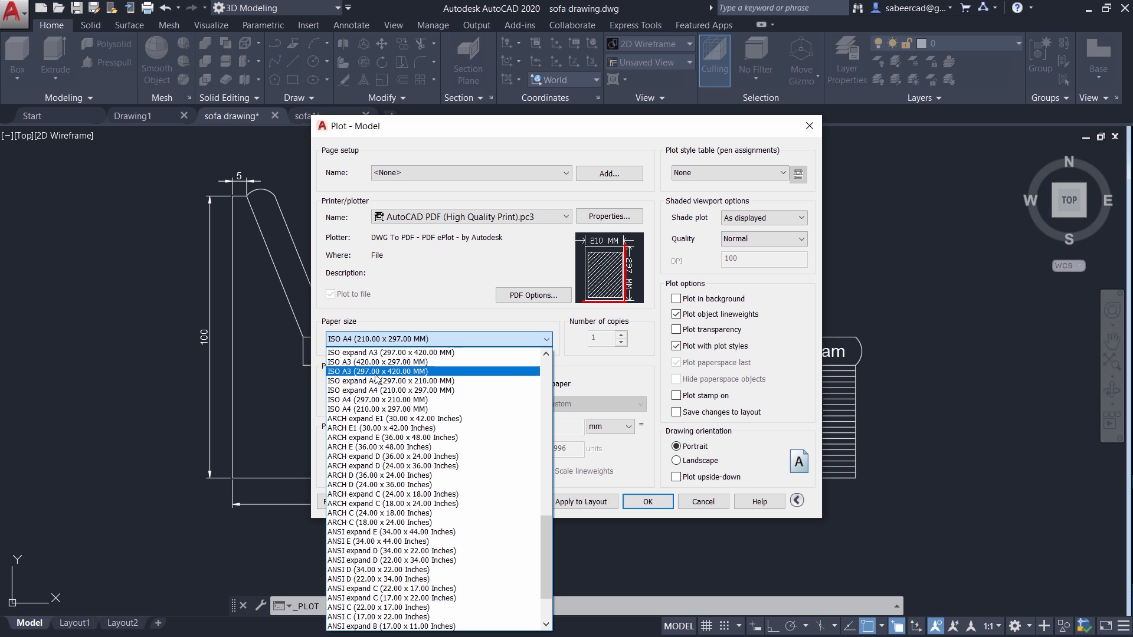
click(377, 371)
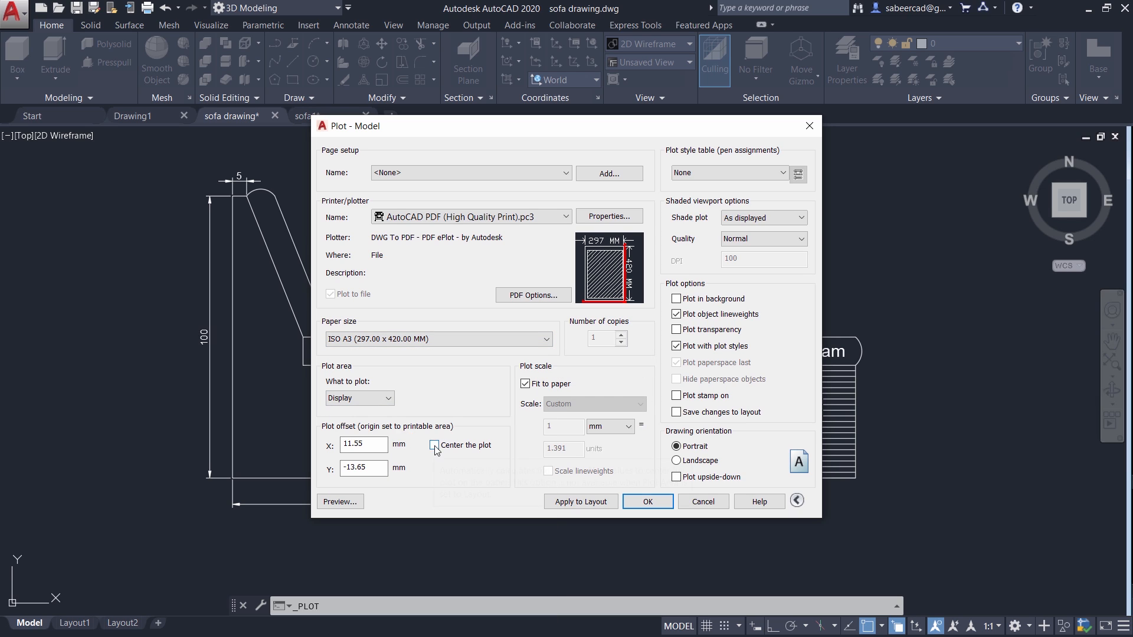
click(359, 398)
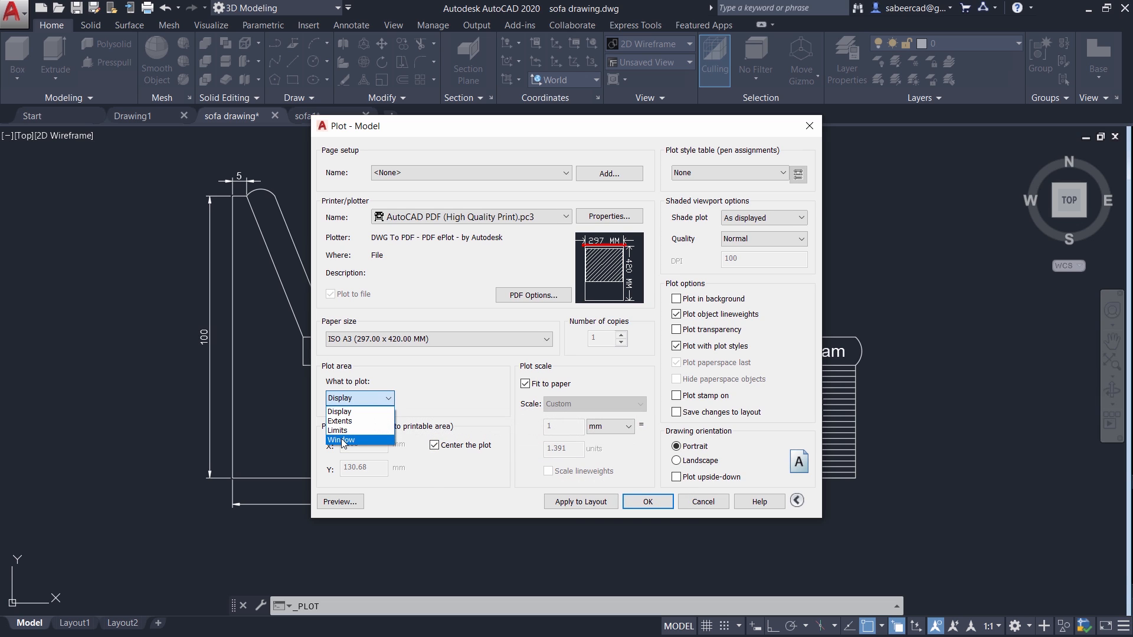
click(341, 439)
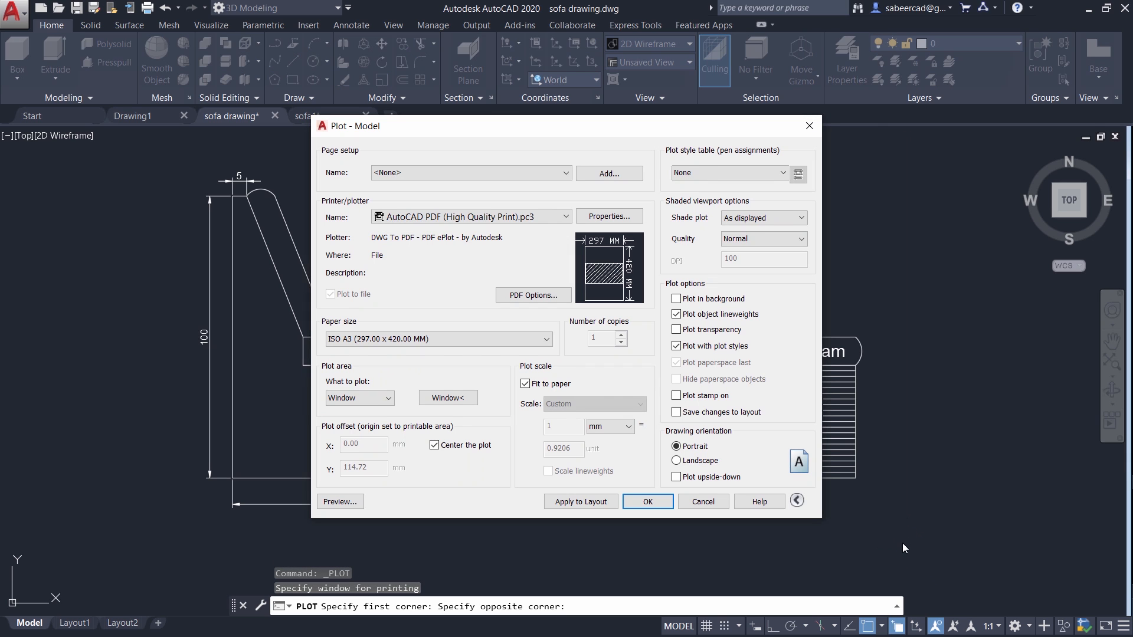
click(340, 502)
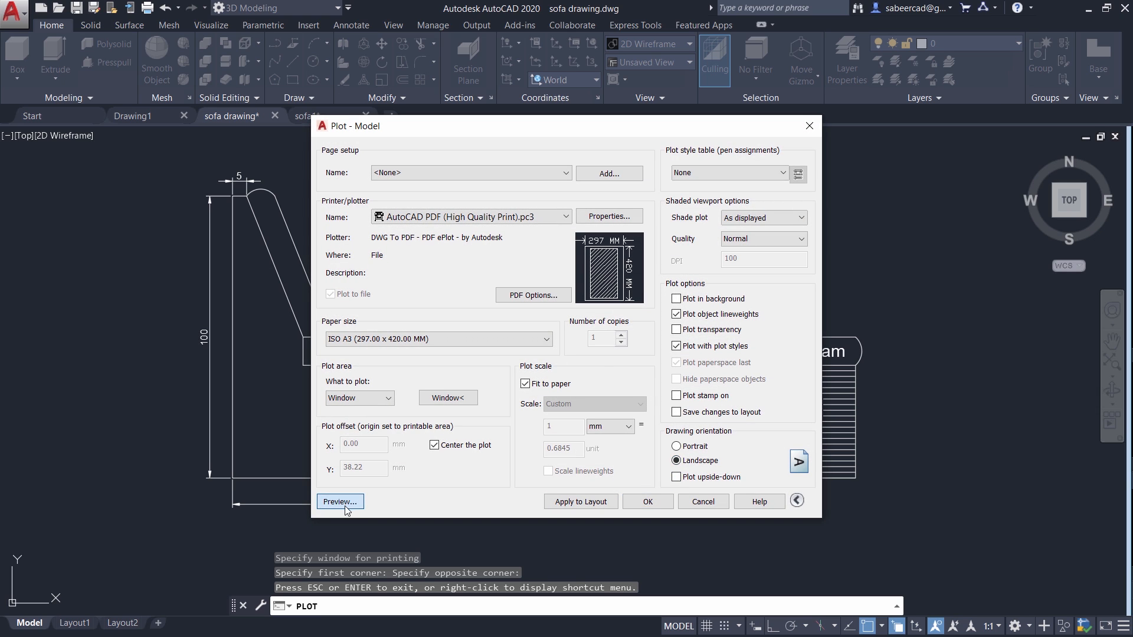
Preview the plot, then save it to the Desktop as SOFA.pdf
click(340, 502)
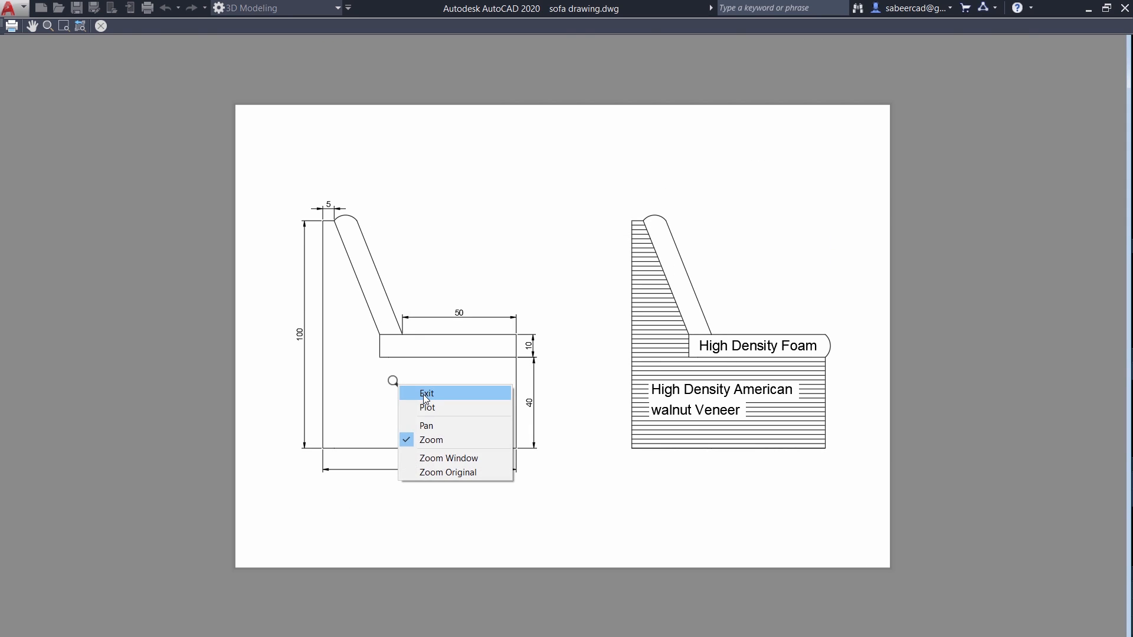
click(427, 407)
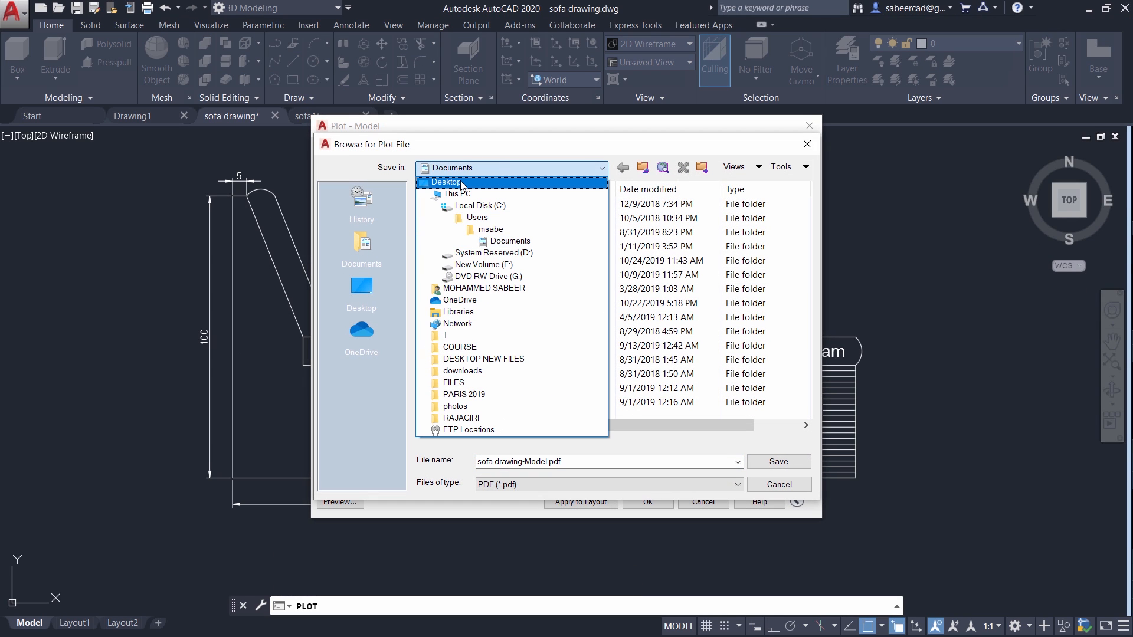
click(446, 181)
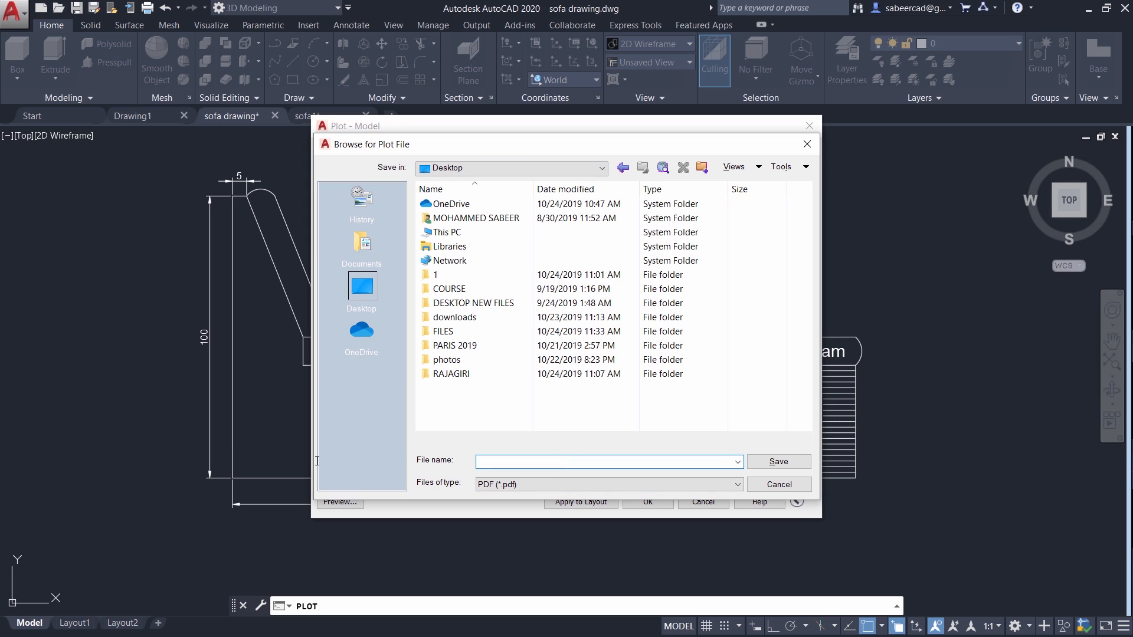
text(SOFA)
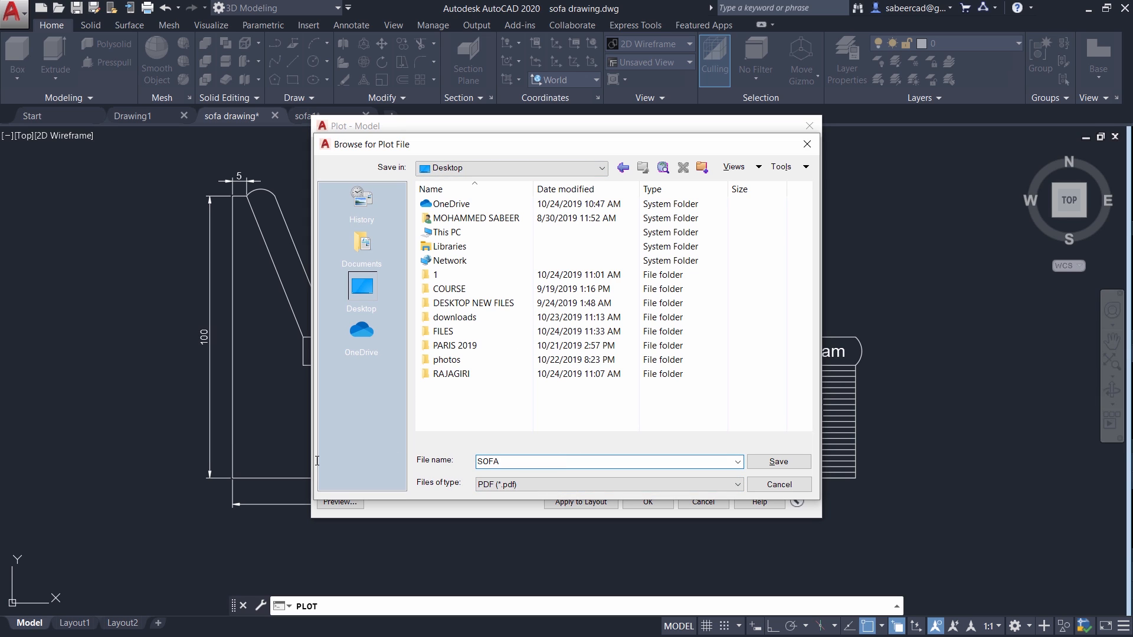
click(778, 462)
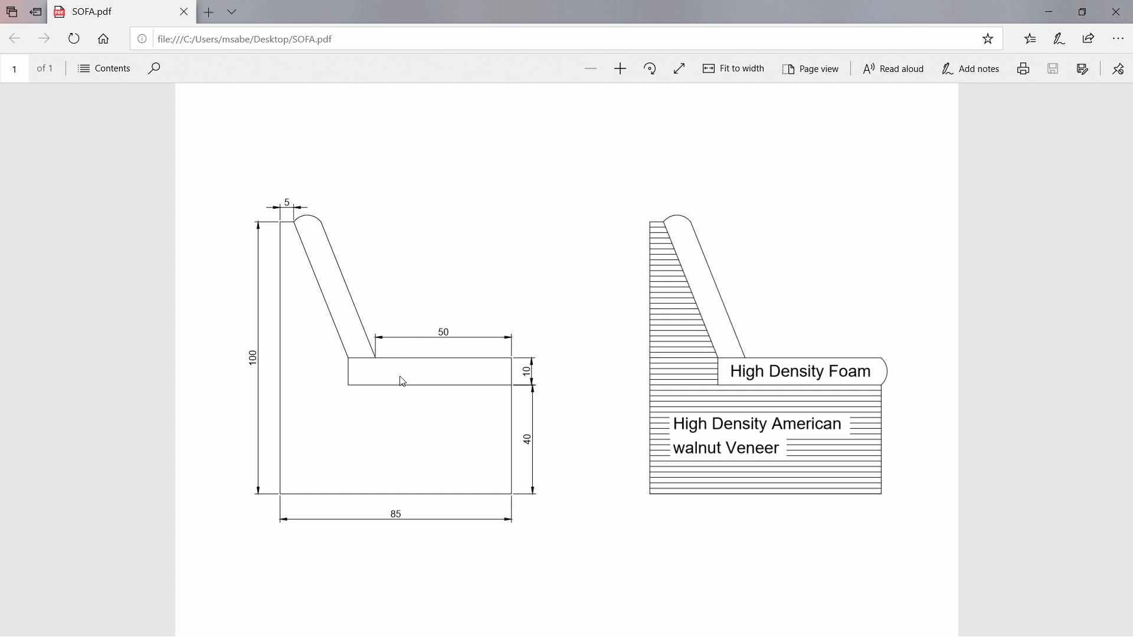
mouse_move(872, 311)
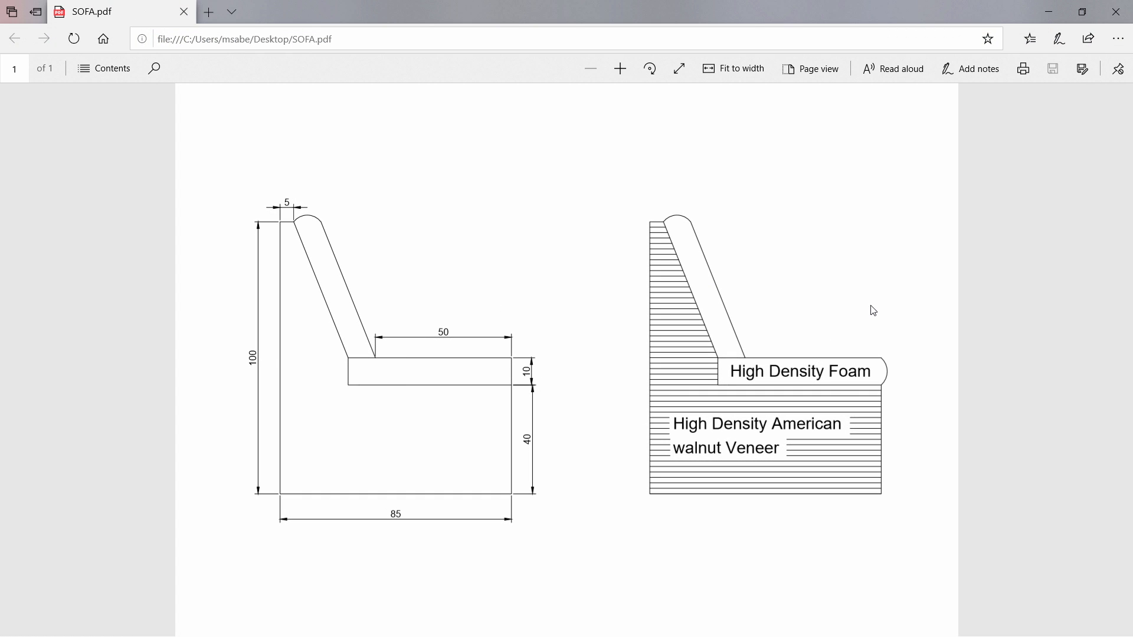
mouse_move(1014, 196)
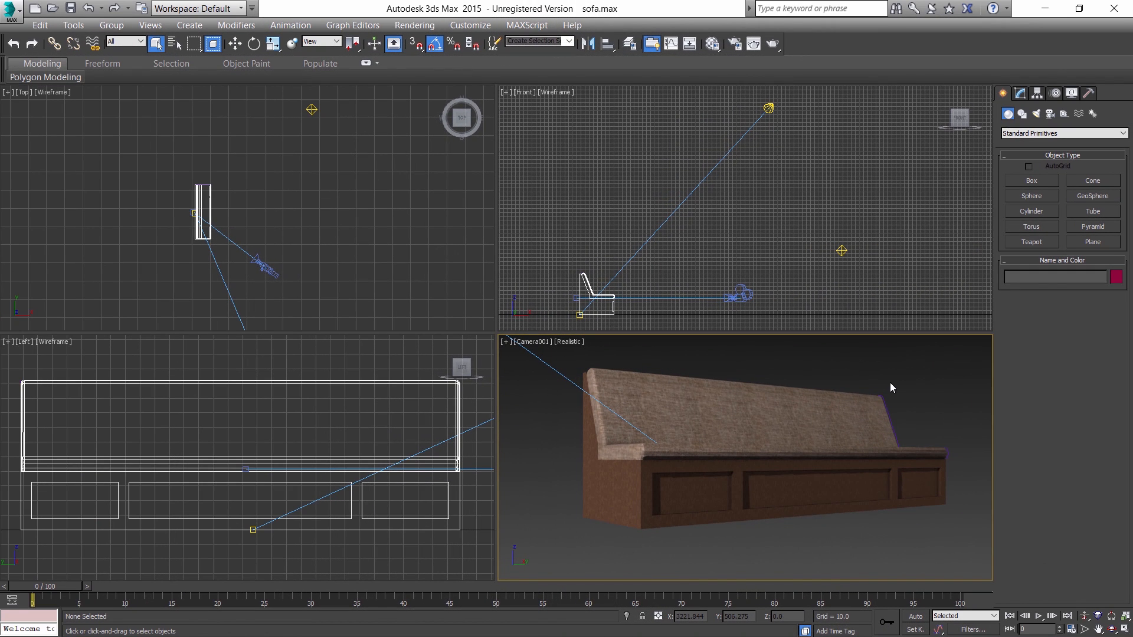
mouse_move(876, 381)
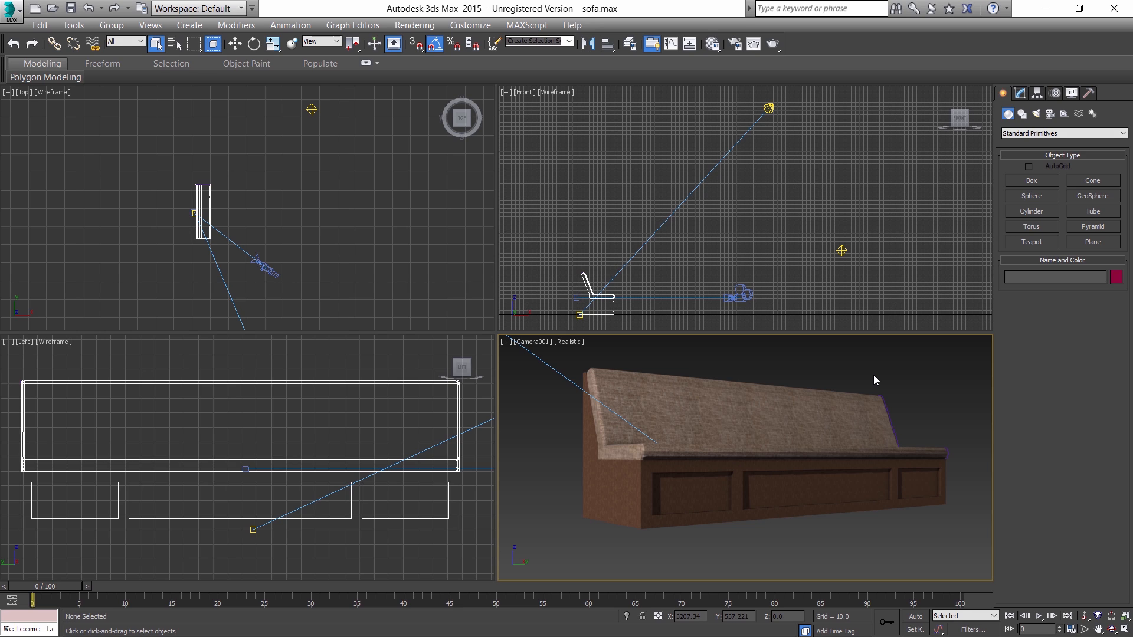
mouse_move(293, 264)
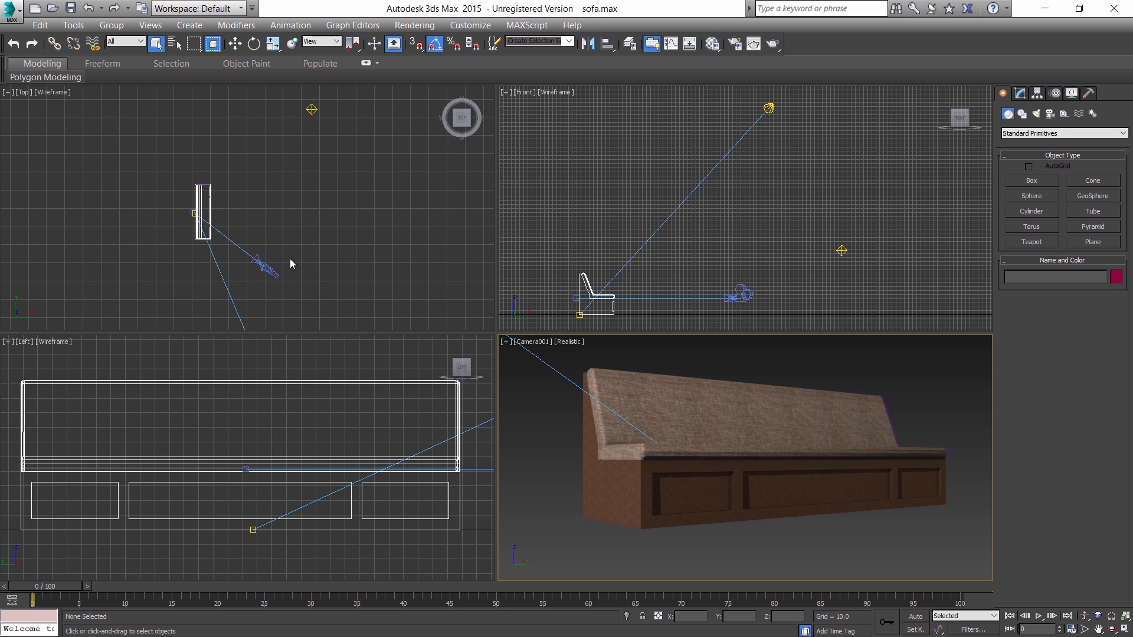
mouse_move(375, 202)
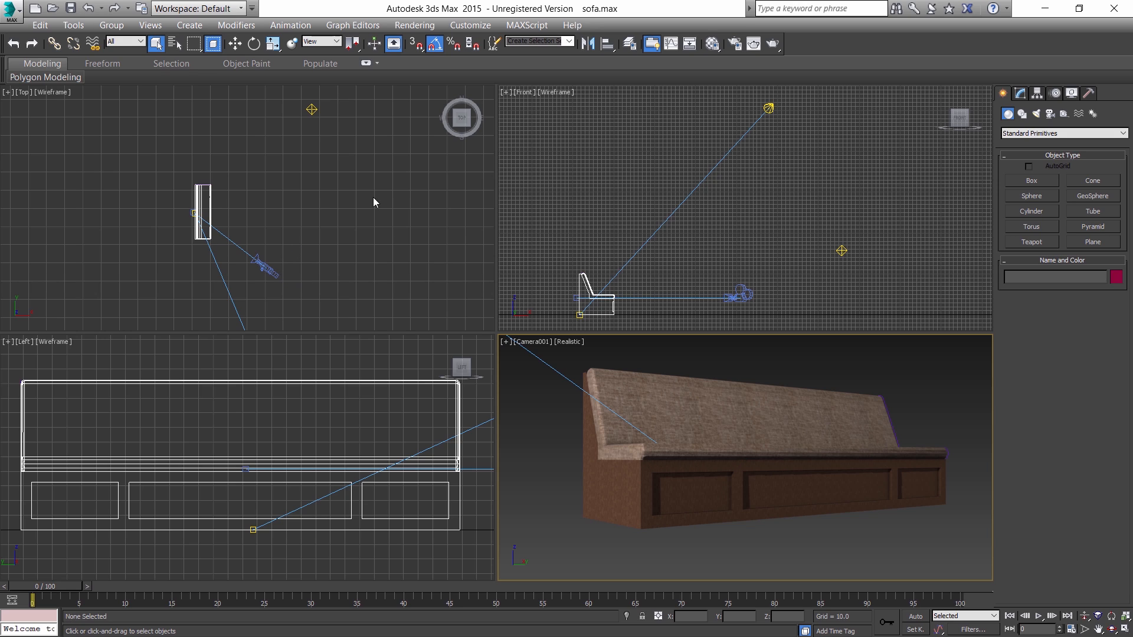
mouse_move(689, 461)
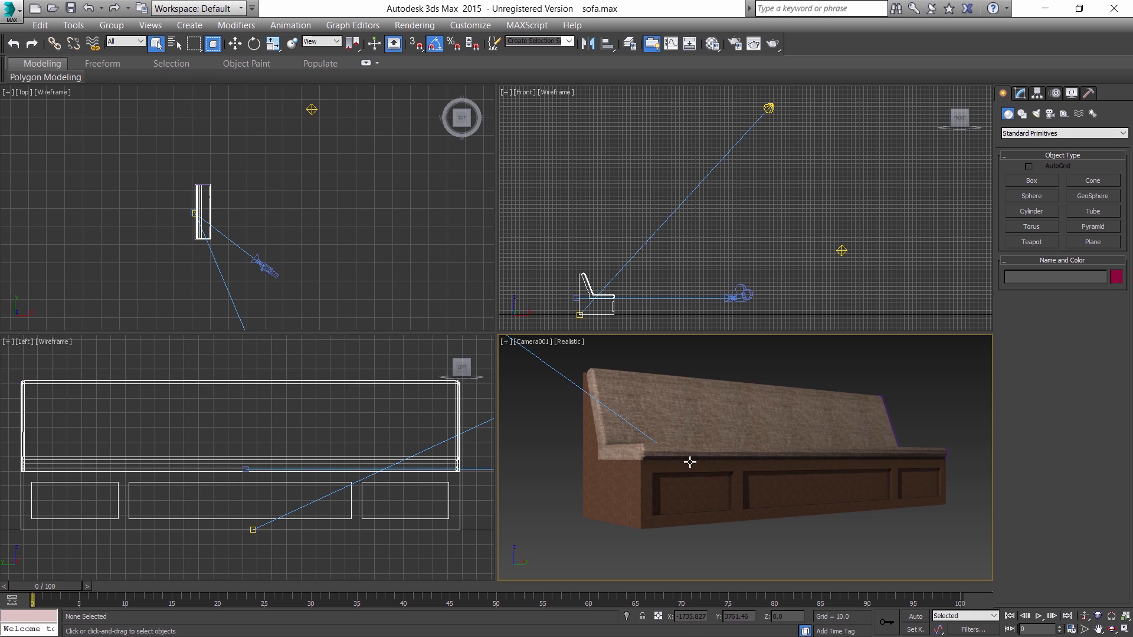
mouse_move(742, 371)
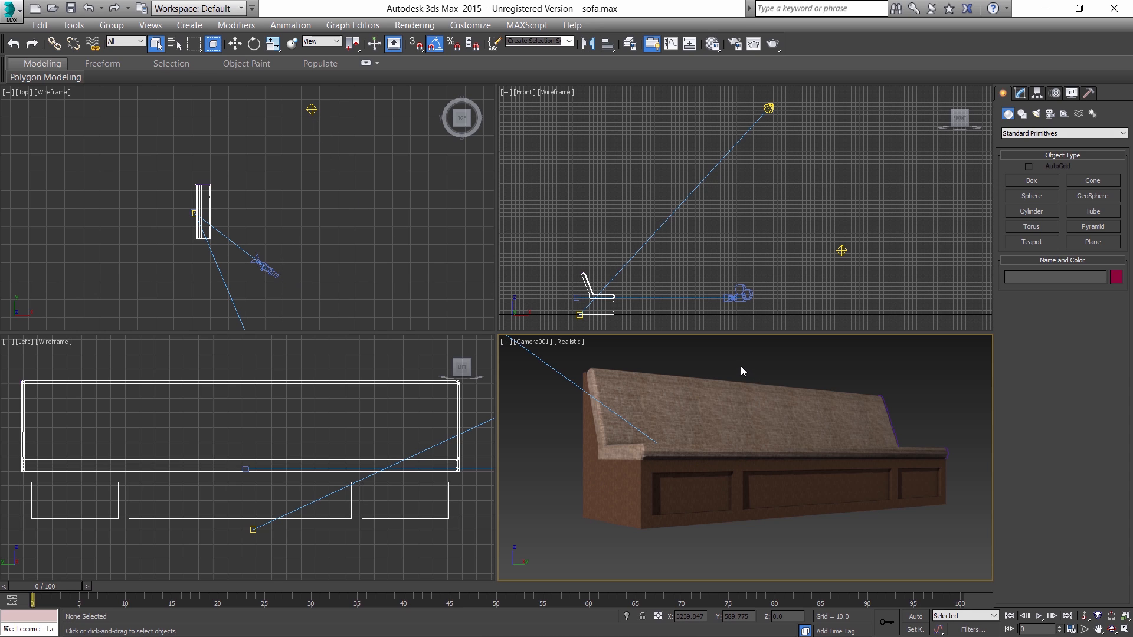
mouse_move(778, 374)
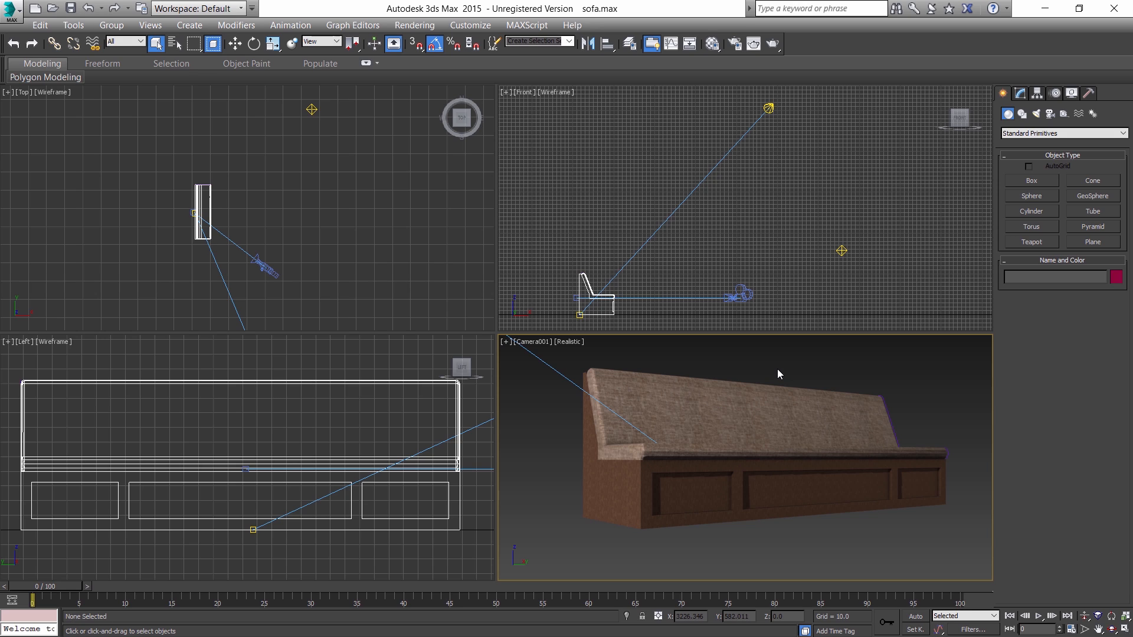
mouse_move(682, 514)
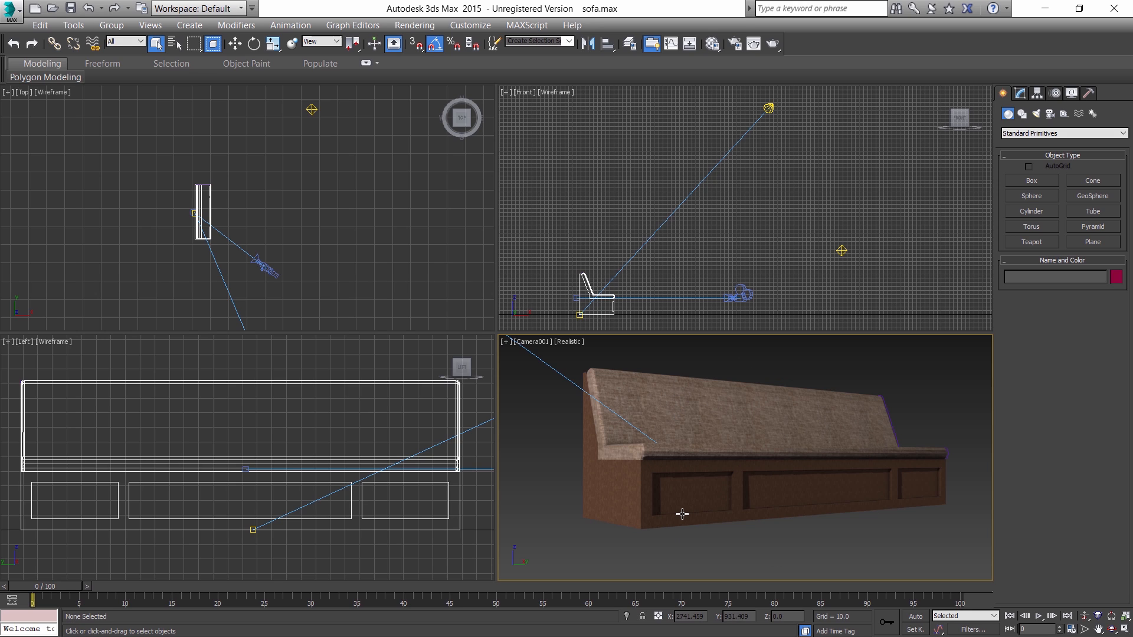
mouse_move(682, 513)
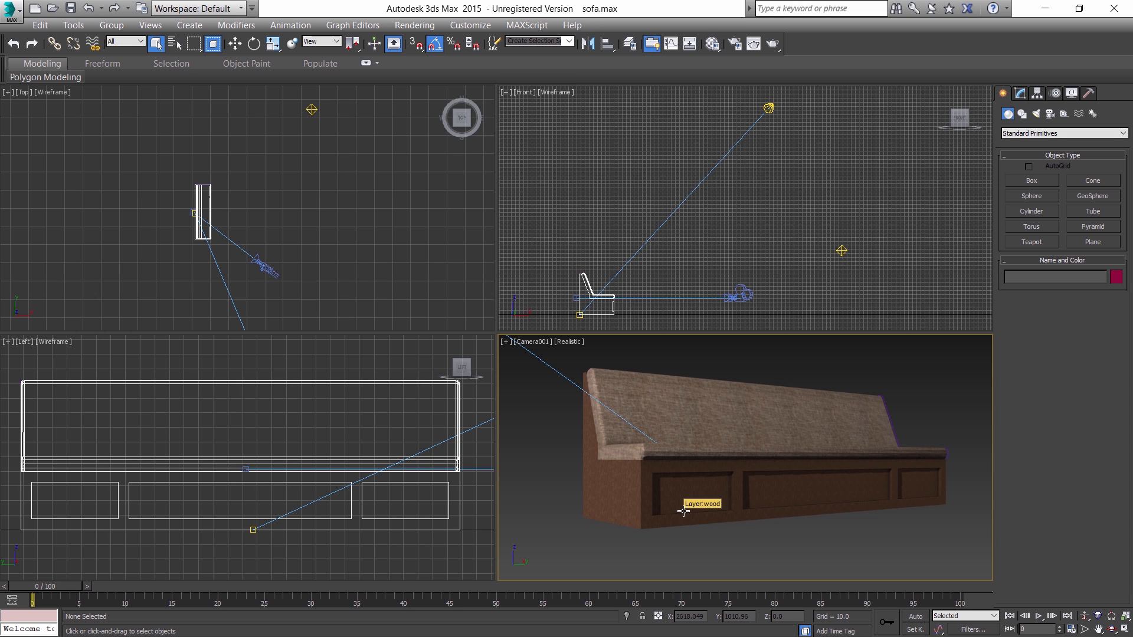
mouse_move(818, 548)
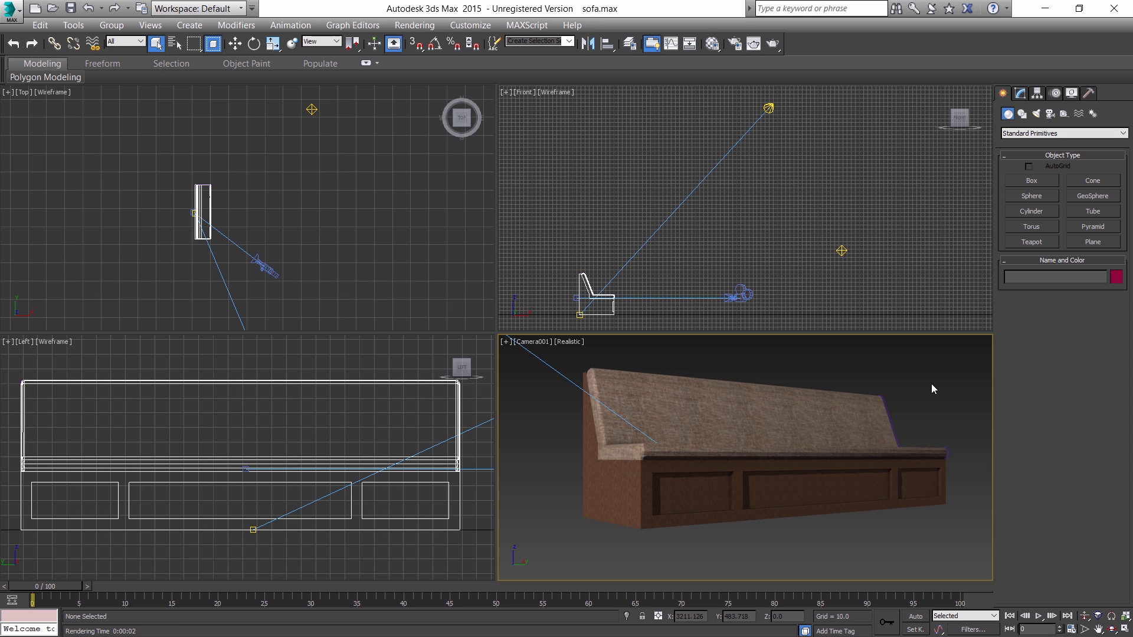
mouse_move(929, 400)
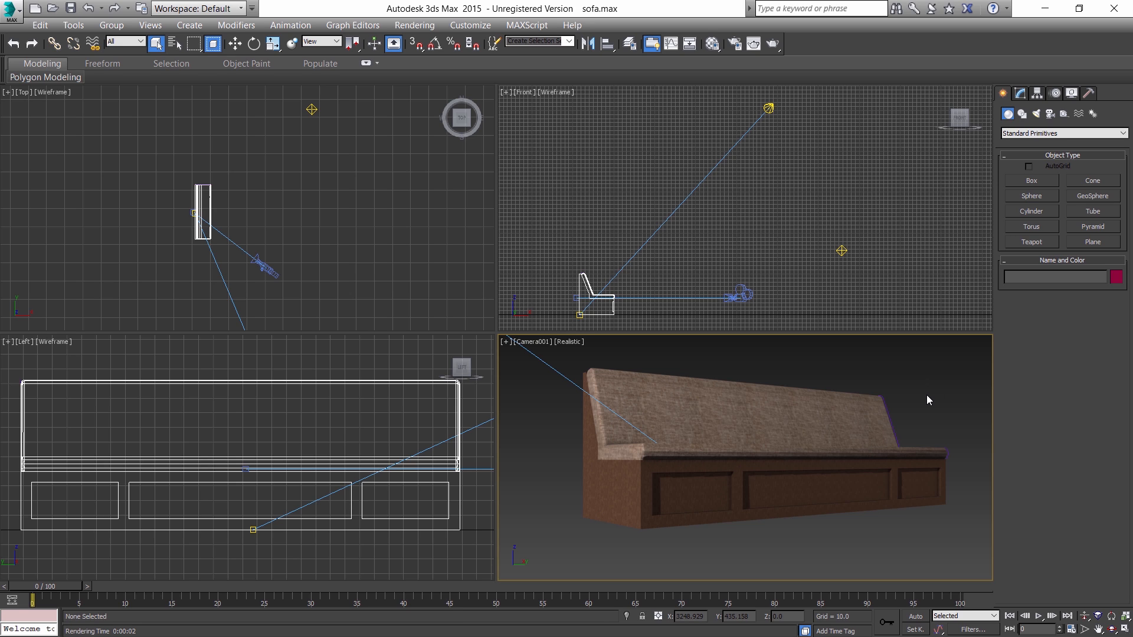
mouse_move(734, 44)
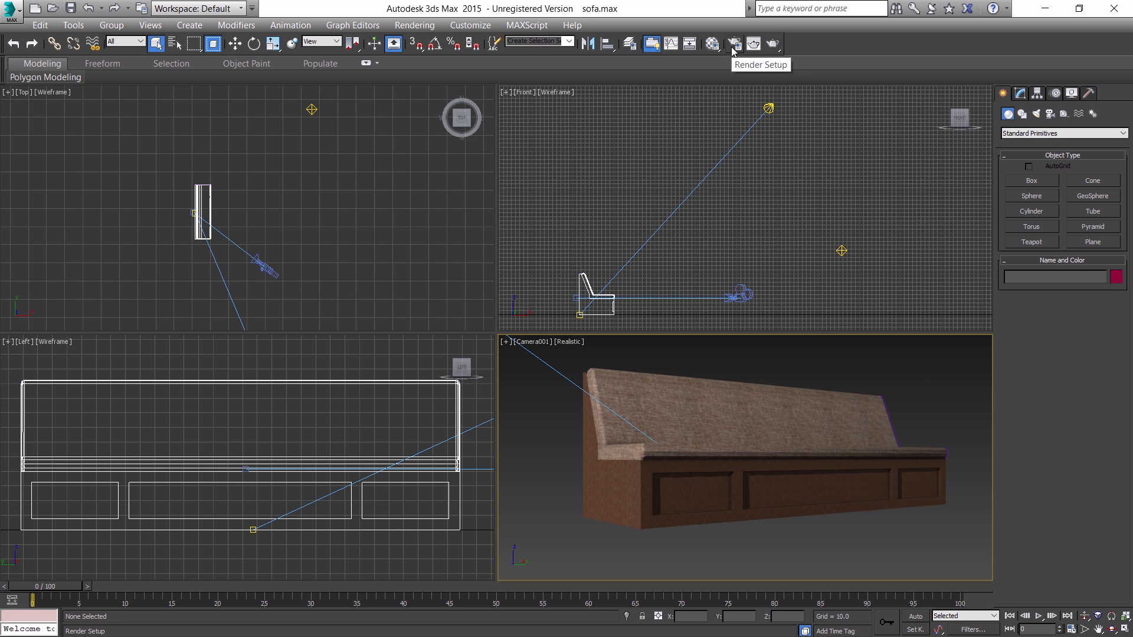
Set the render output size to 3840 x 2160 and render the camera view
click(734, 43)
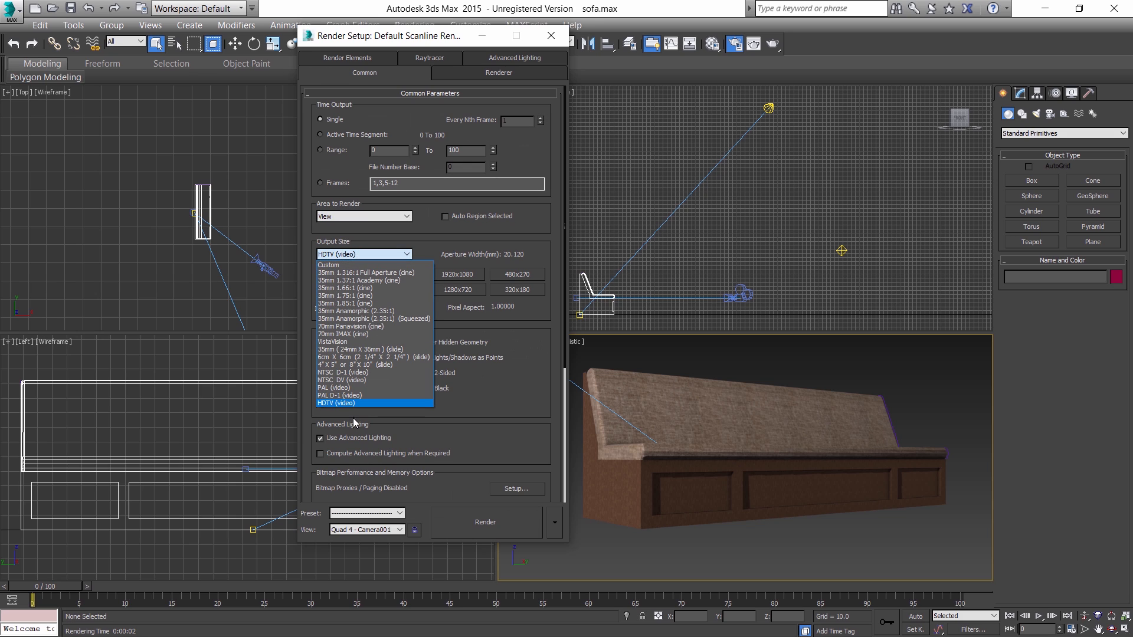
click(340, 402)
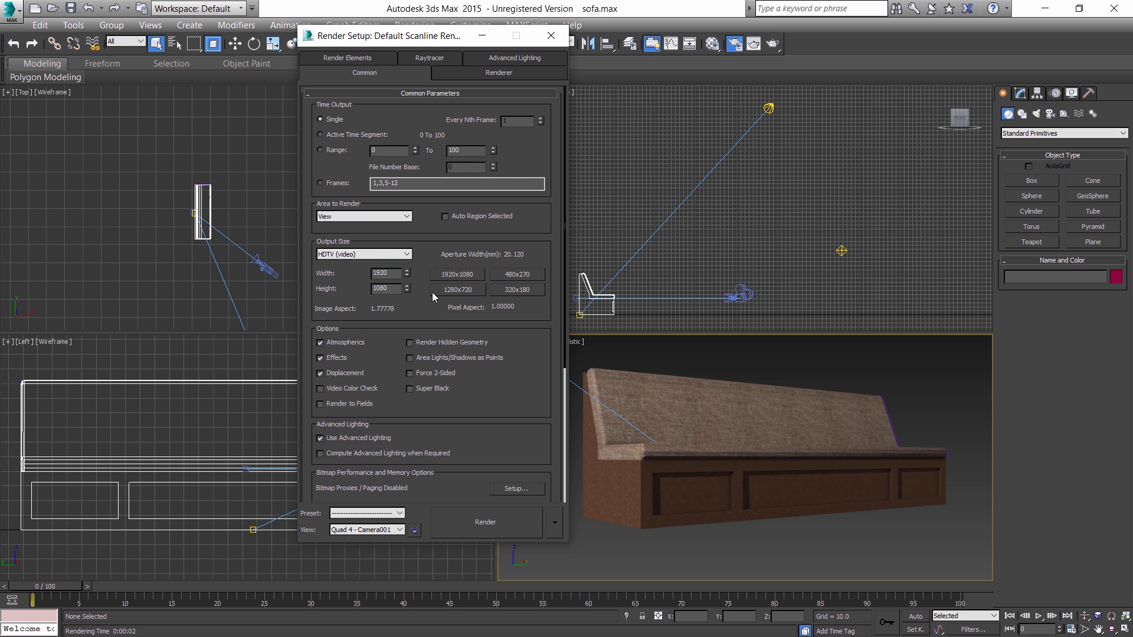
mouse_move(397, 314)
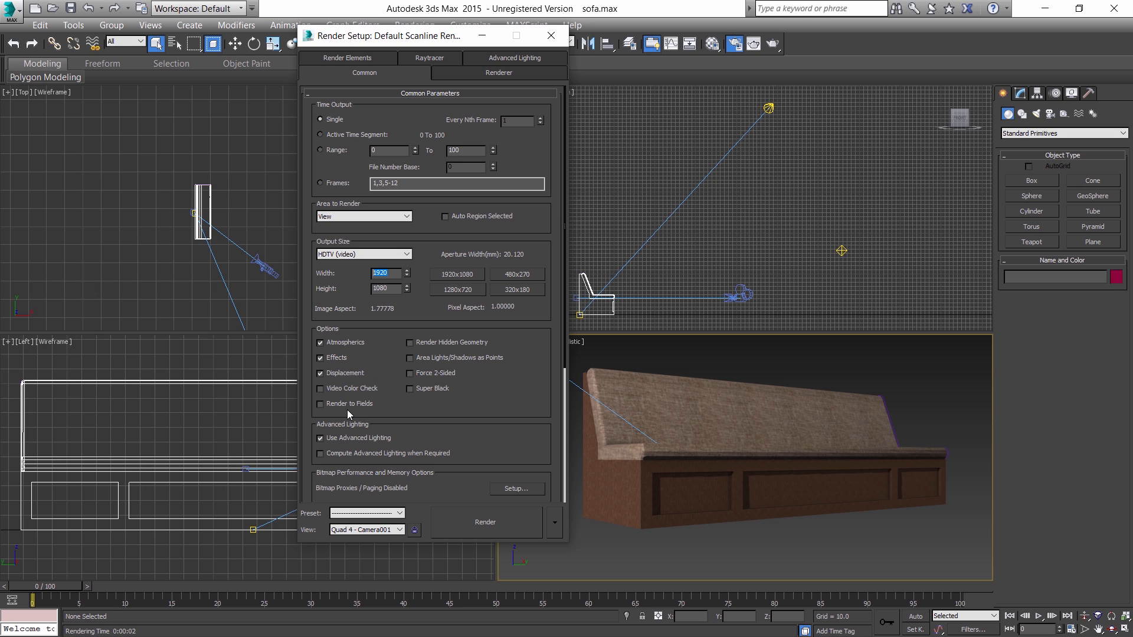
text(3840)
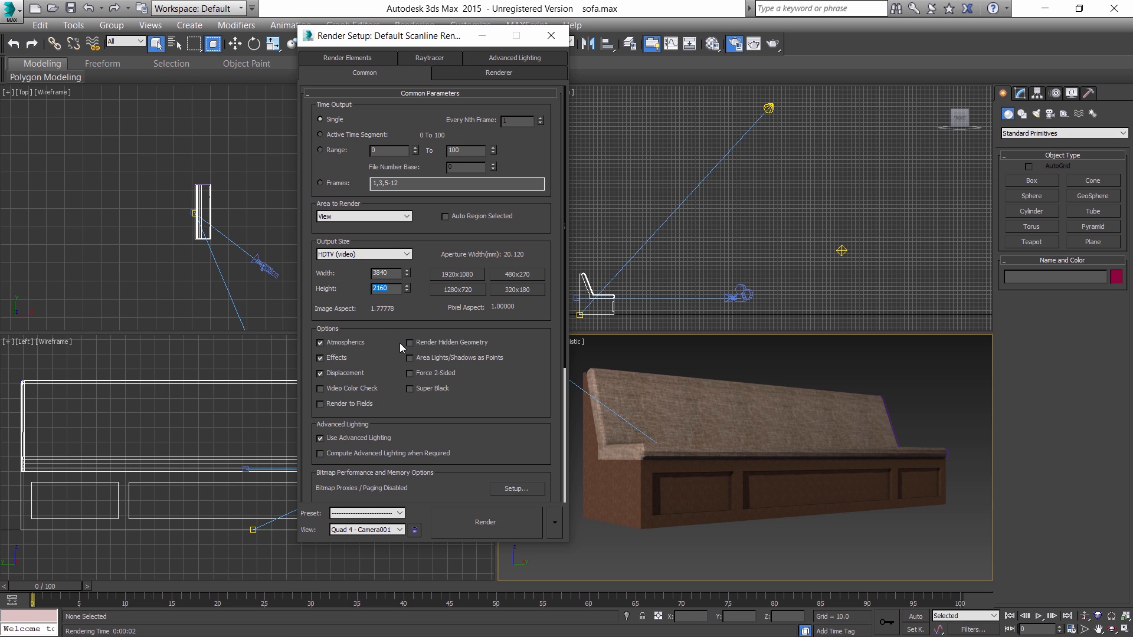
click(485, 522)
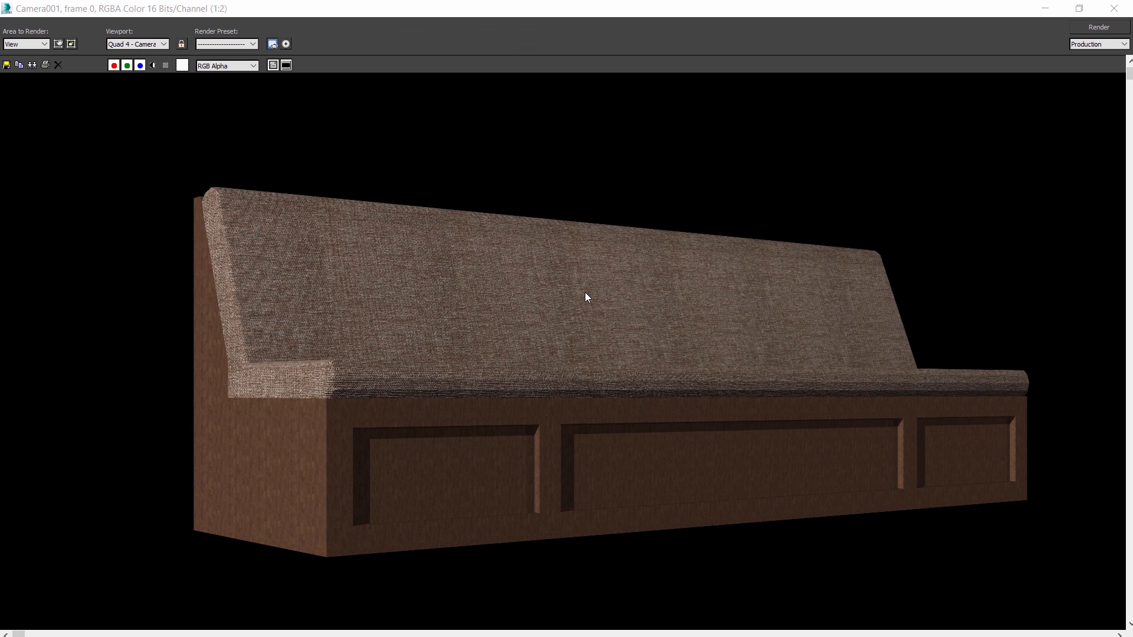
mouse_move(570, 340)
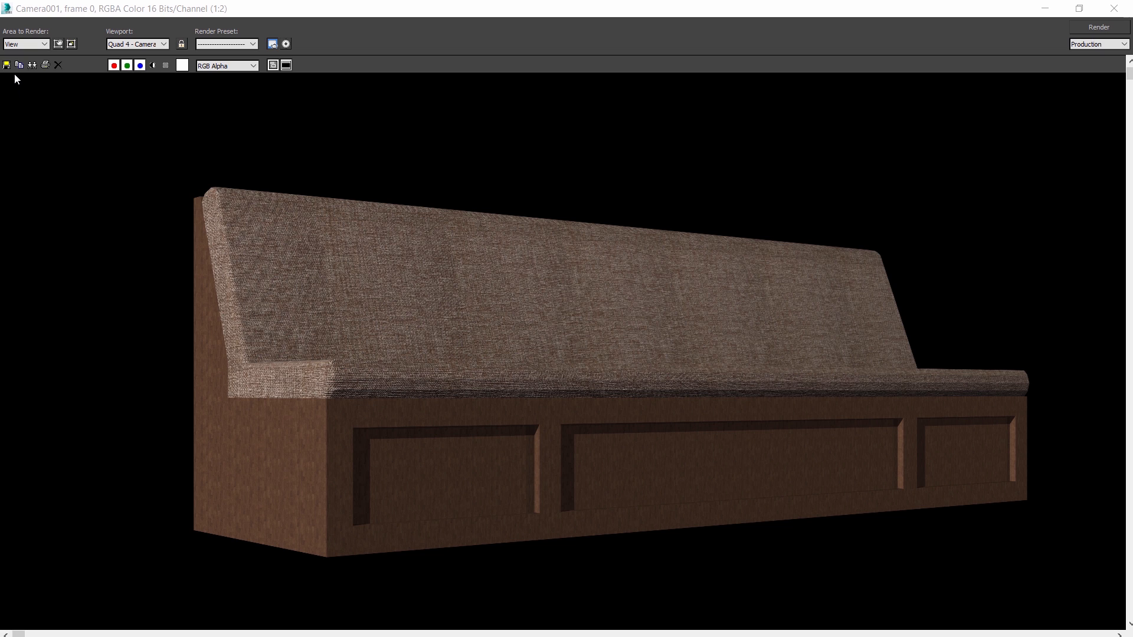
mouse_move(7, 66)
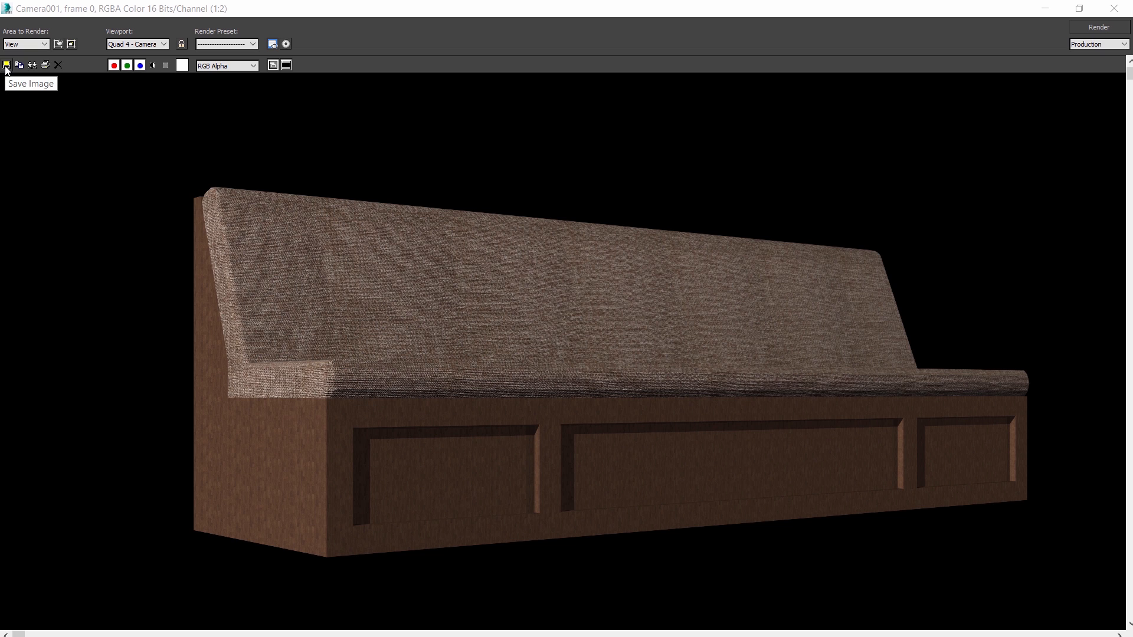
Save the render to the Desktop as Targa file SOFAIMAGE, accepting the Targa settings
click(6, 65)
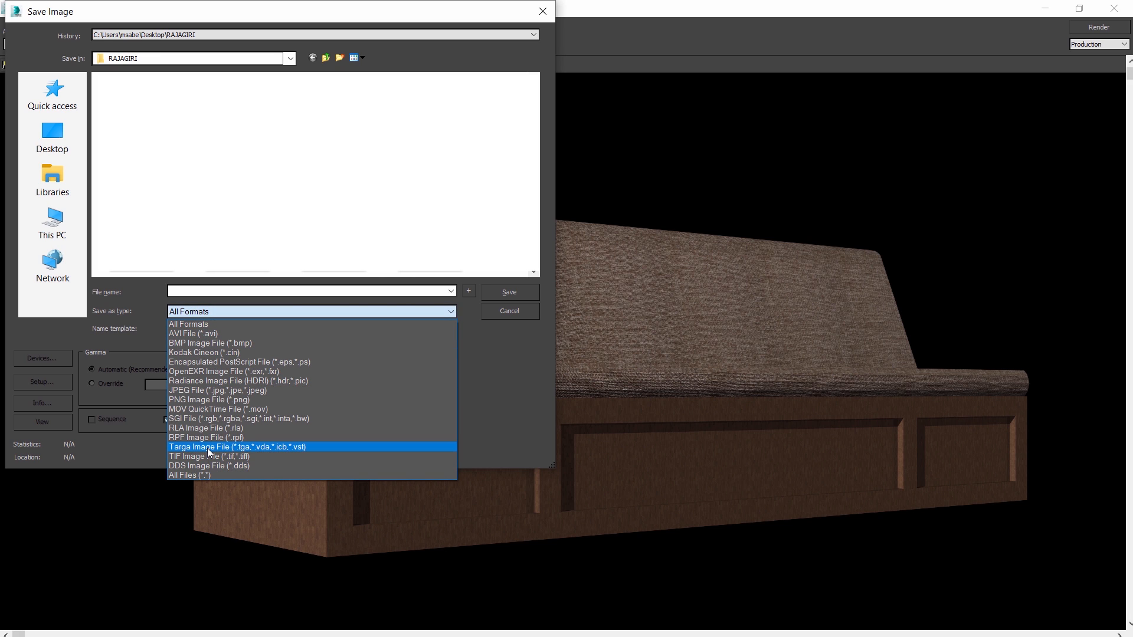
click(235, 447)
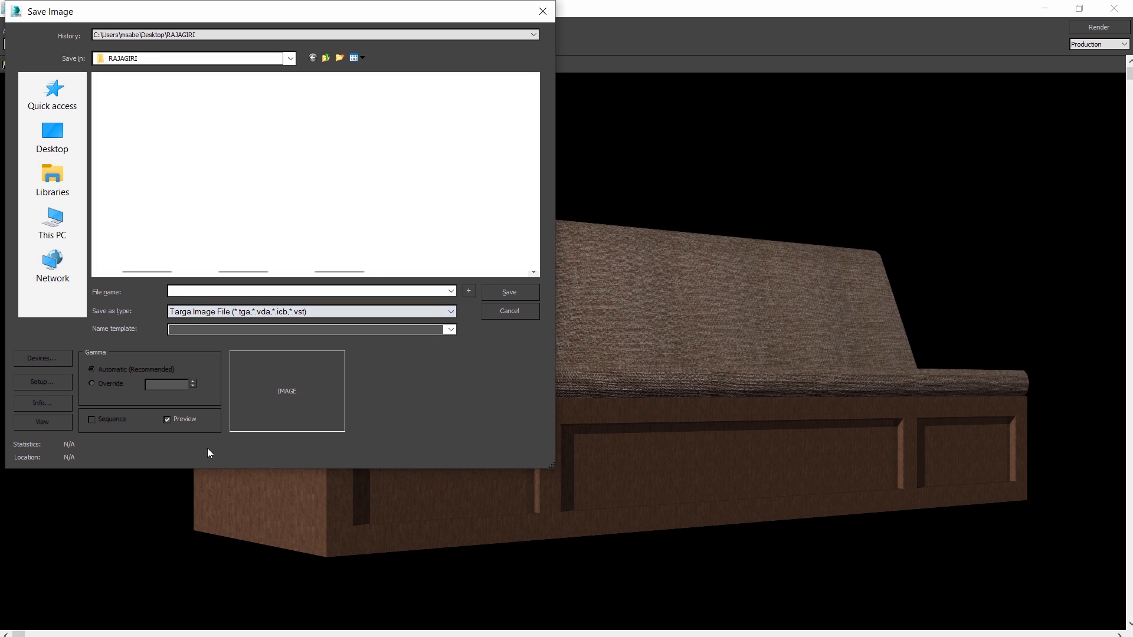
click(289, 58)
text(SOFAIMAGE)
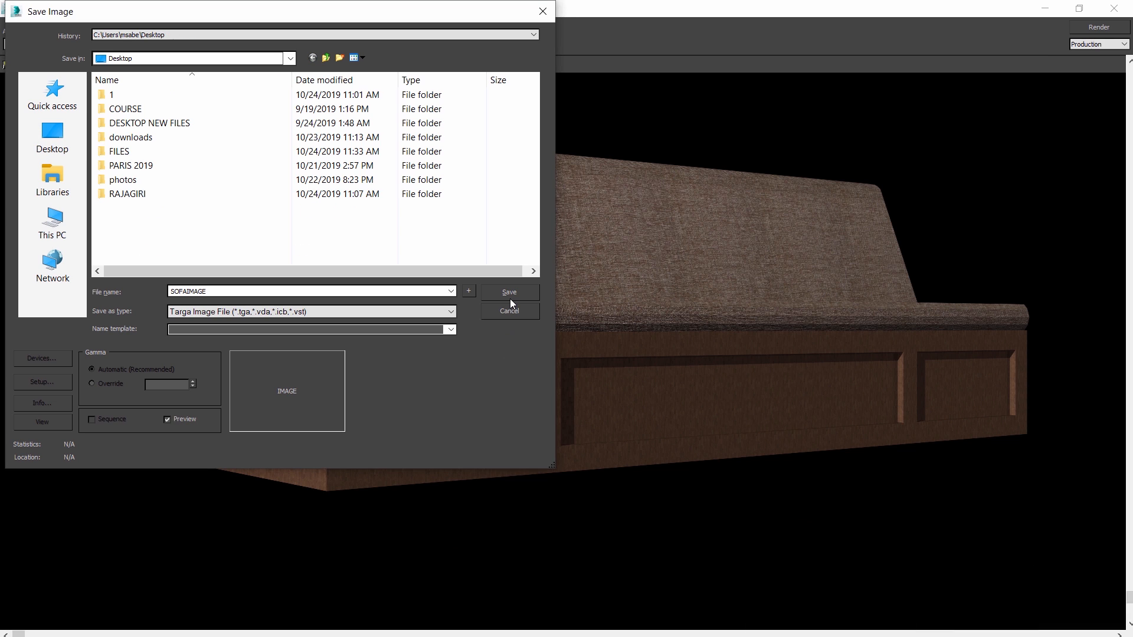
click(509, 292)
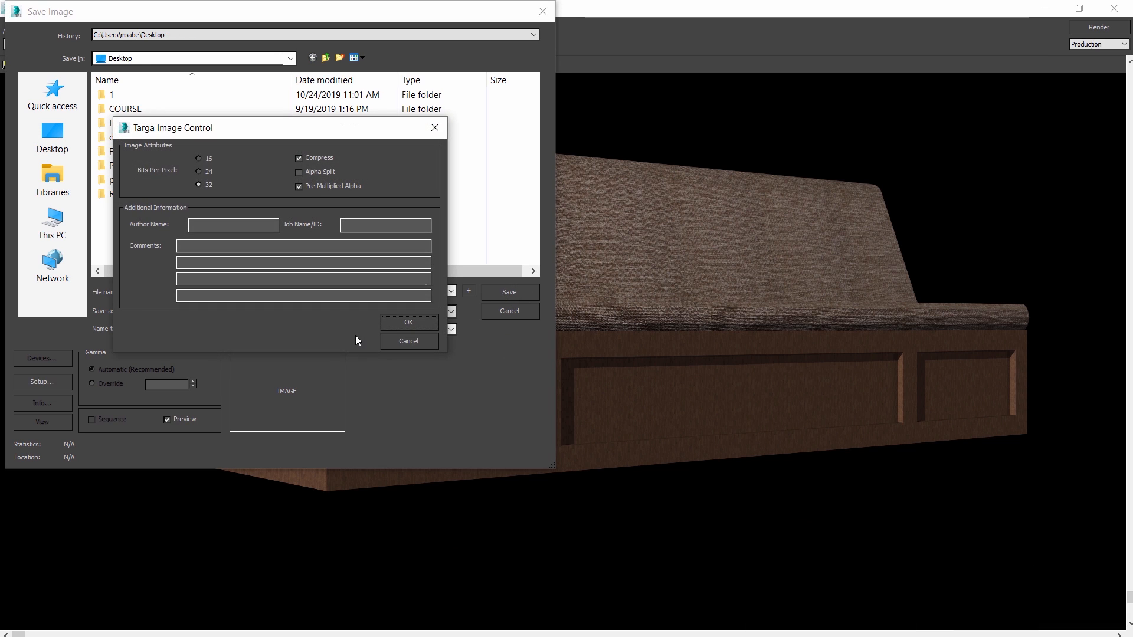
mouse_move(216, 195)
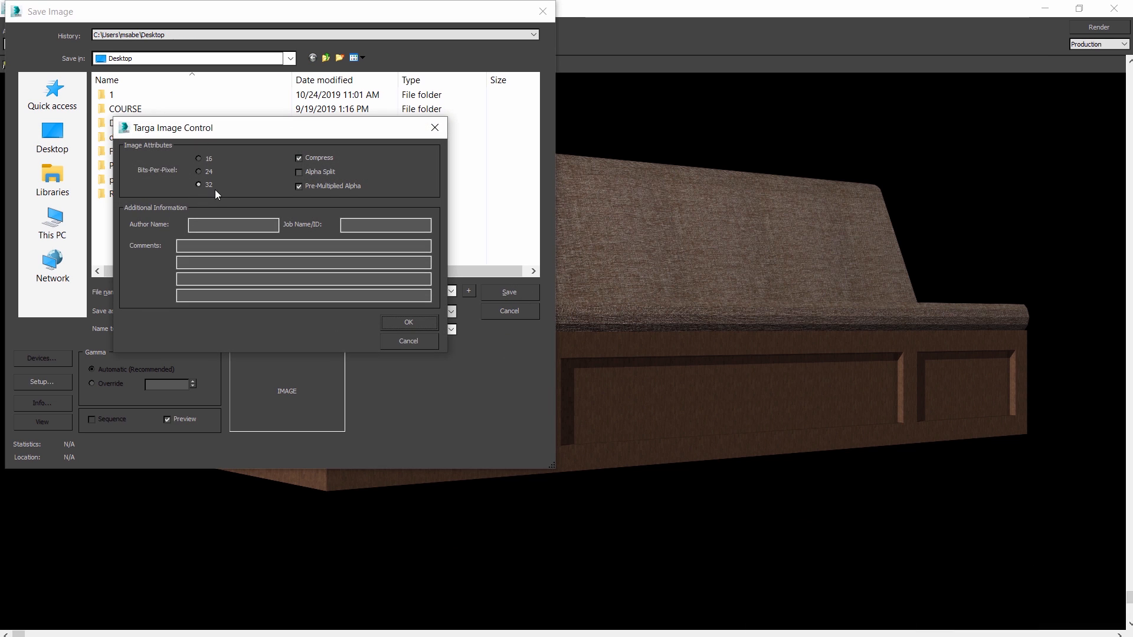
mouse_move(215, 206)
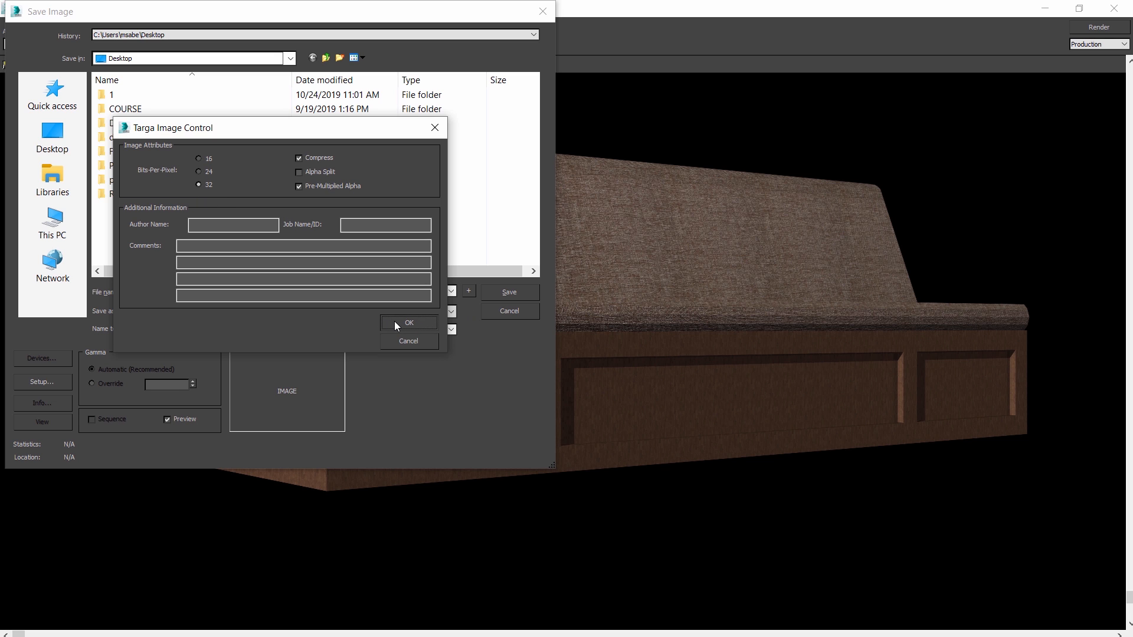
click(408, 322)
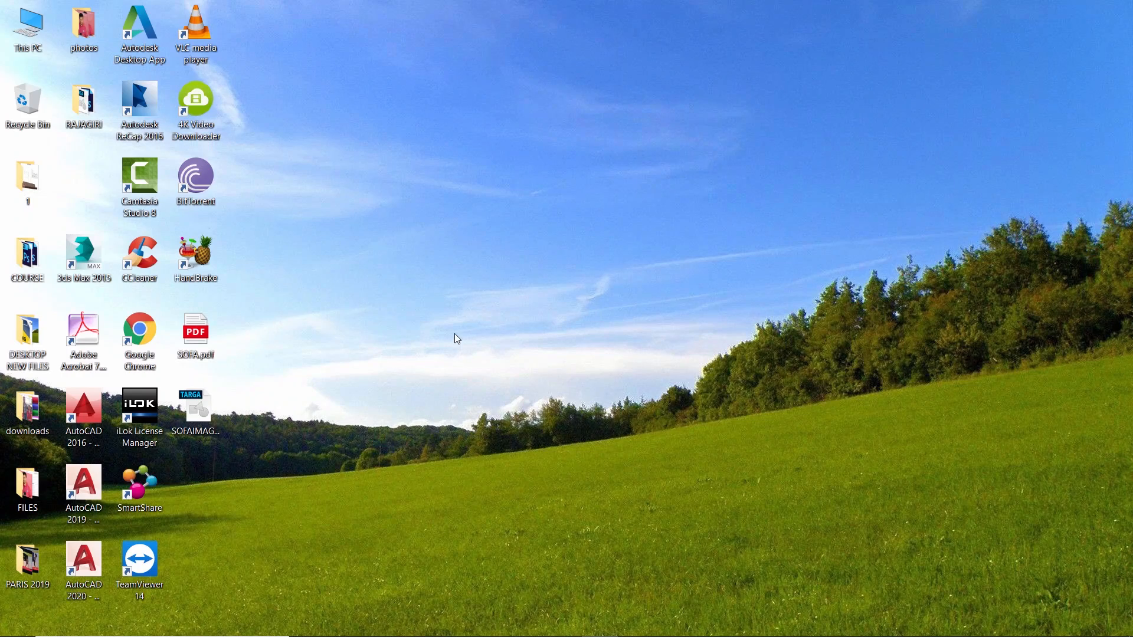
mouse_move(321, 336)
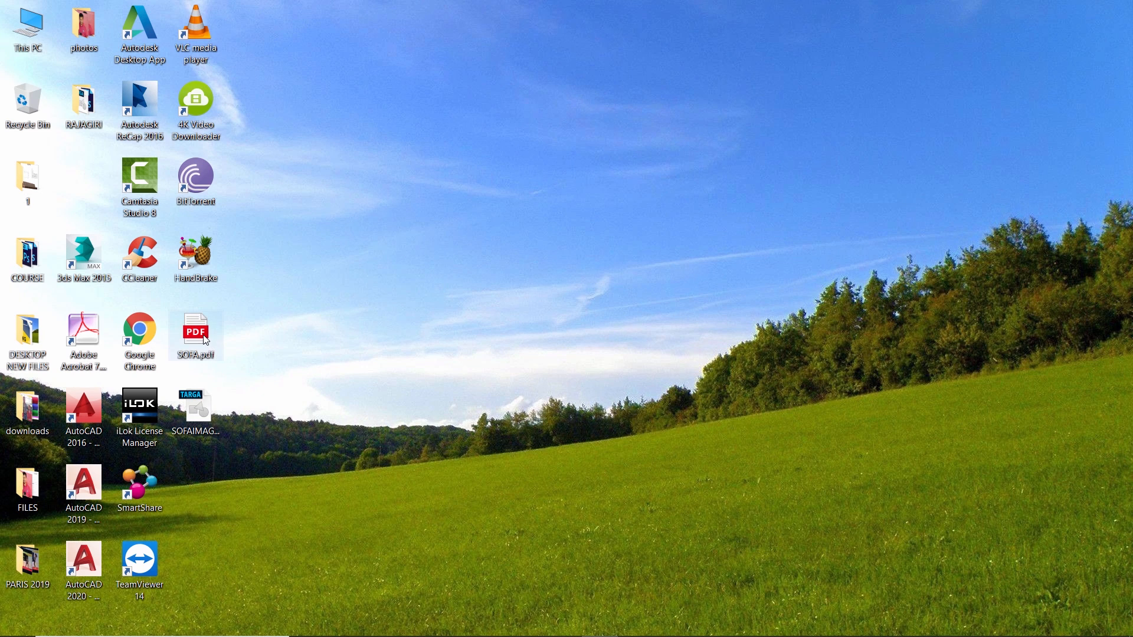
Check SOFAIMAGE.tga on the desktop and launch Adobe Photoshop CC 2015
click(196, 408)
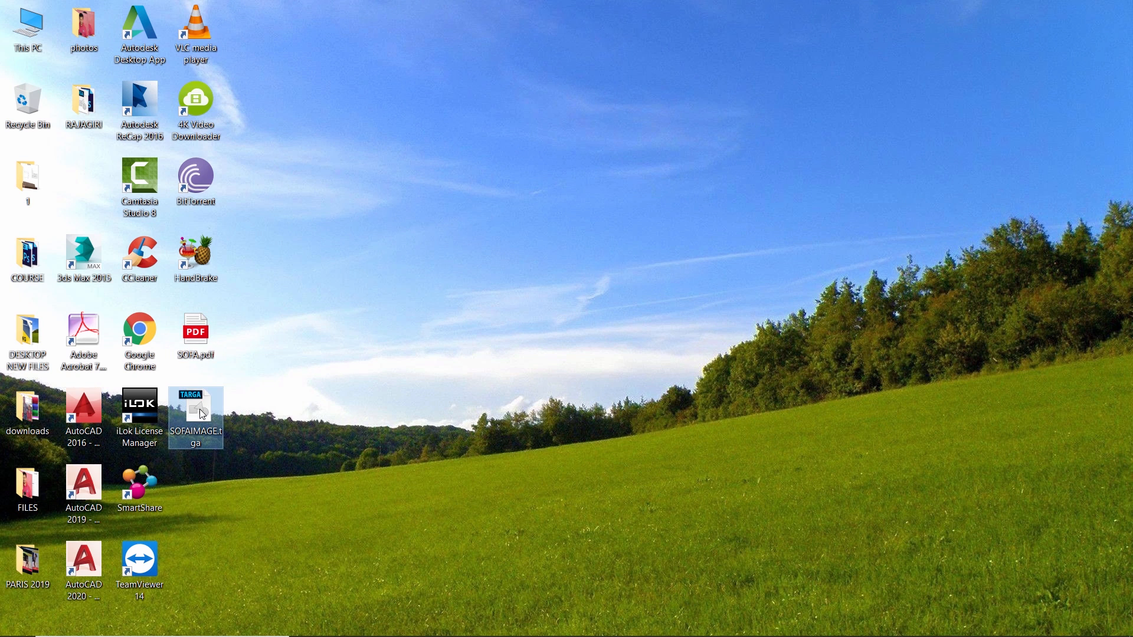
mouse_move(215, 407)
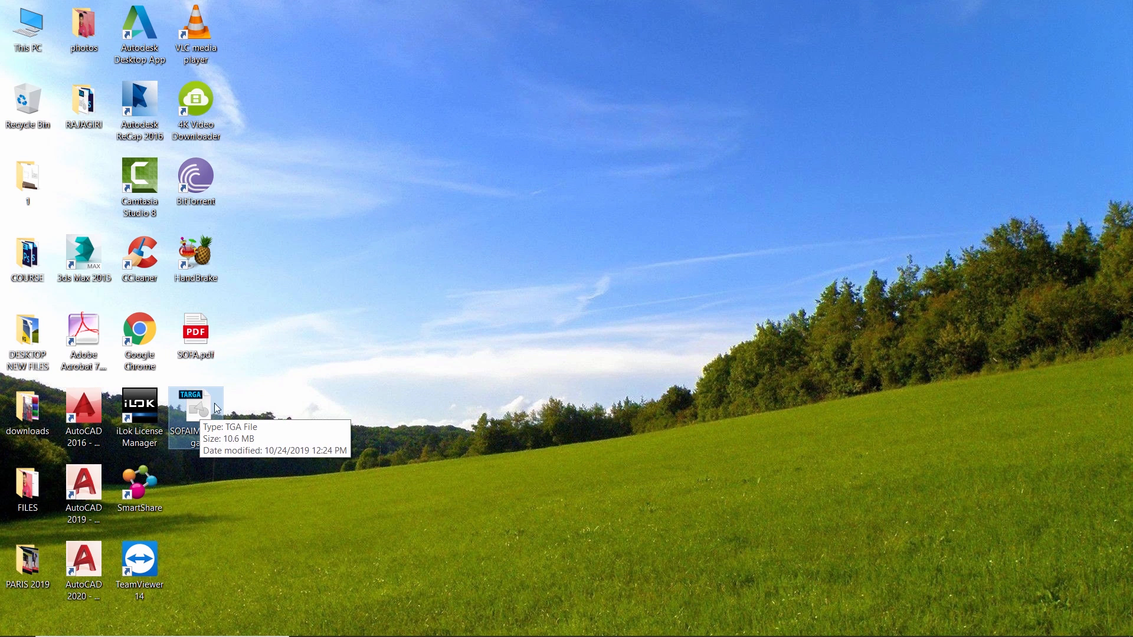
mouse_move(468, 396)
text(ADOBE)
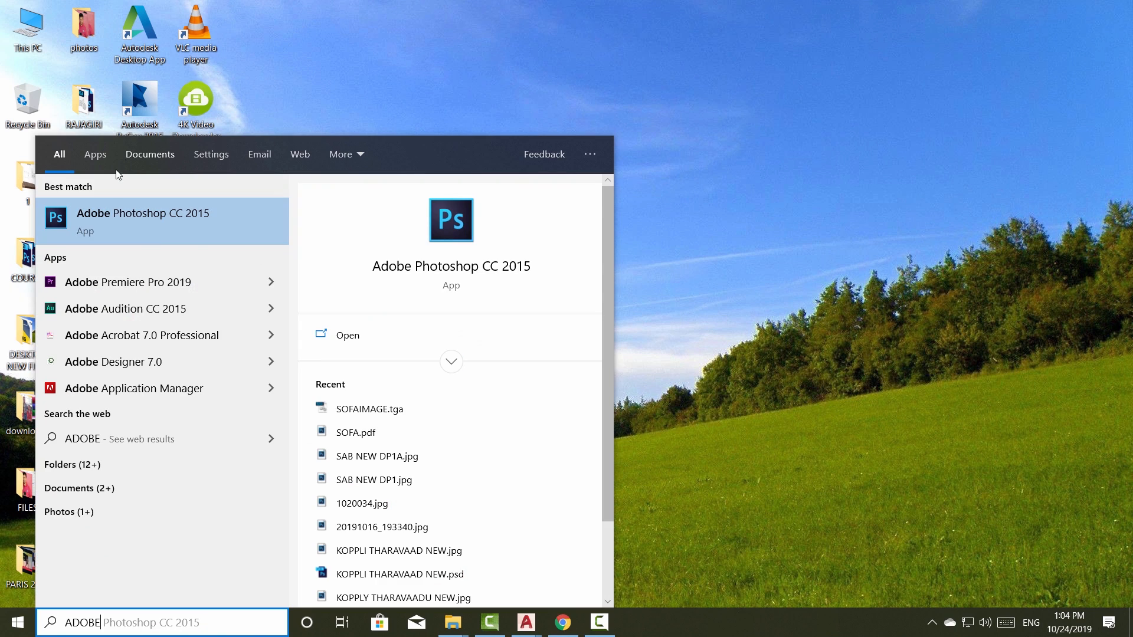
click(143, 221)
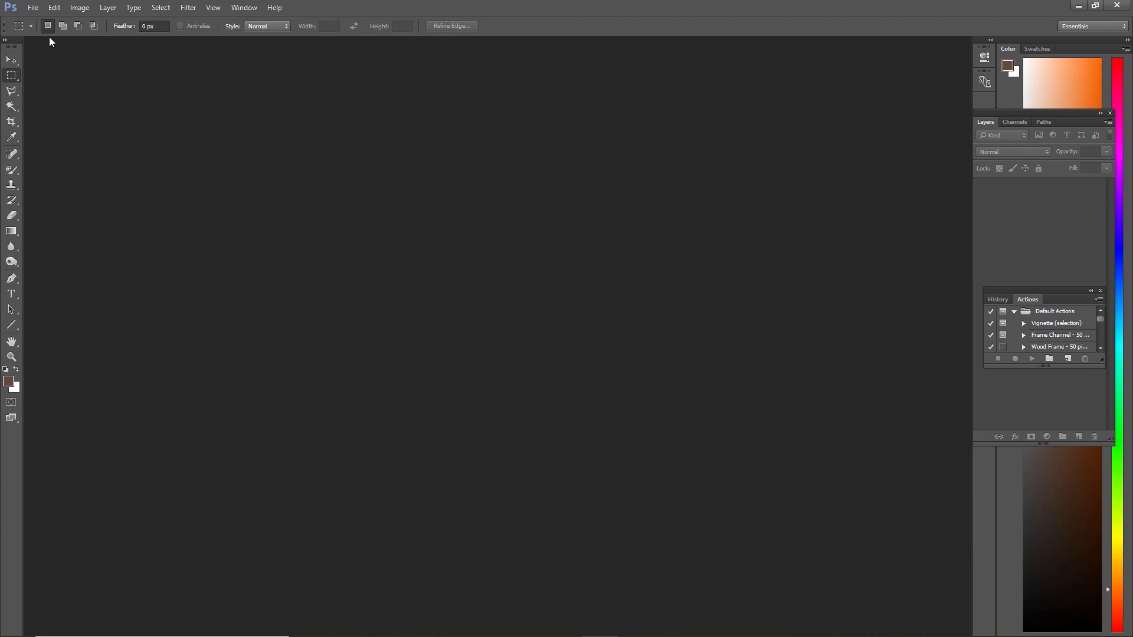
Create a new document named SOFA using the International Paper A3 preset
click(46, 11)
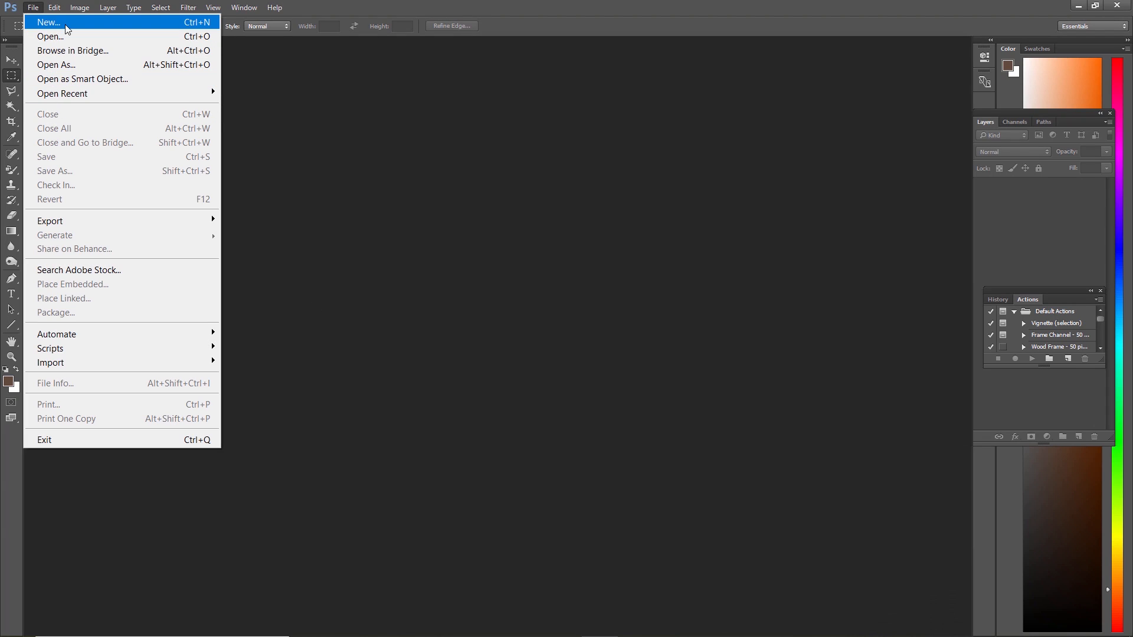
click(44, 23)
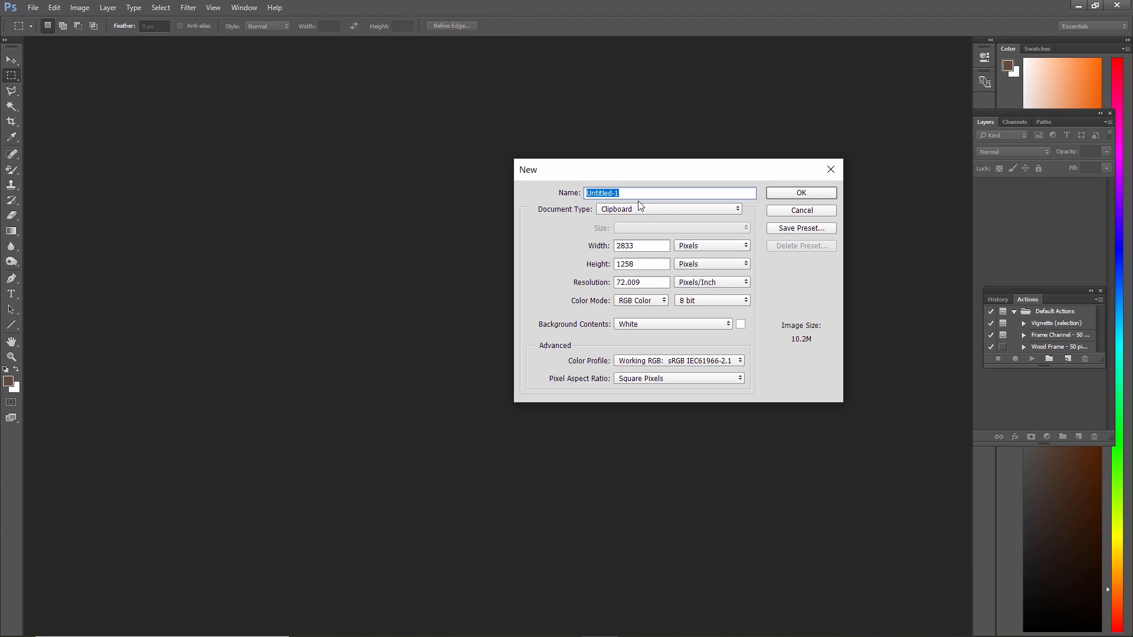
mouse_move(297, 189)
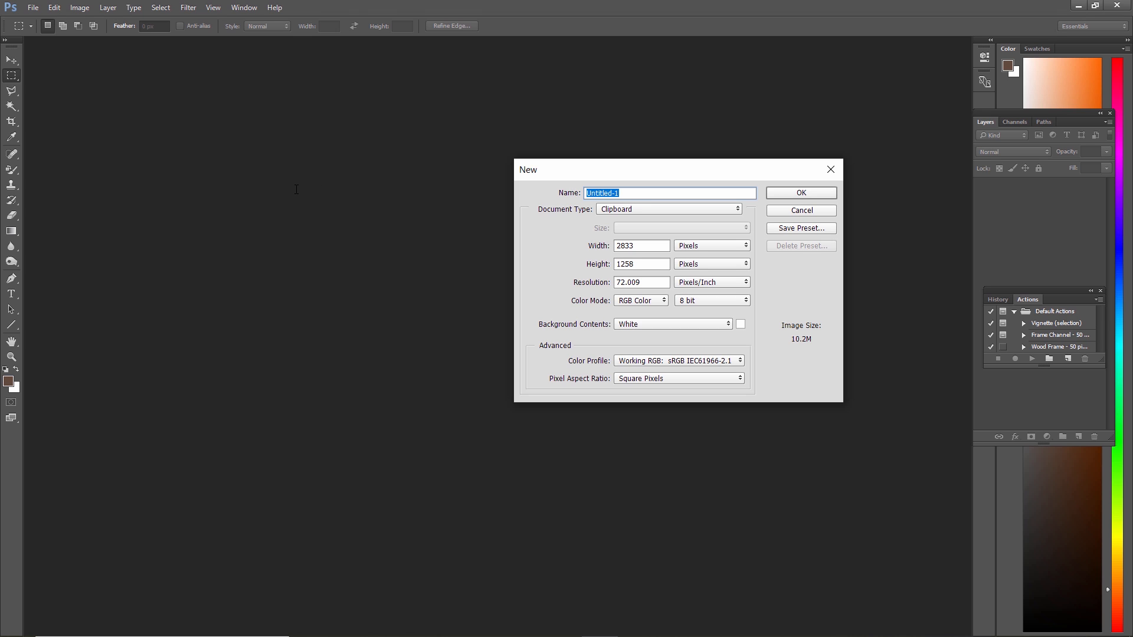
click(669, 209)
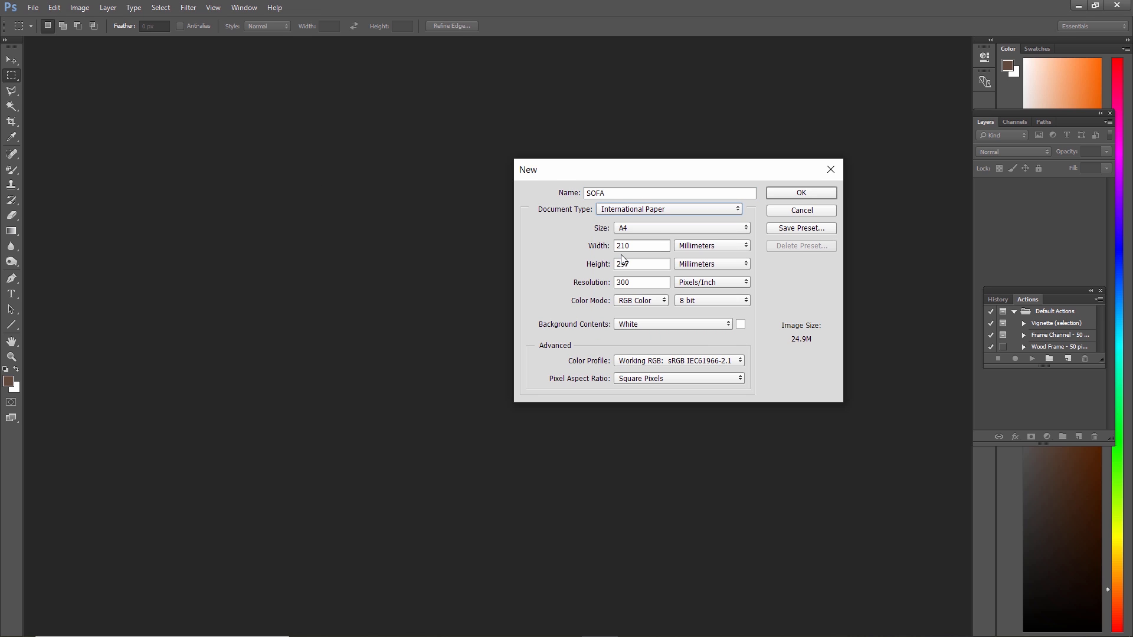
click(681, 228)
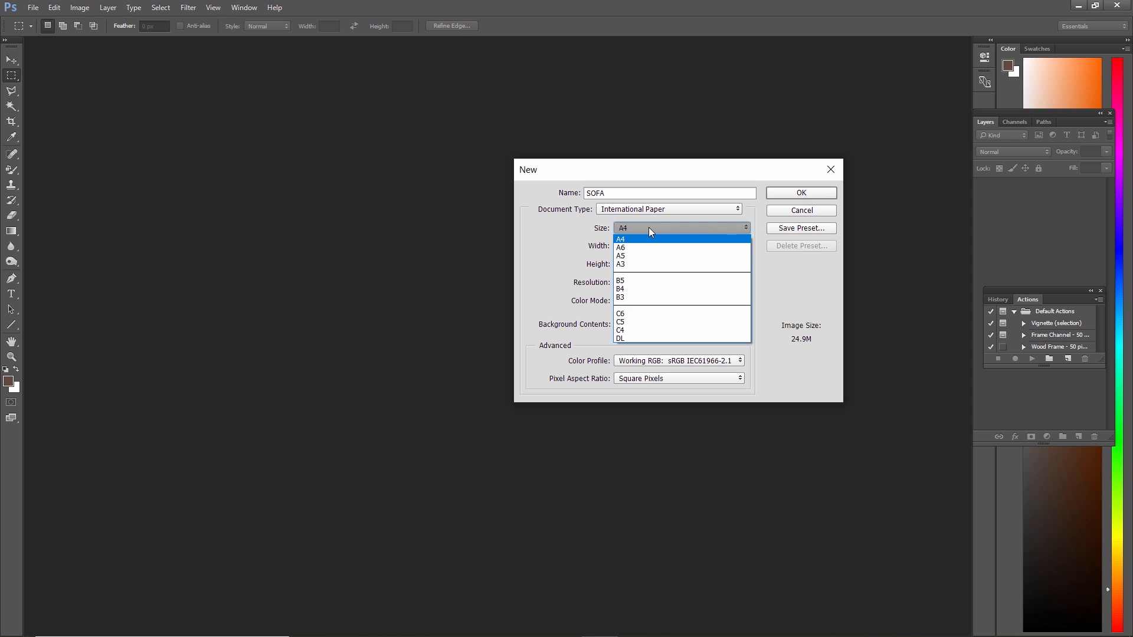
click(621, 263)
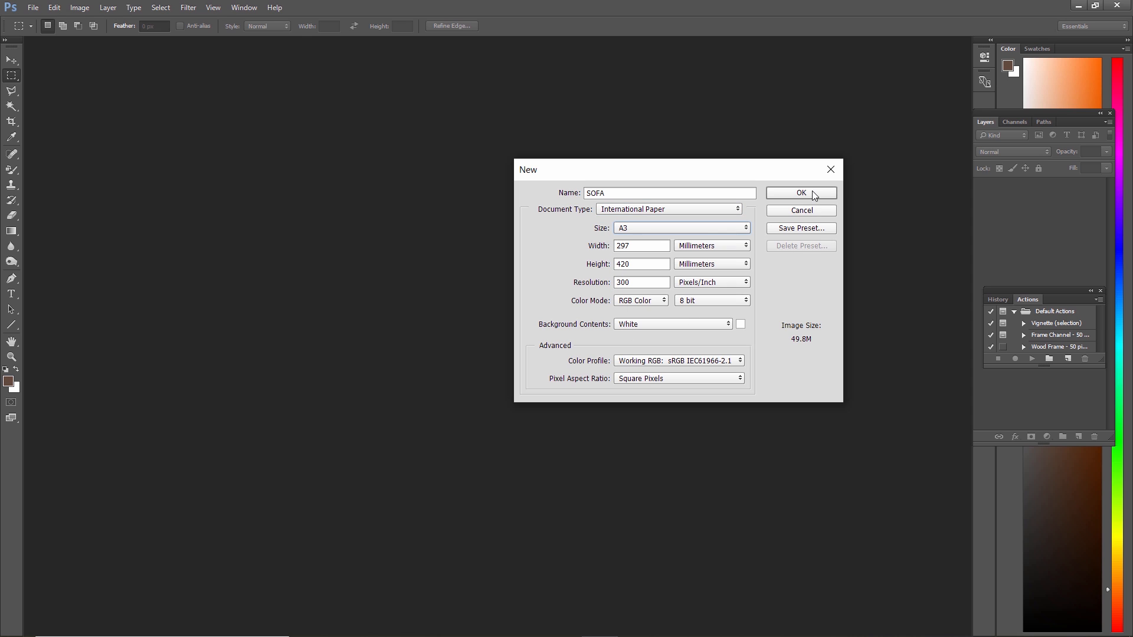
click(801, 193)
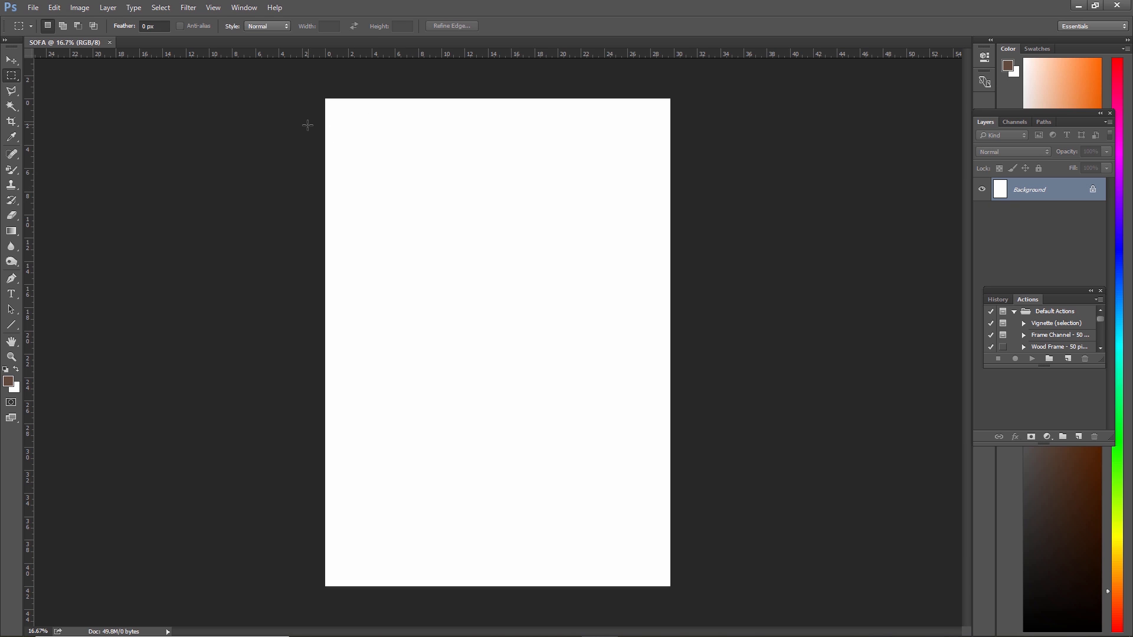
Open SOFA.pdf and accept the PDF import at 300 ppi
click(38, 9)
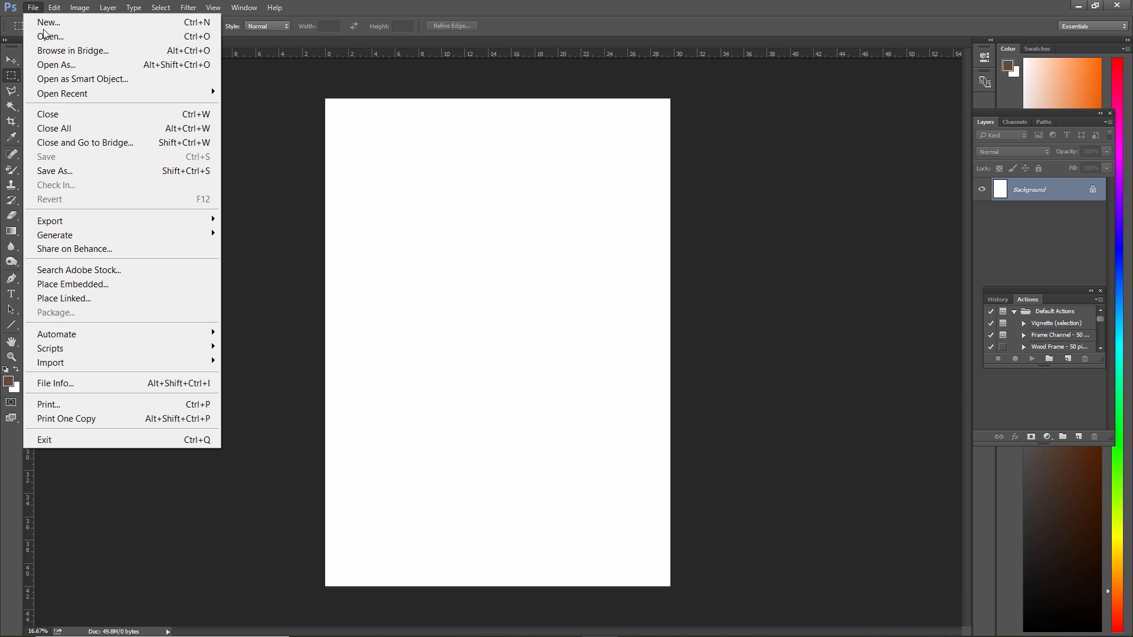
click(47, 35)
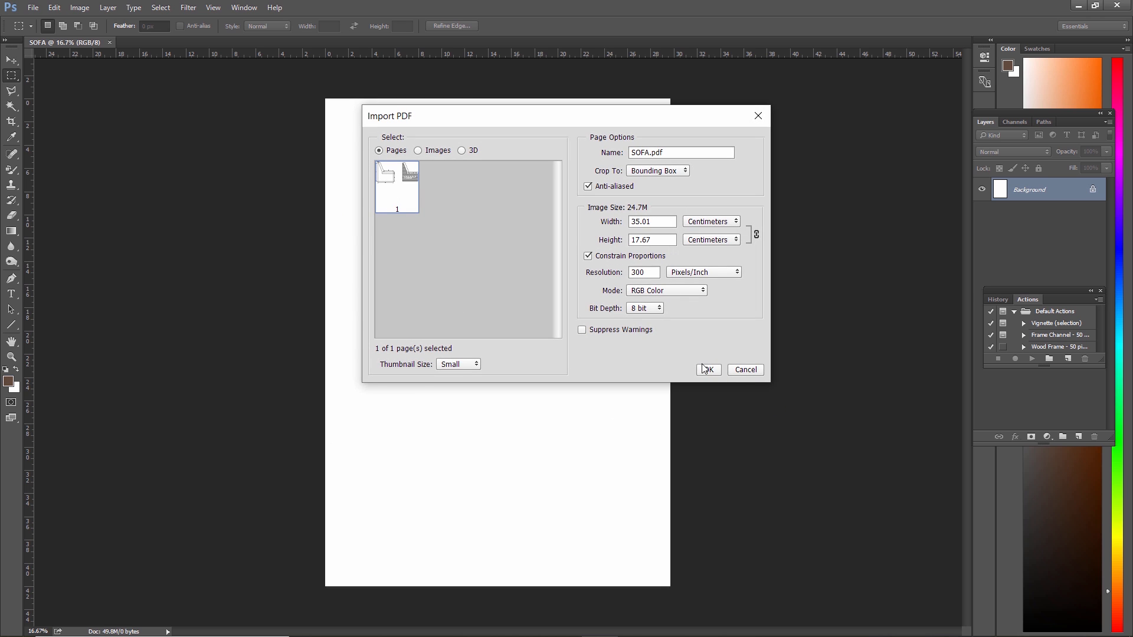
click(708, 370)
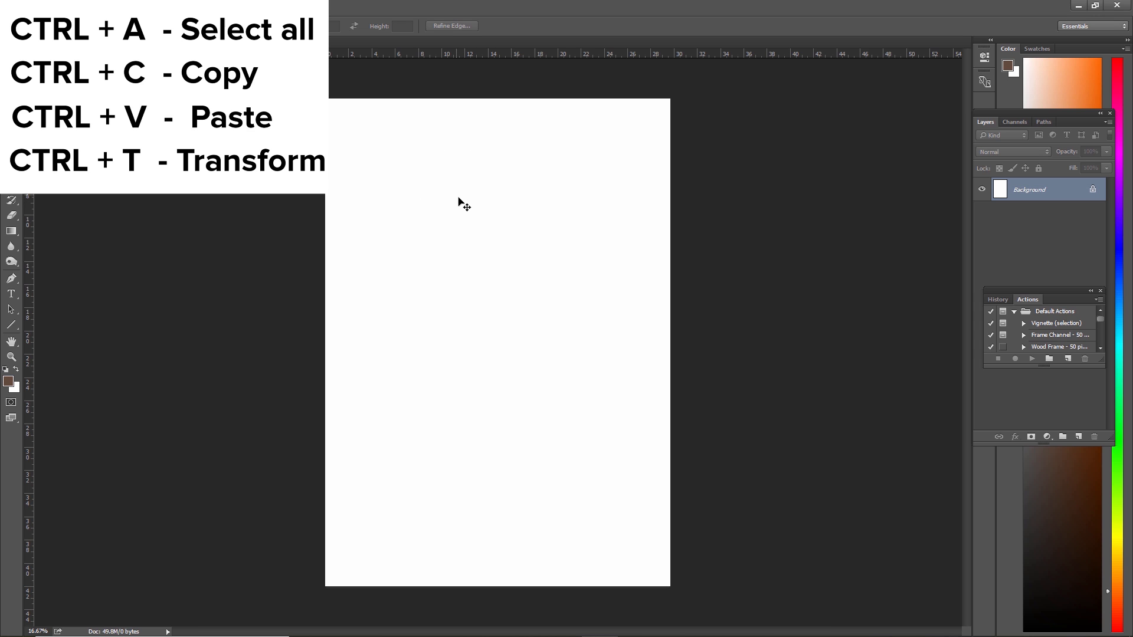
Paste the drawings, scale them into the upper sheet, and open SOFAIMAGE.tga
key(ctrl+v)
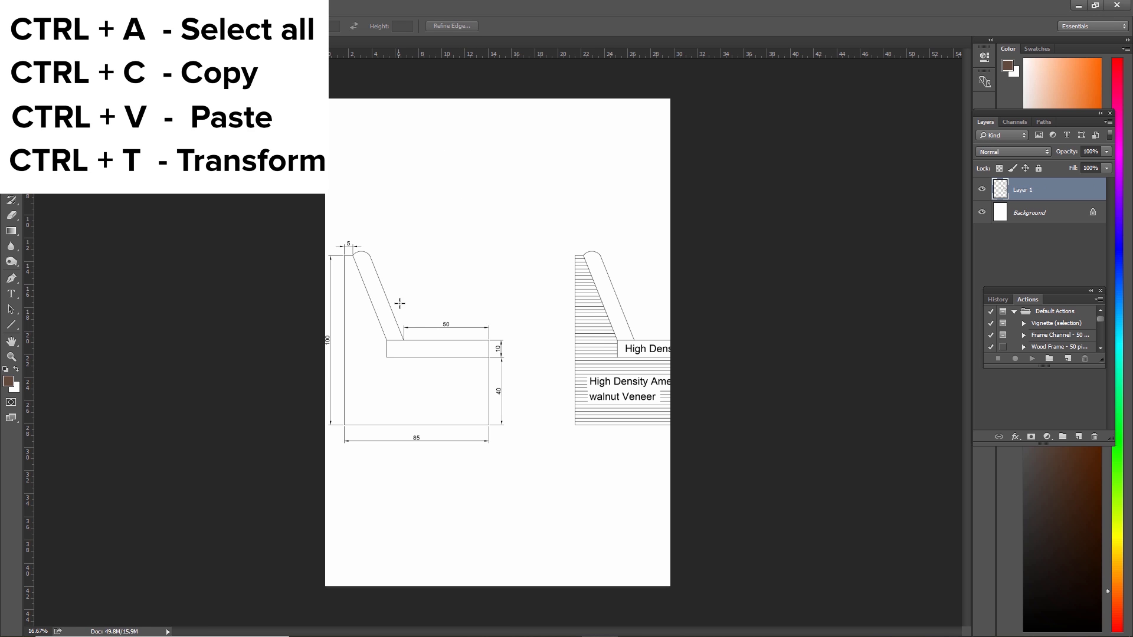
mouse_move(540, 269)
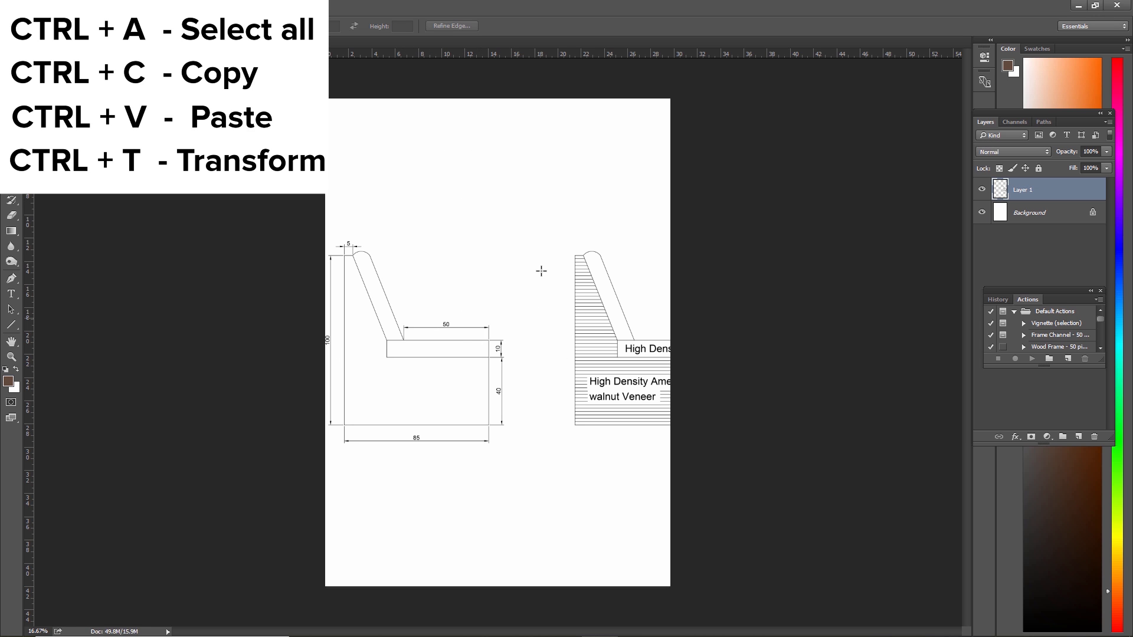
mouse_move(721, 200)
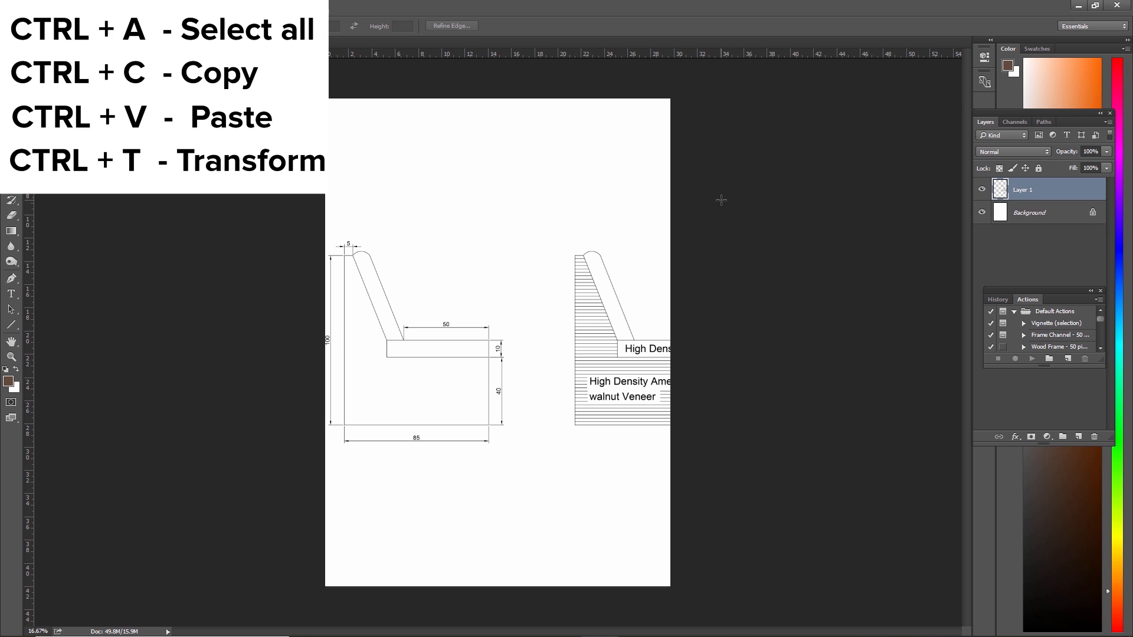
mouse_move(719, 214)
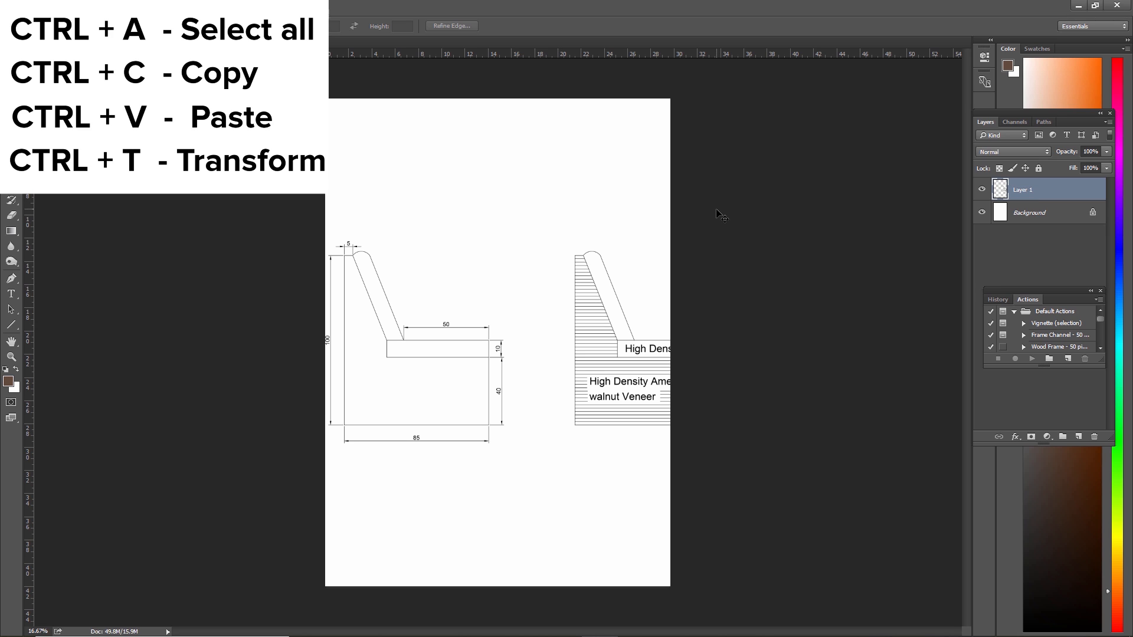
key(ctrl+t)
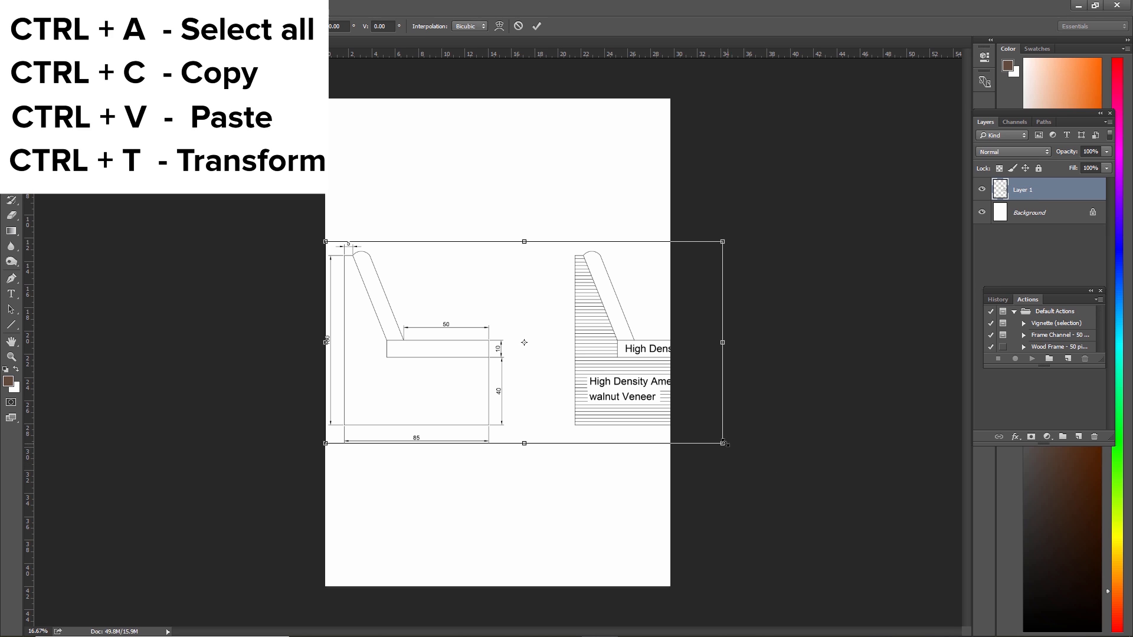
drag(724, 443, 643, 403)
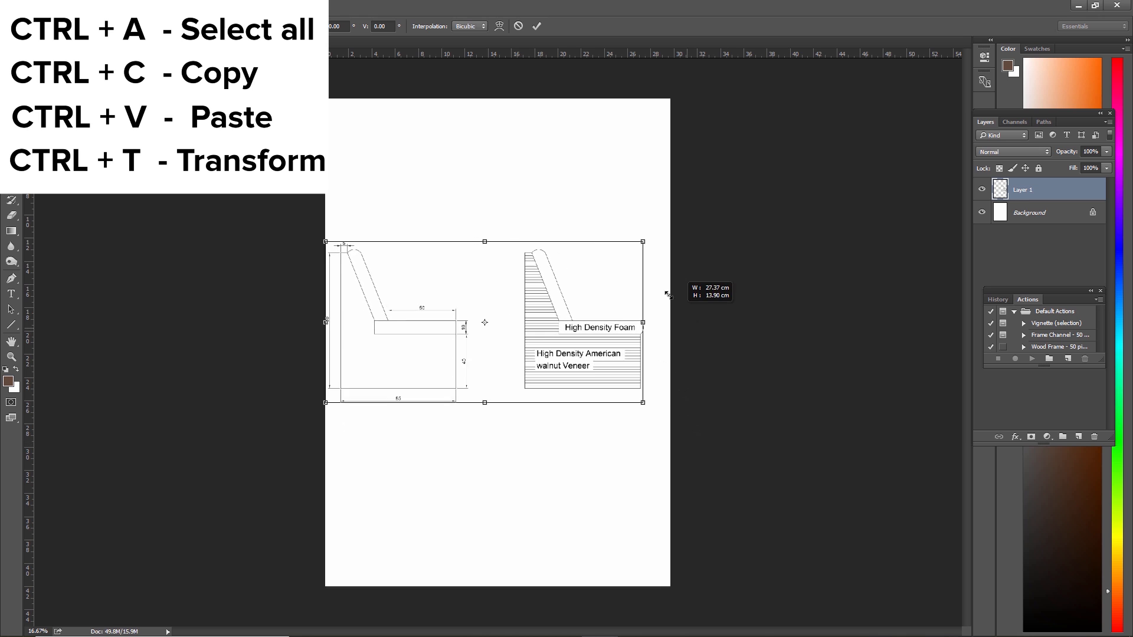
drag(641, 241, 631, 241)
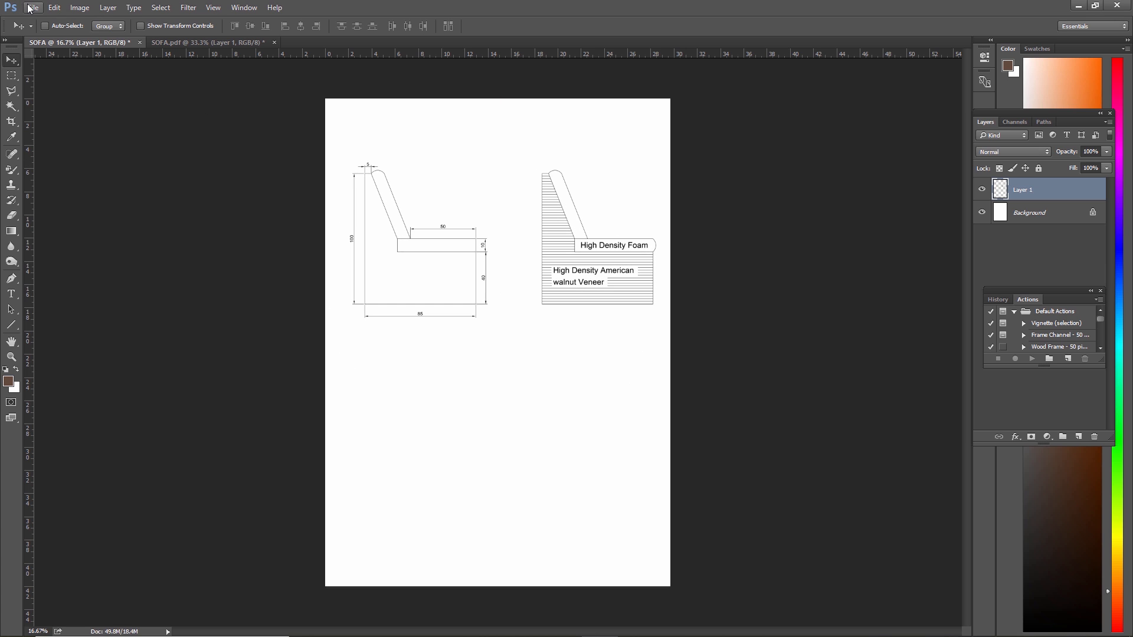
click(39, 9)
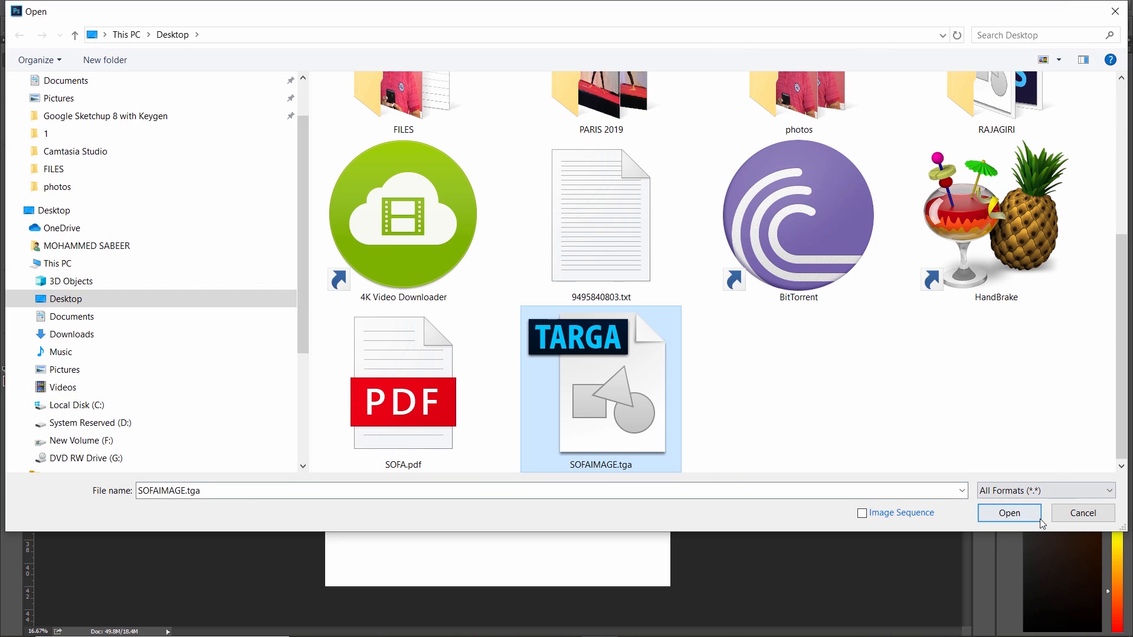
click(1010, 513)
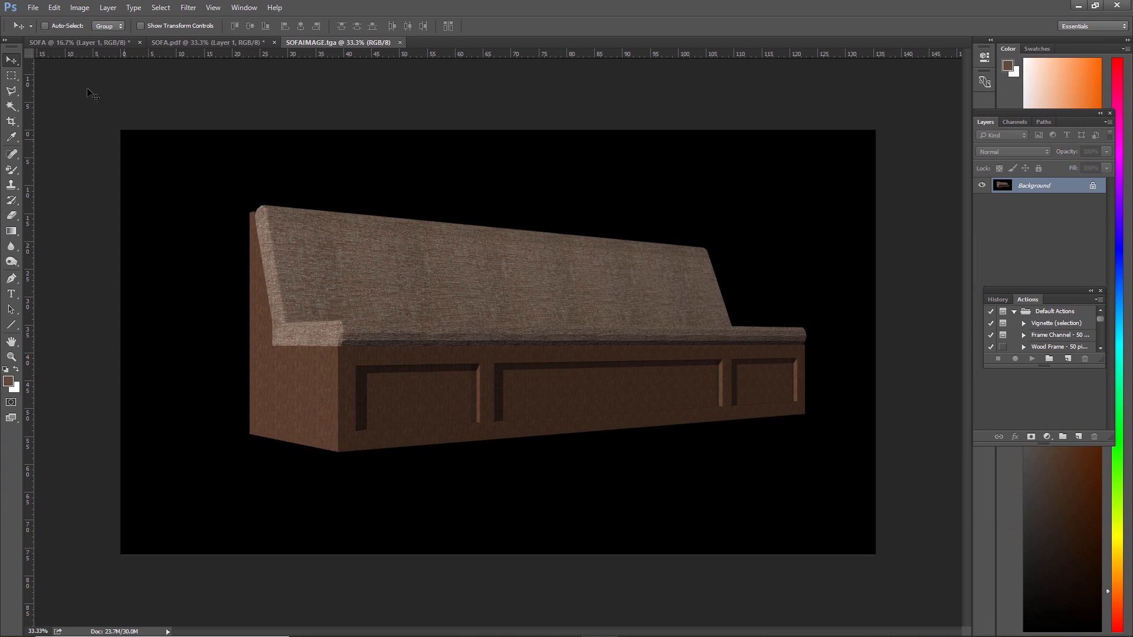
Load the Alpha 1 channel as a selection to isolate the sofa
click(158, 7)
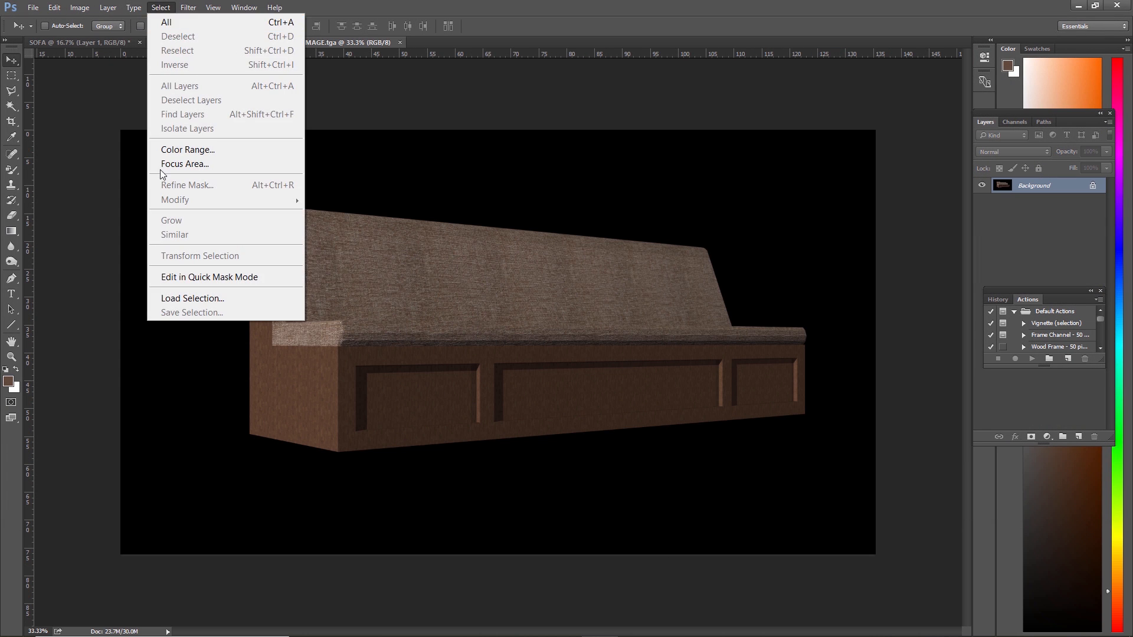
click(191, 298)
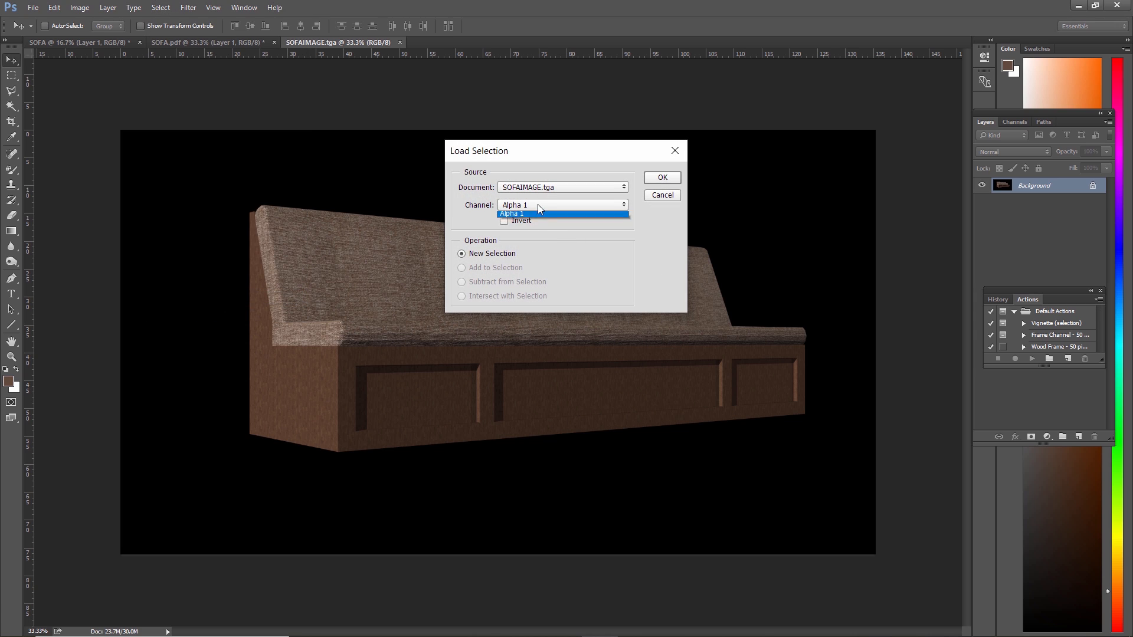
click(514, 214)
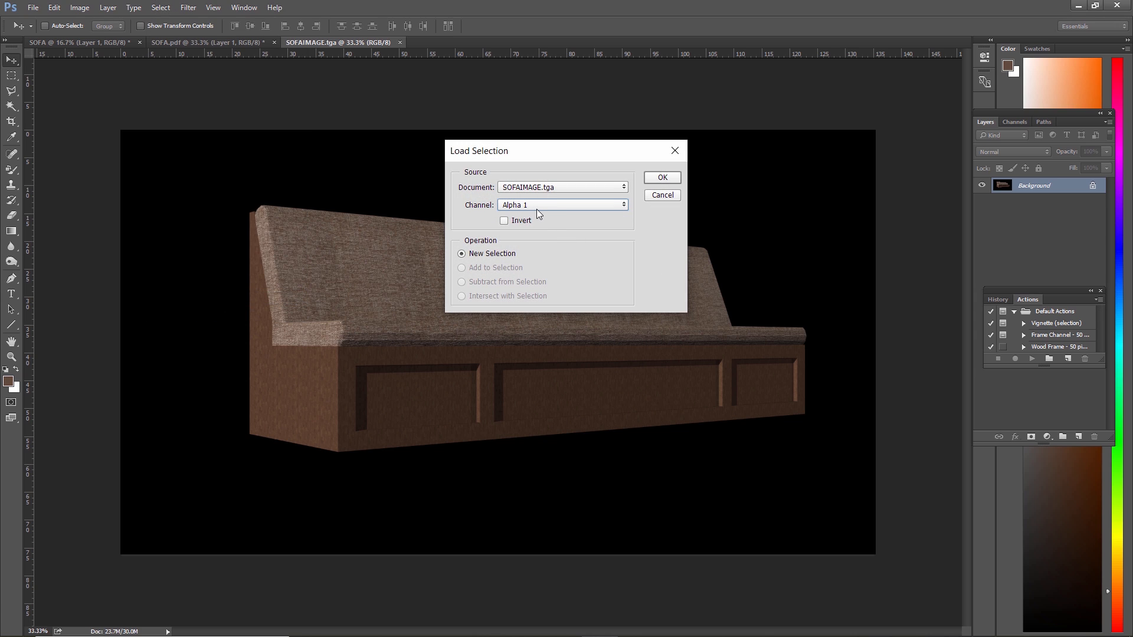
mouse_move(664, 186)
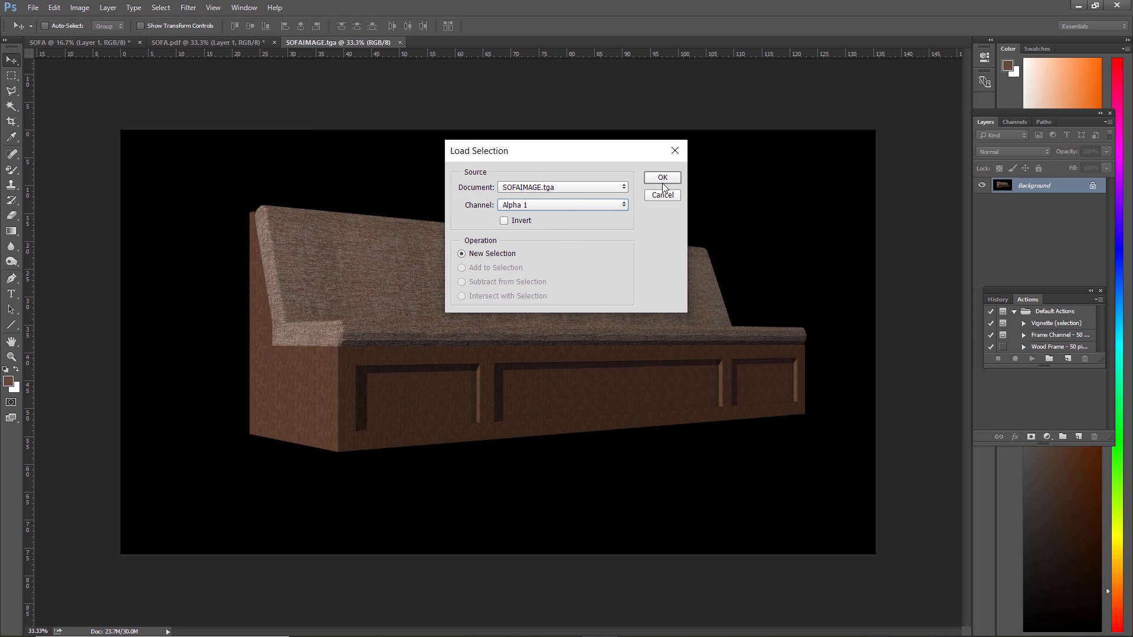
mouse_move(619, 229)
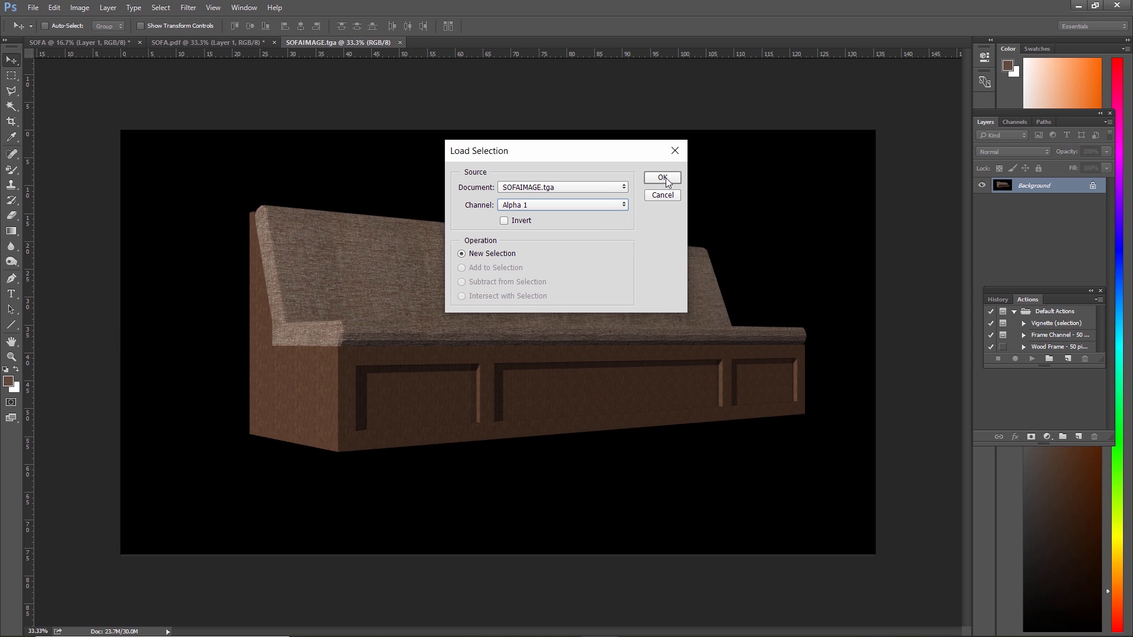
click(662, 178)
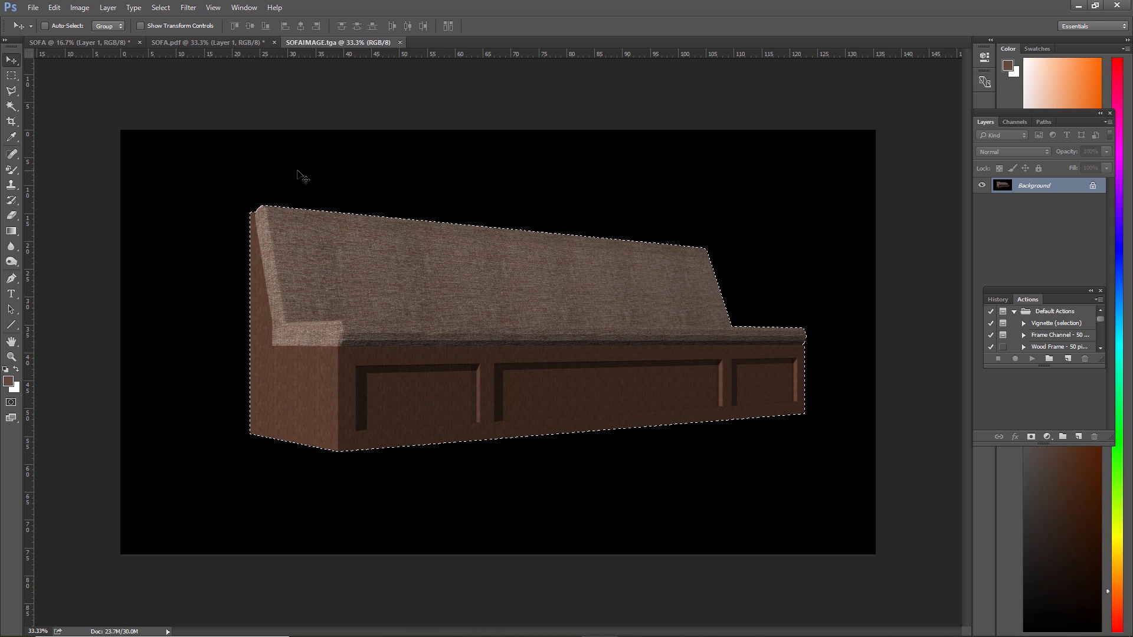
Switch to the SOFA sheet and place the sofa render below the drawings
click(68, 43)
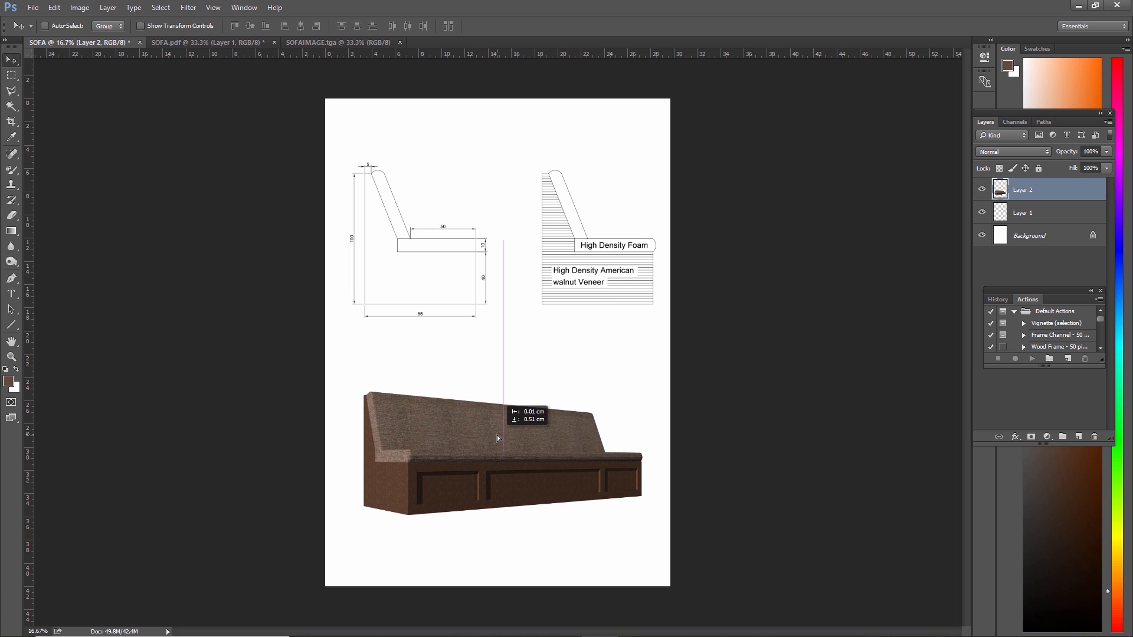
click(87, 8)
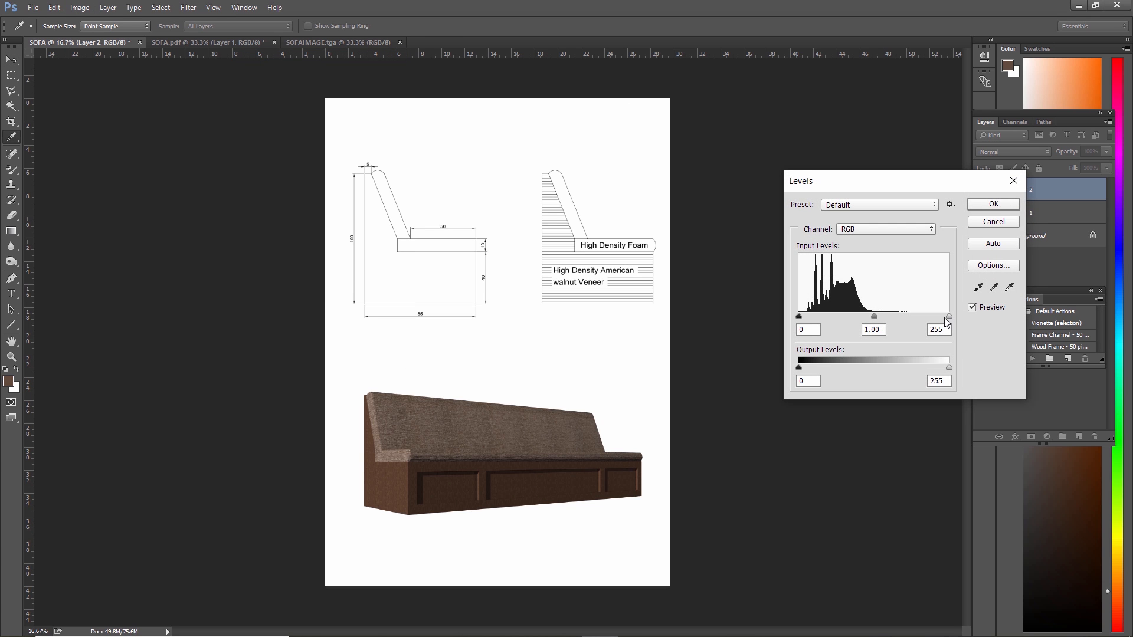
Brighten the sofa render with Levels, moving the white input slider to about 160
drag(947, 316, 905, 317)
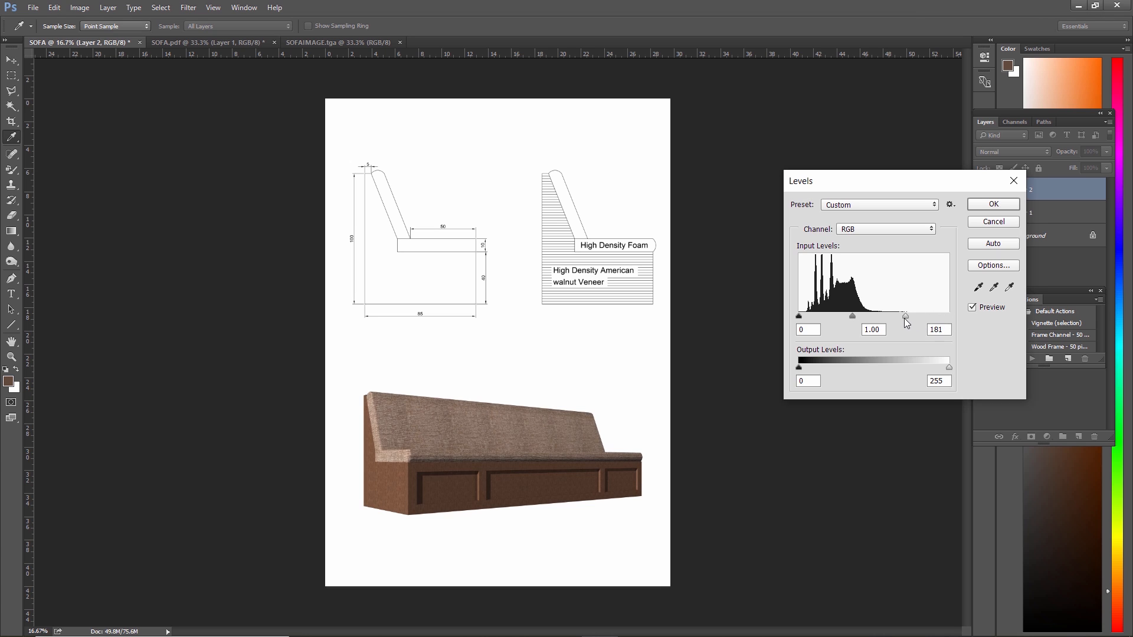
drag(905, 316, 918, 316)
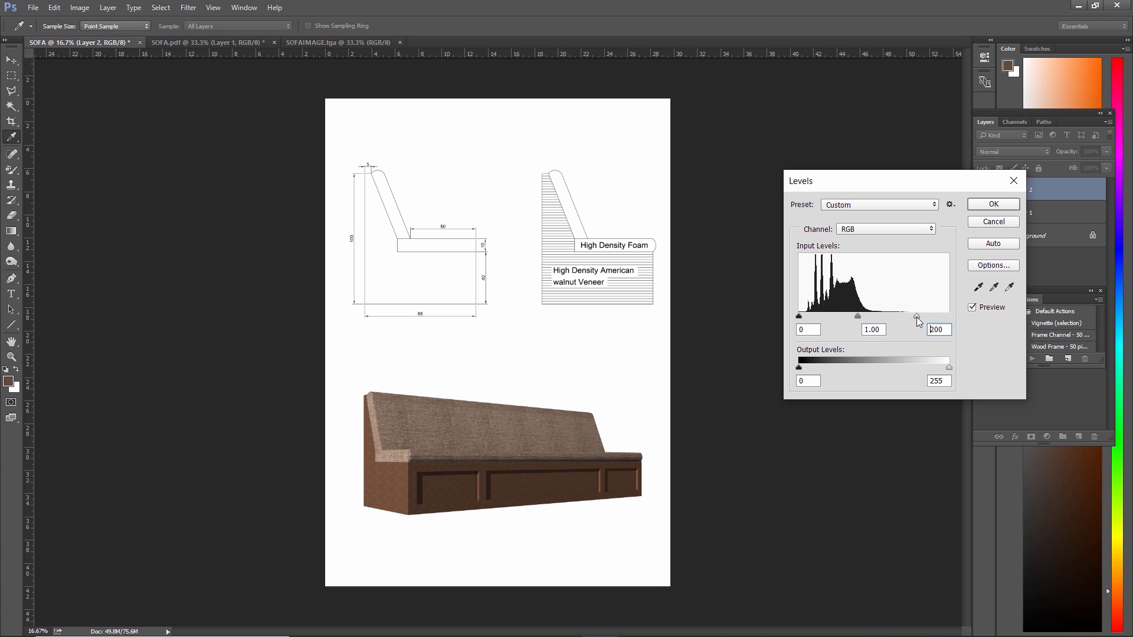
drag(918, 316, 892, 316)
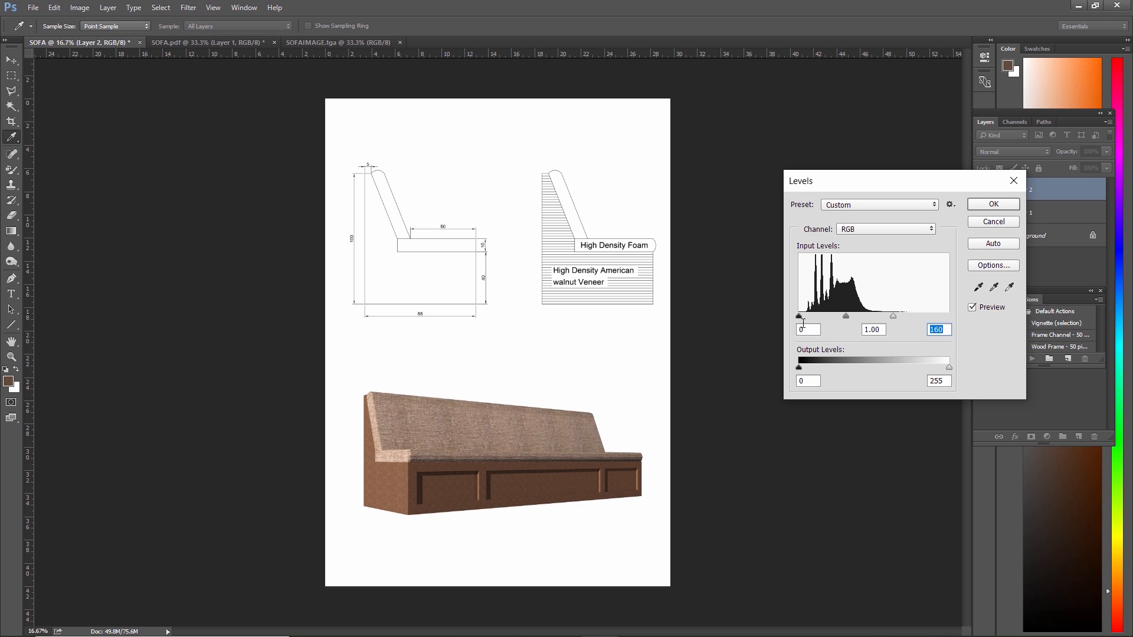
click(808, 329)
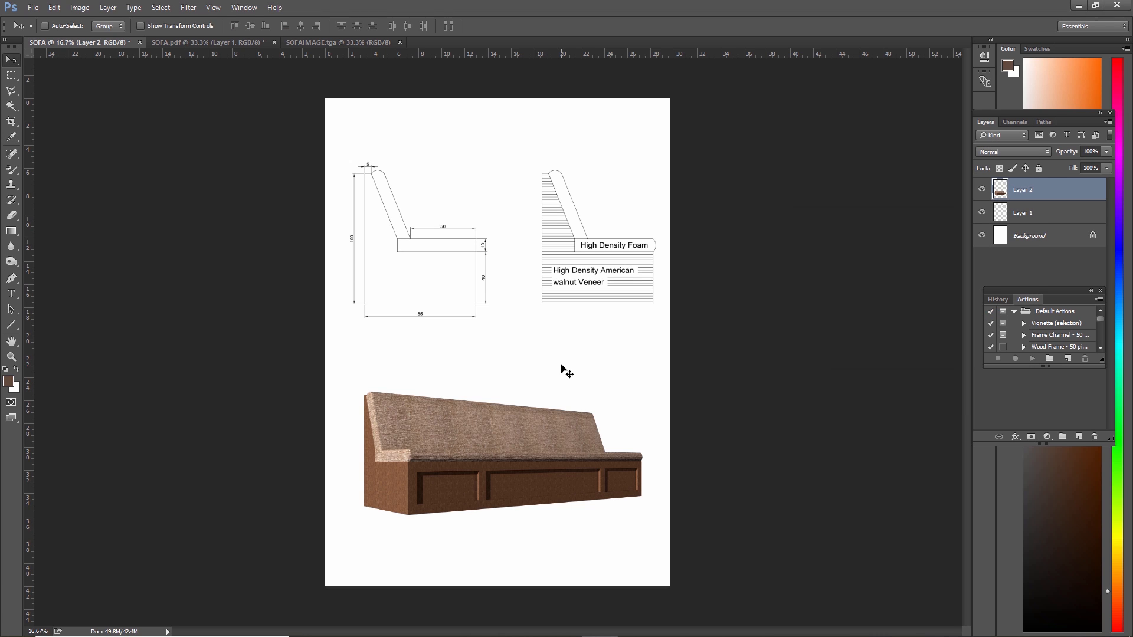
mouse_move(506, 458)
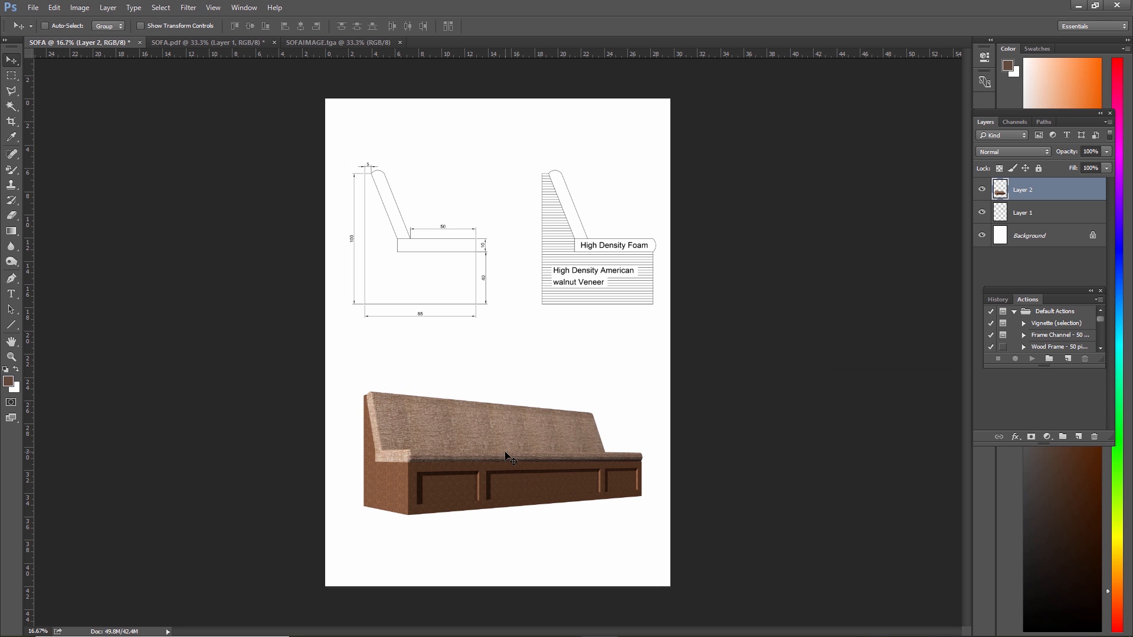
click(9, 77)
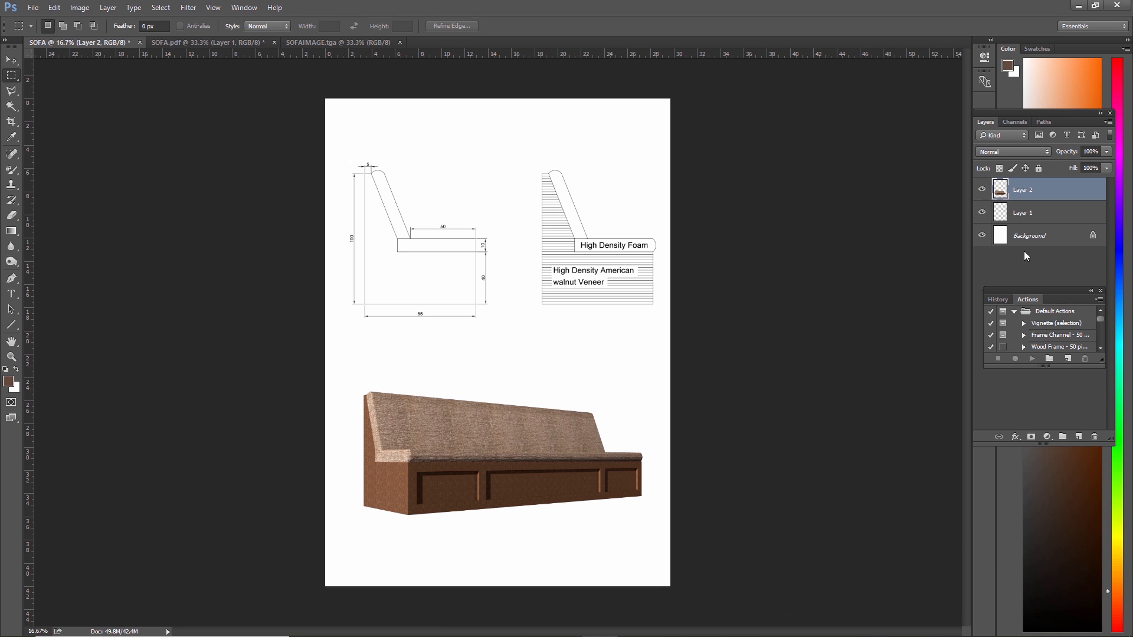
Select the Background layer and marquee a rectangle just inside the page edges
click(1046, 234)
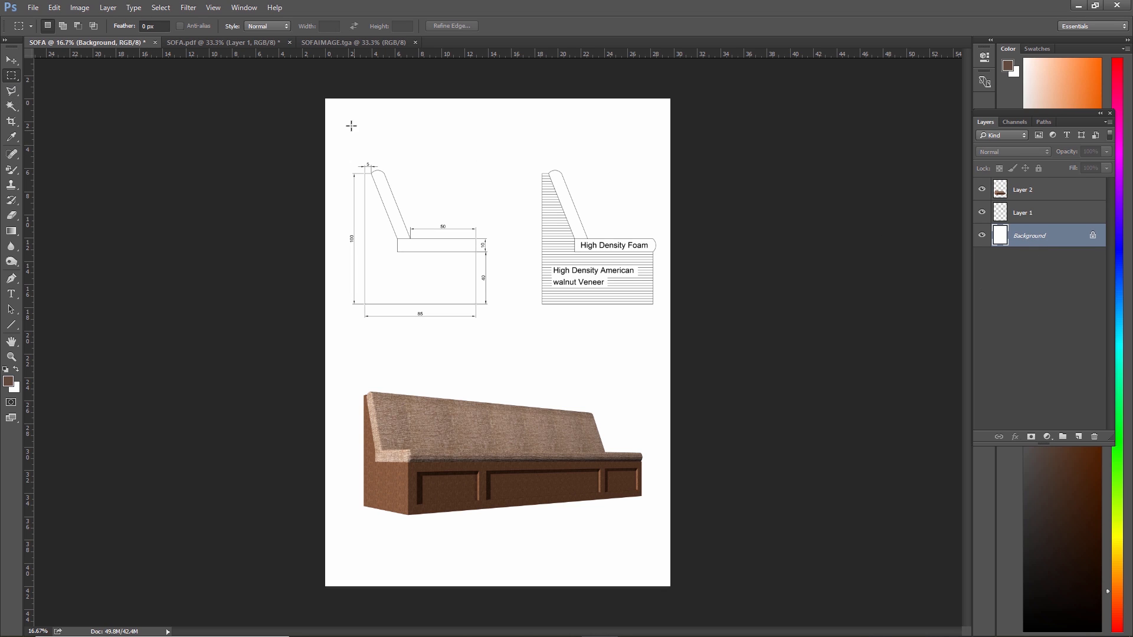
mouse_move(333, 105)
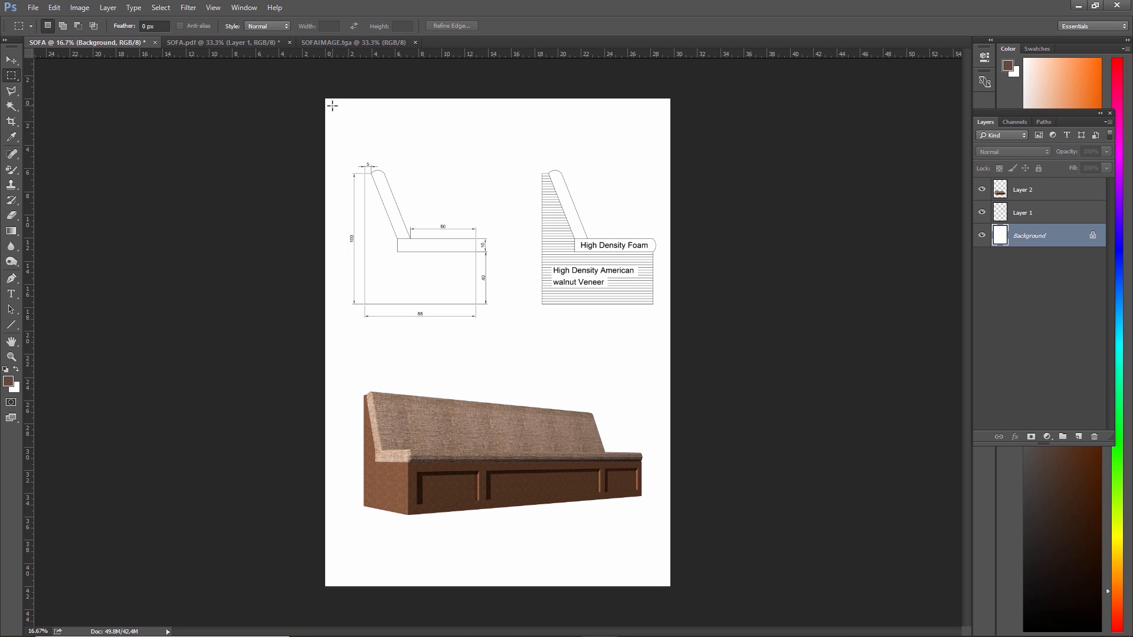
drag(332, 105, 447, 240)
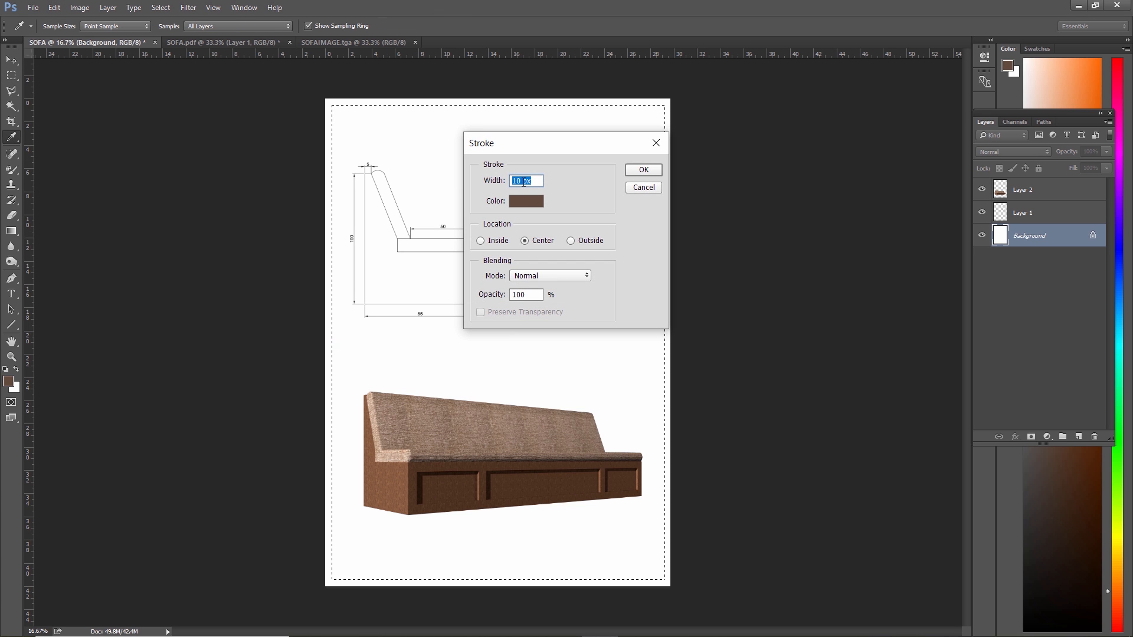
Set the border colour to dark brown sampled from the sofa's wood
click(525, 201)
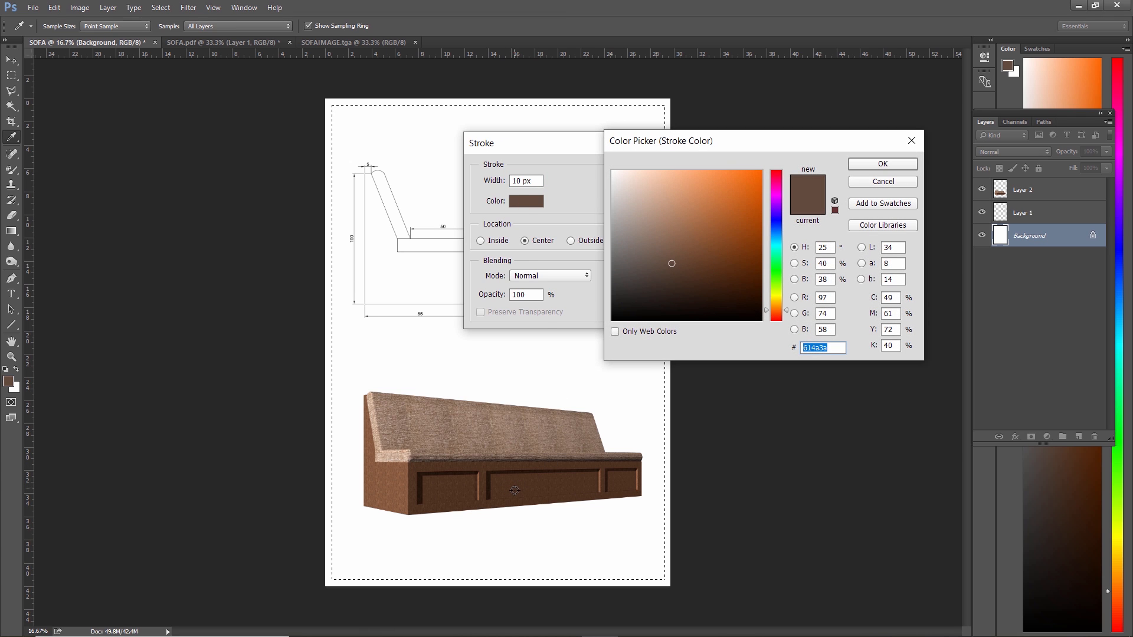
click(700, 274)
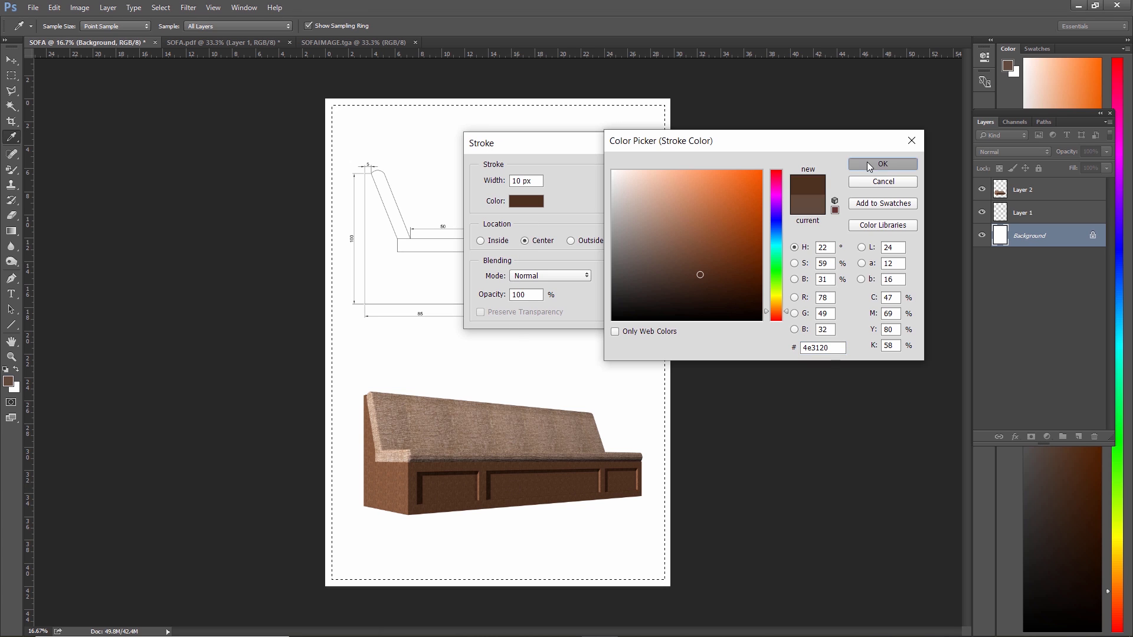
click(882, 164)
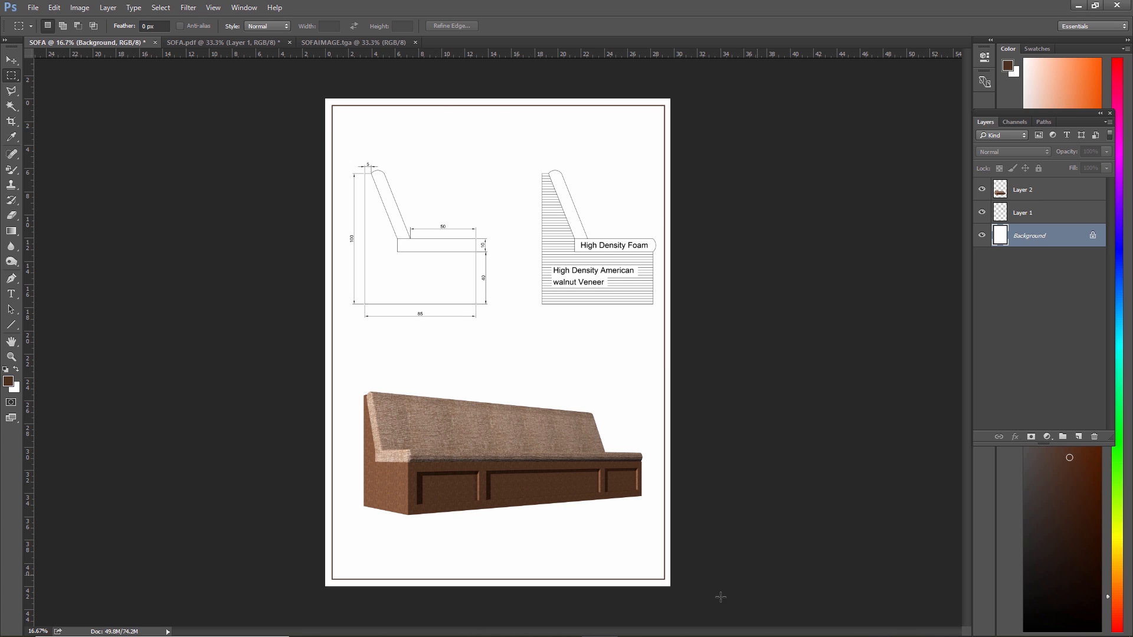
mouse_move(533, 410)
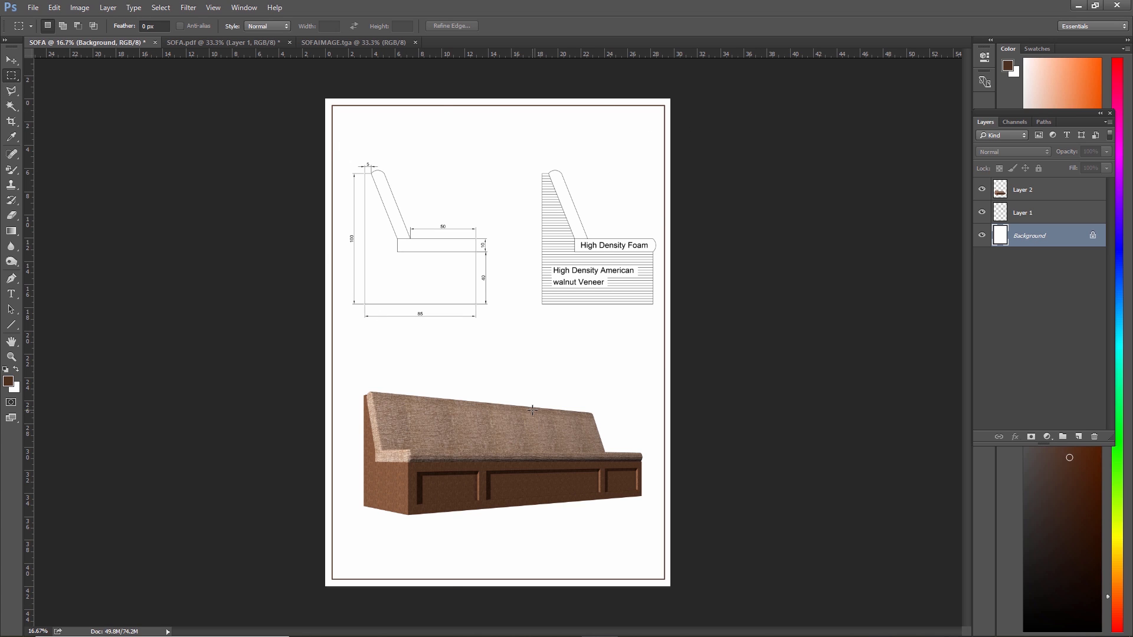
mouse_move(4, 262)
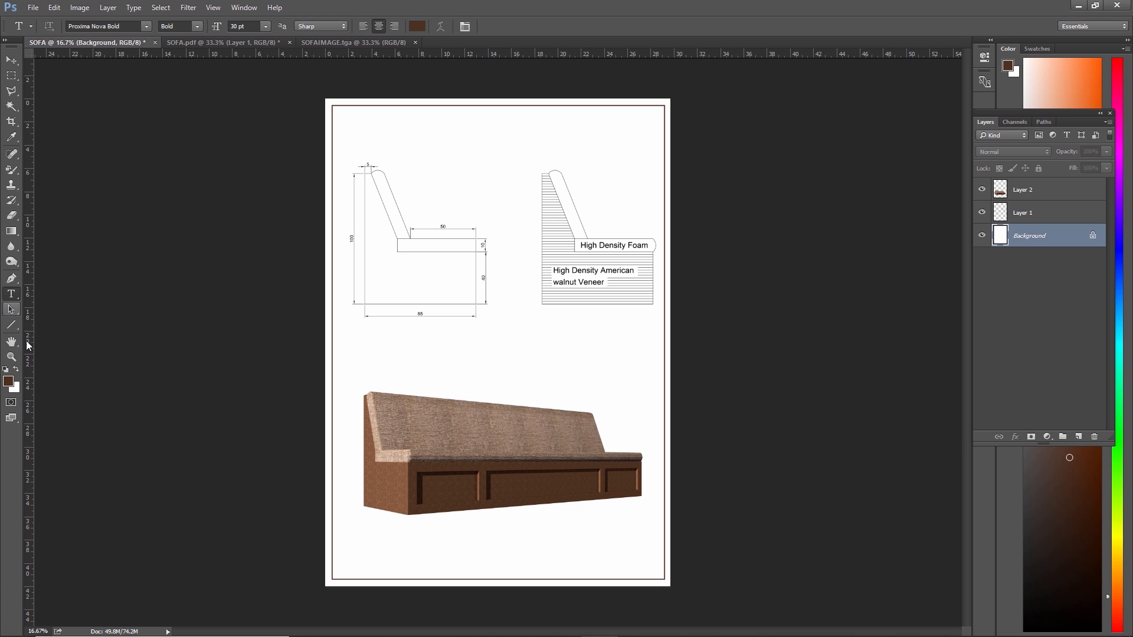
Type the title 'SOFA PRESENTATION' above the two sofa drawings
click(429, 151)
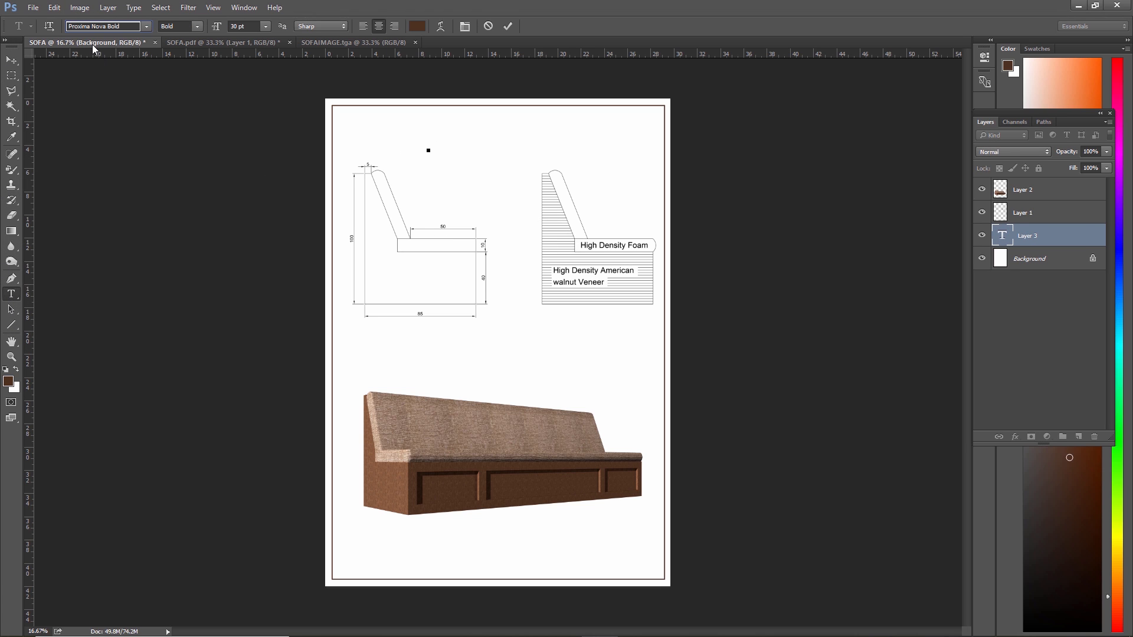
mouse_move(118, 46)
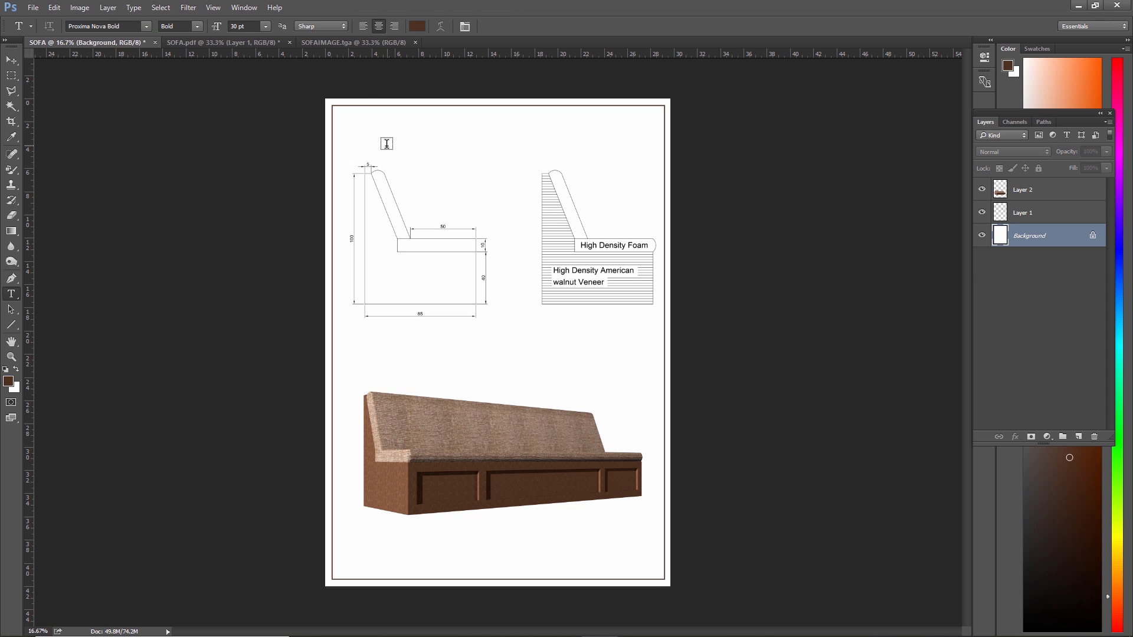
mouse_move(385, 134)
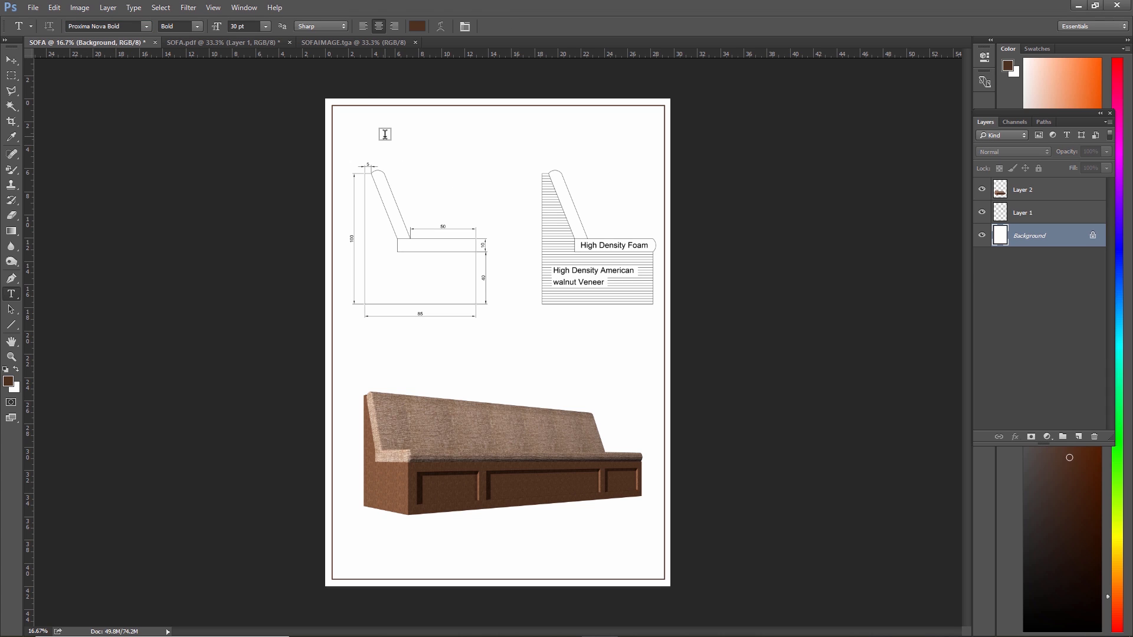
text(SOFA PRESENTATION)
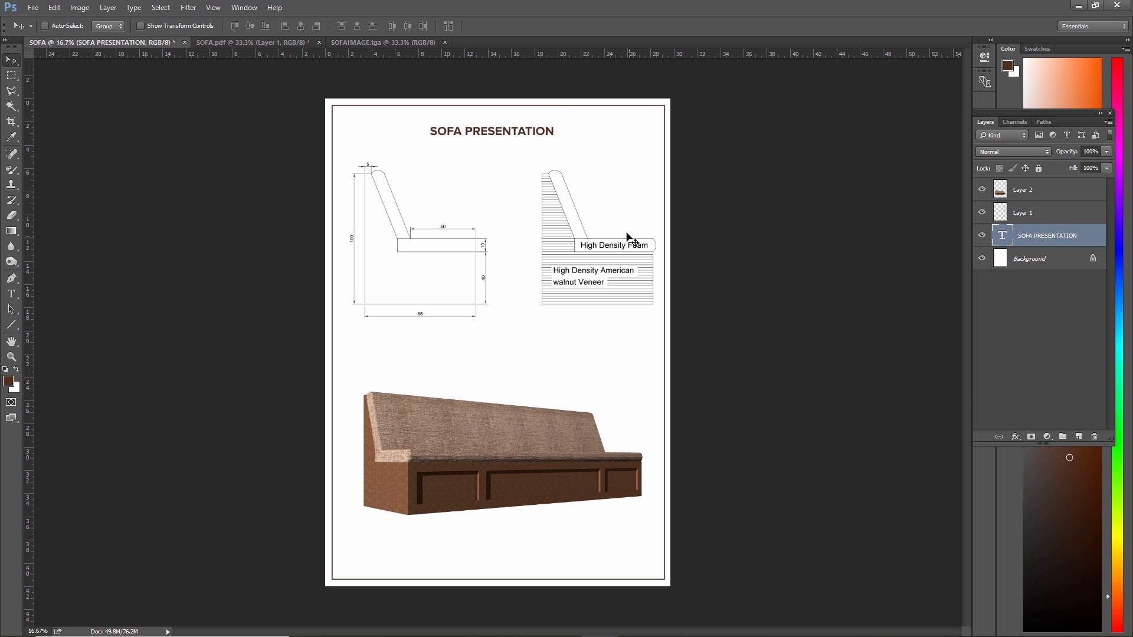
Bring up File > Save As for the sheet
click(39, 8)
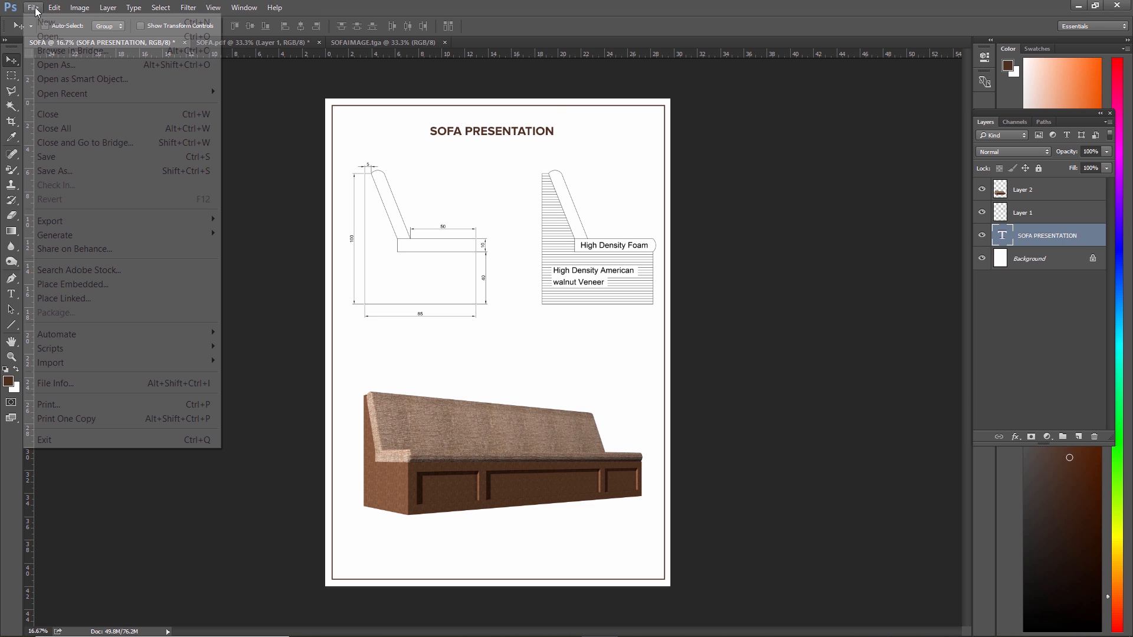
click(54, 171)
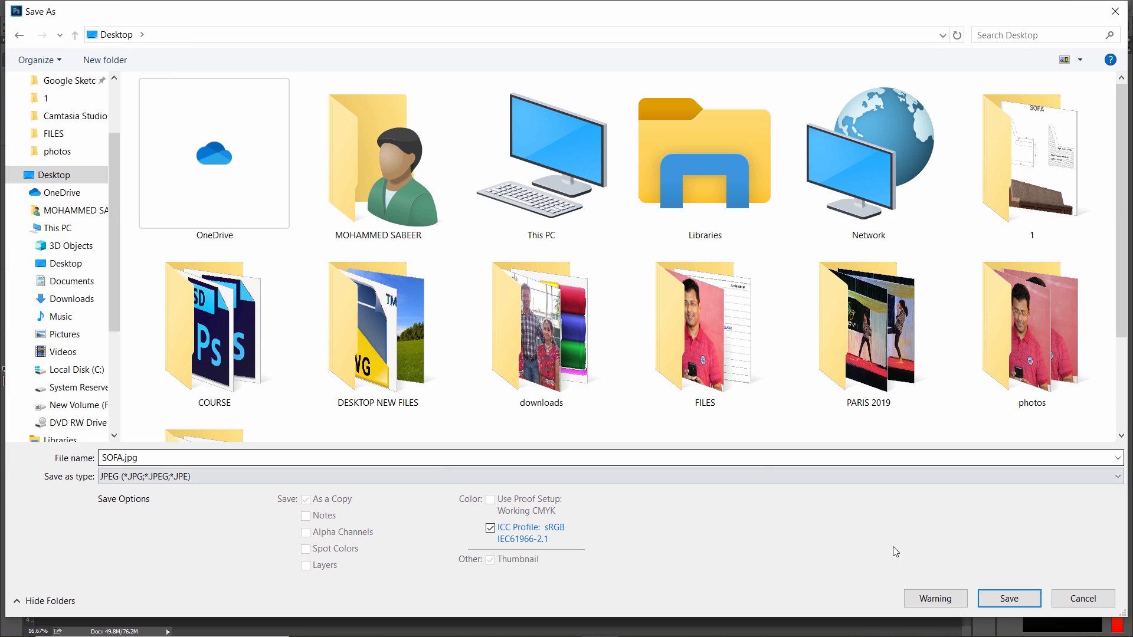
Save SOFA.jpg with JPEG quality kept at 10 (Maximum)
click(1009, 598)
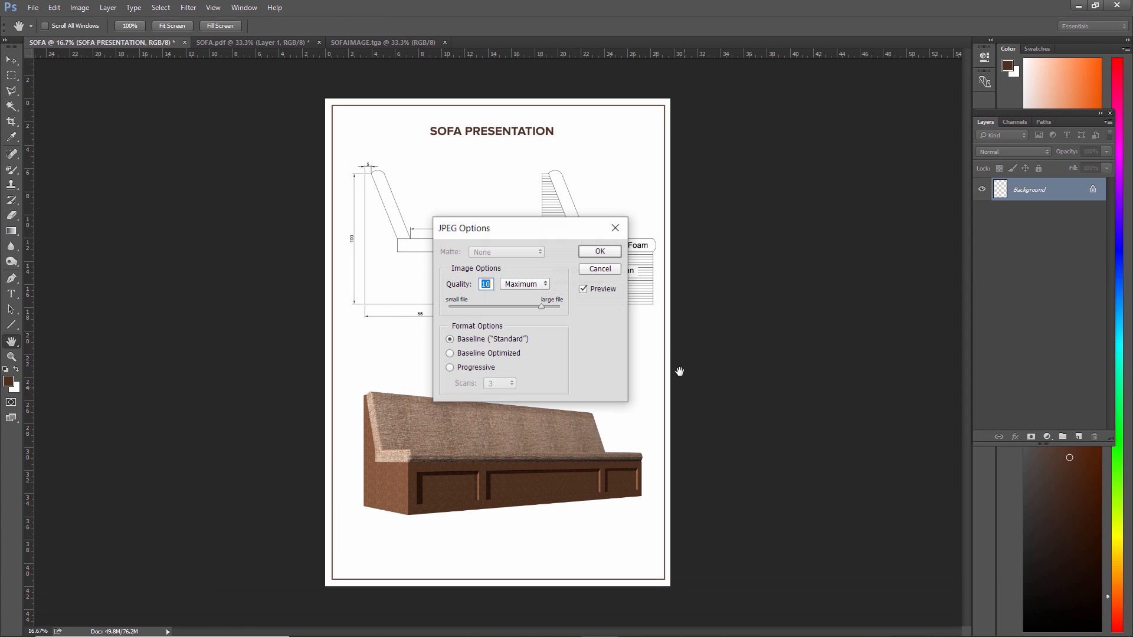
click(525, 284)
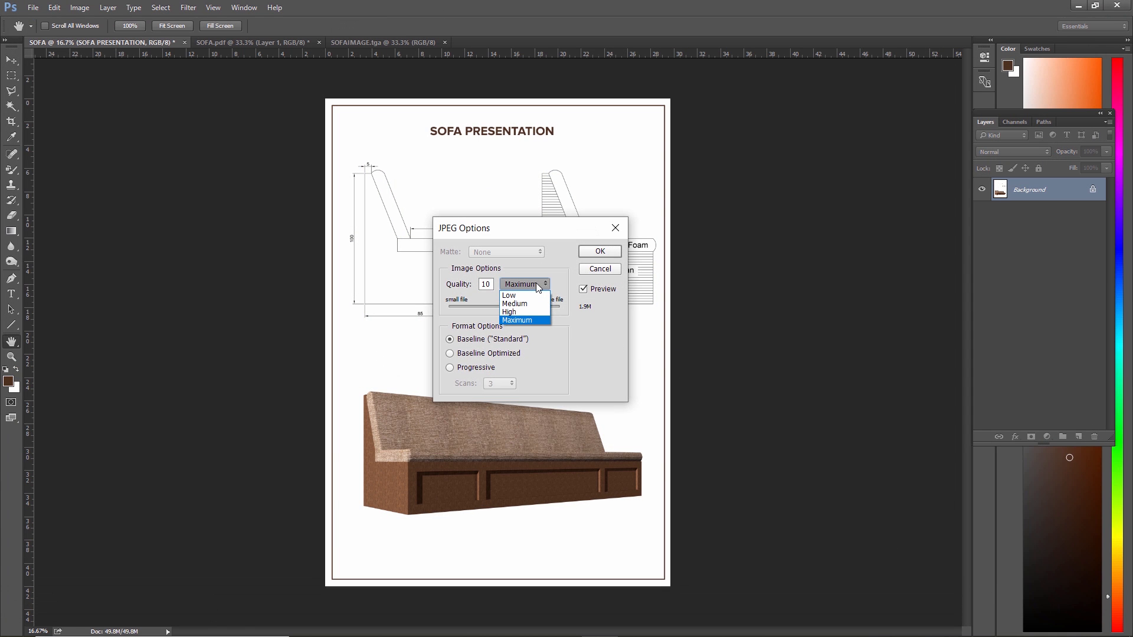
click(516, 321)
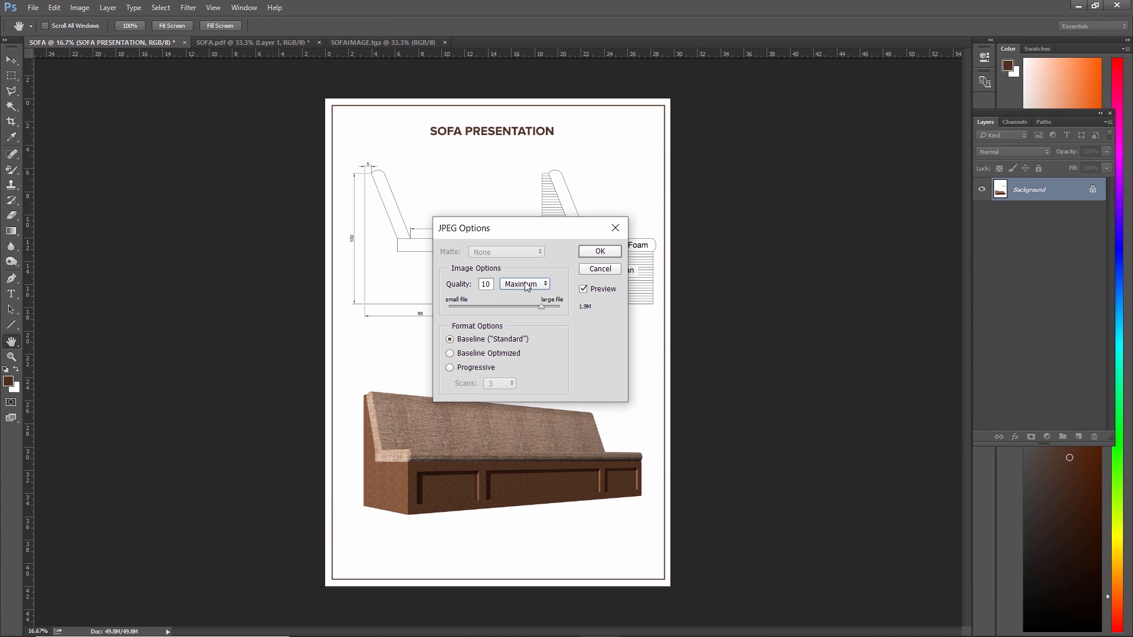
mouse_move(534, 288)
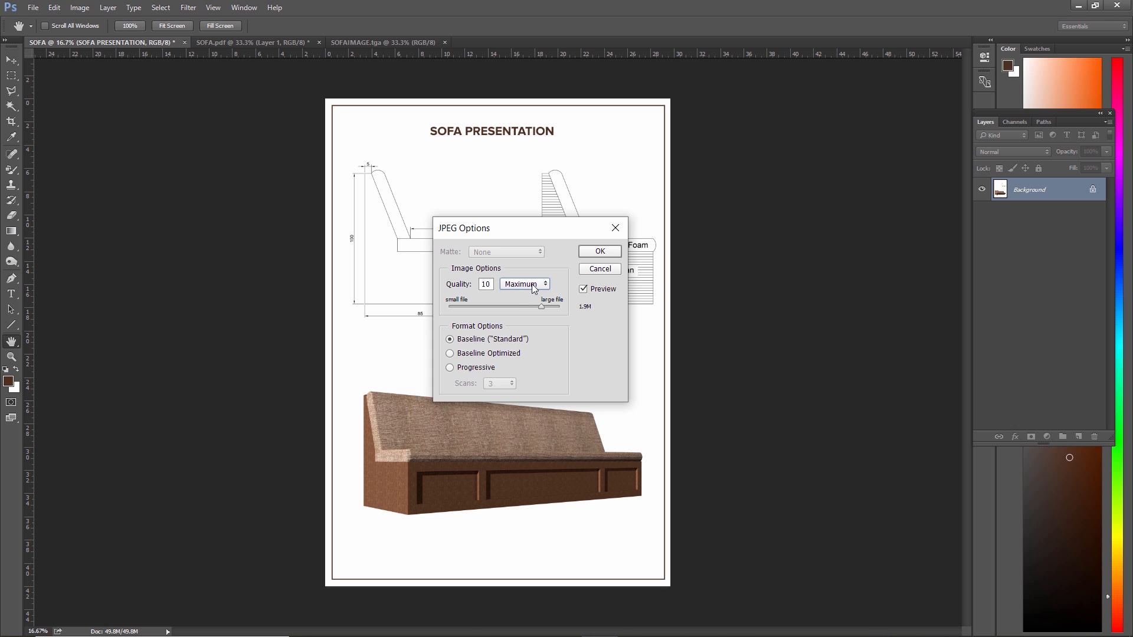
mouse_move(543, 297)
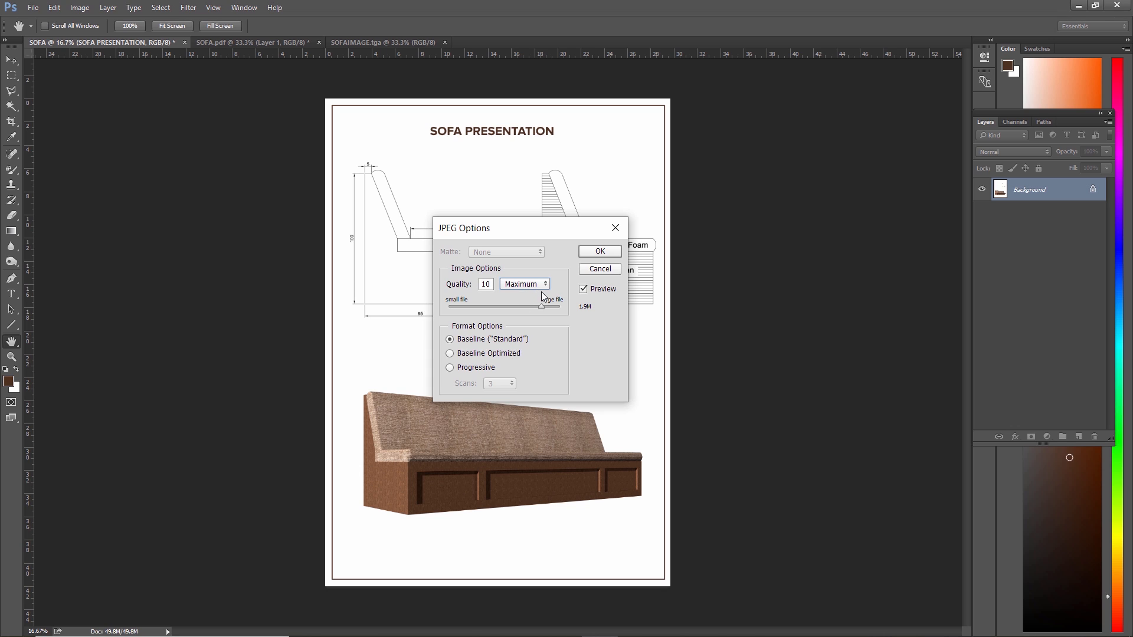
mouse_move(530, 288)
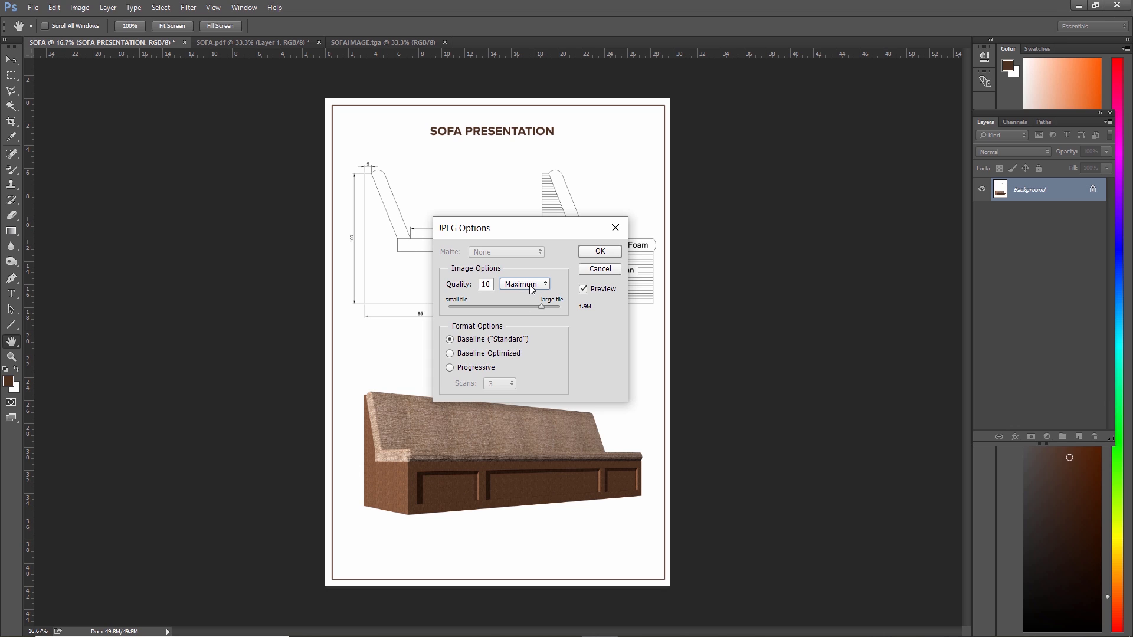
click(599, 250)
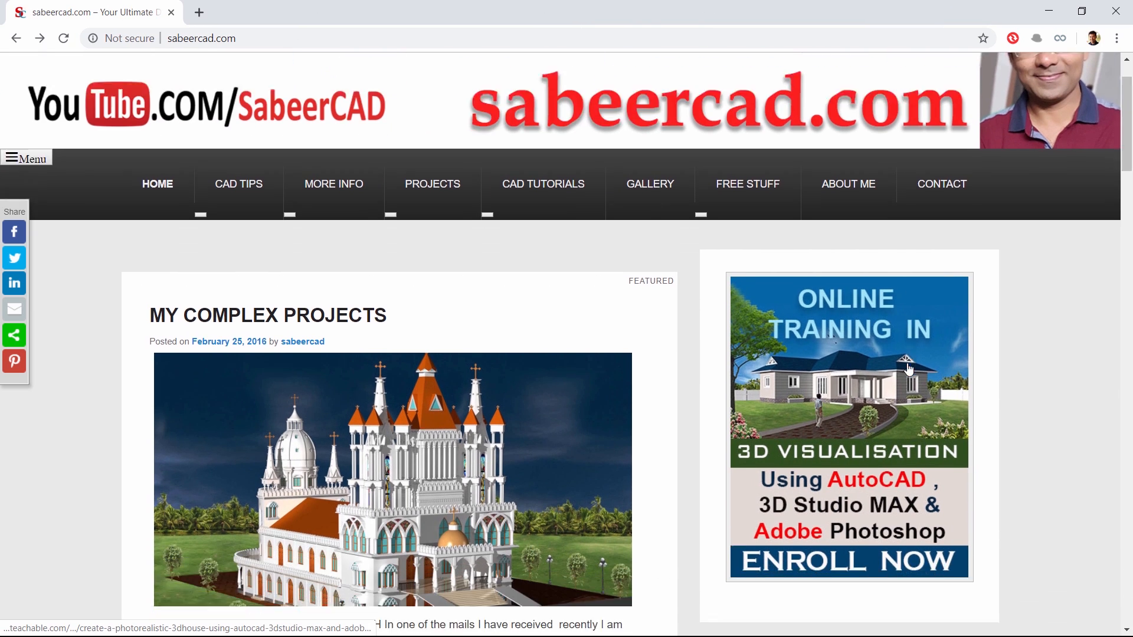
Scroll the sabeercad.com homepage and follow the 'download tutorial files' banner
scroll(down, 3)
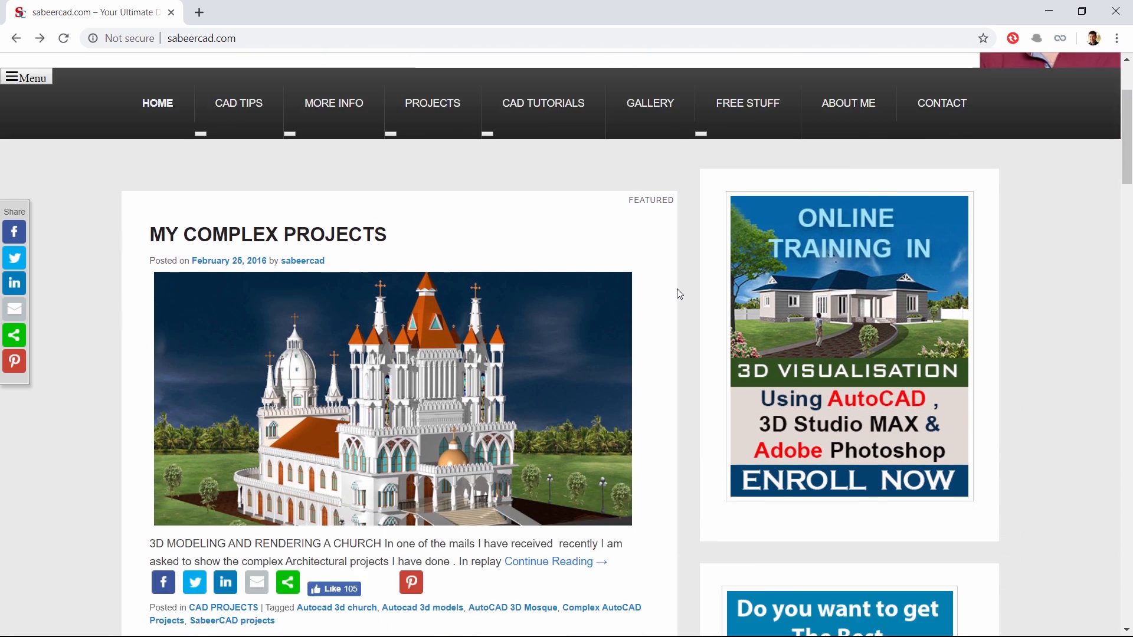
scroll(down, 3)
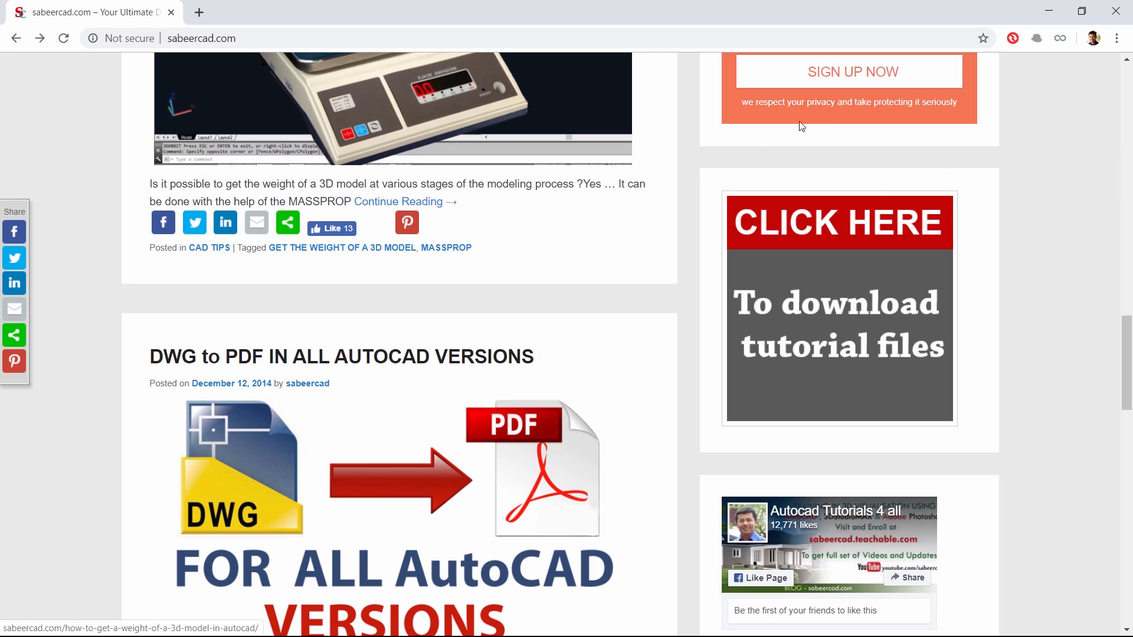
click(849, 319)
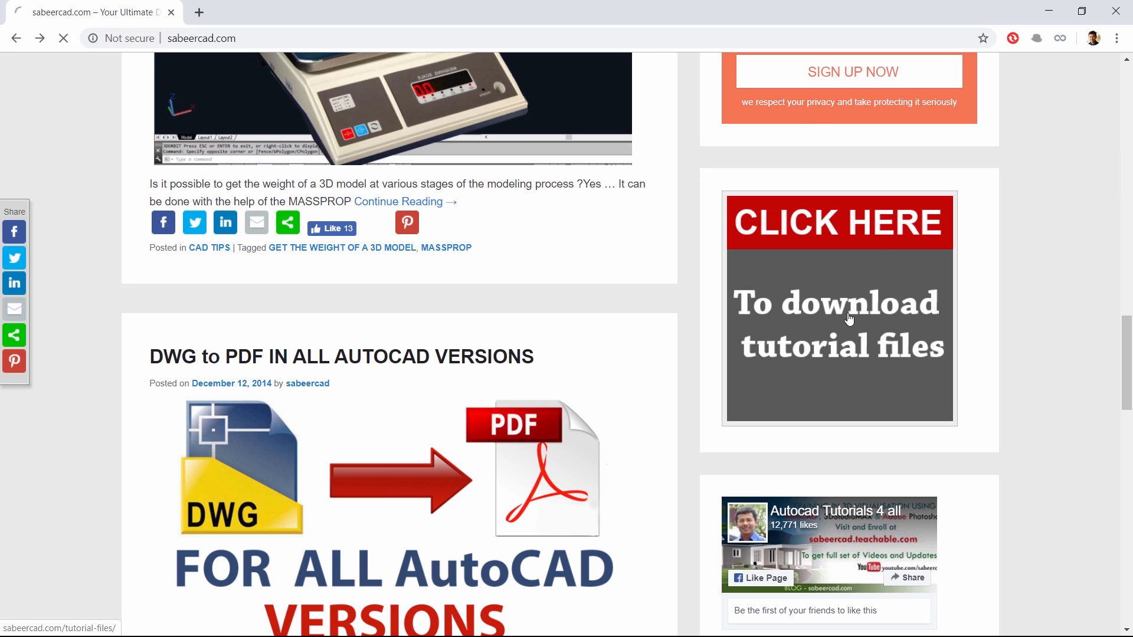
click(849, 318)
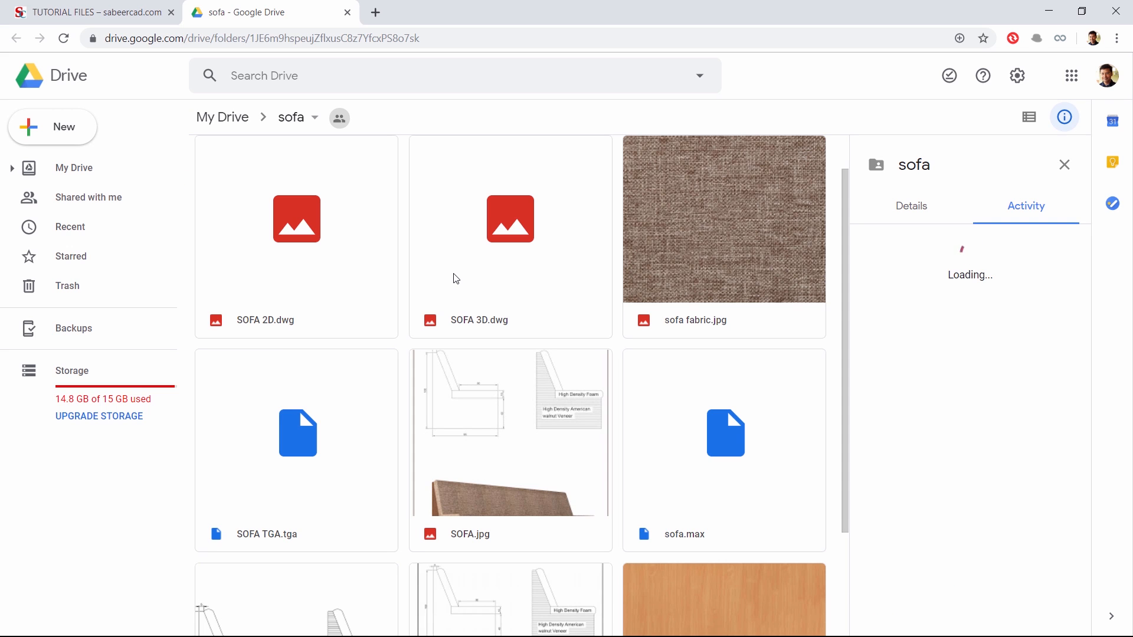
Scroll through the sofa folder's files, then select the browser address bar
scroll(down, 3)
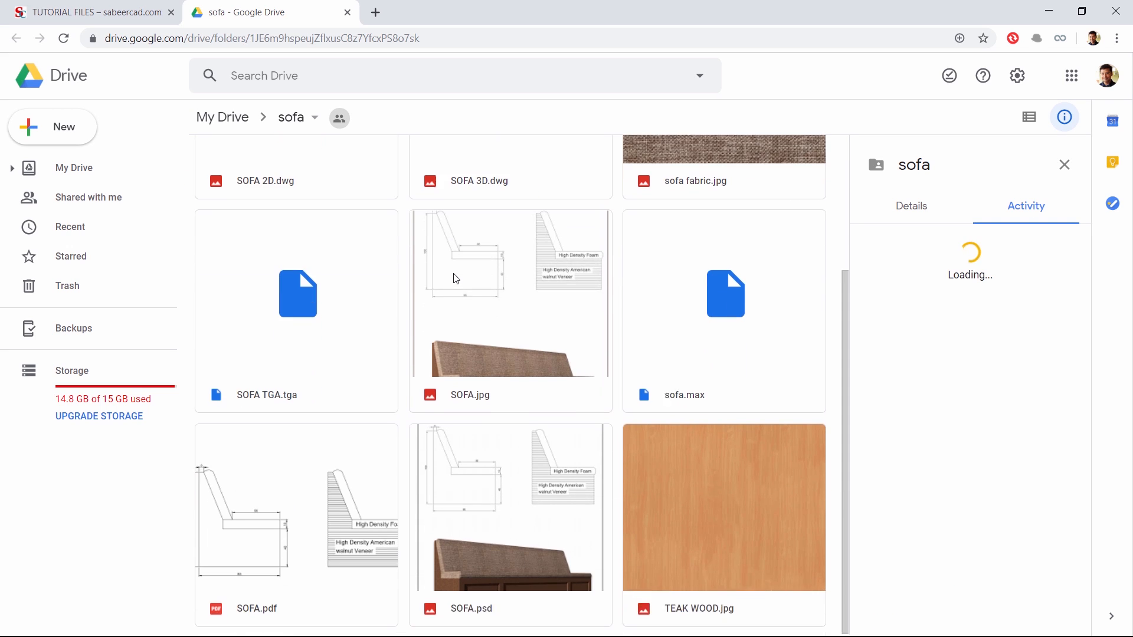
click(89, 12)
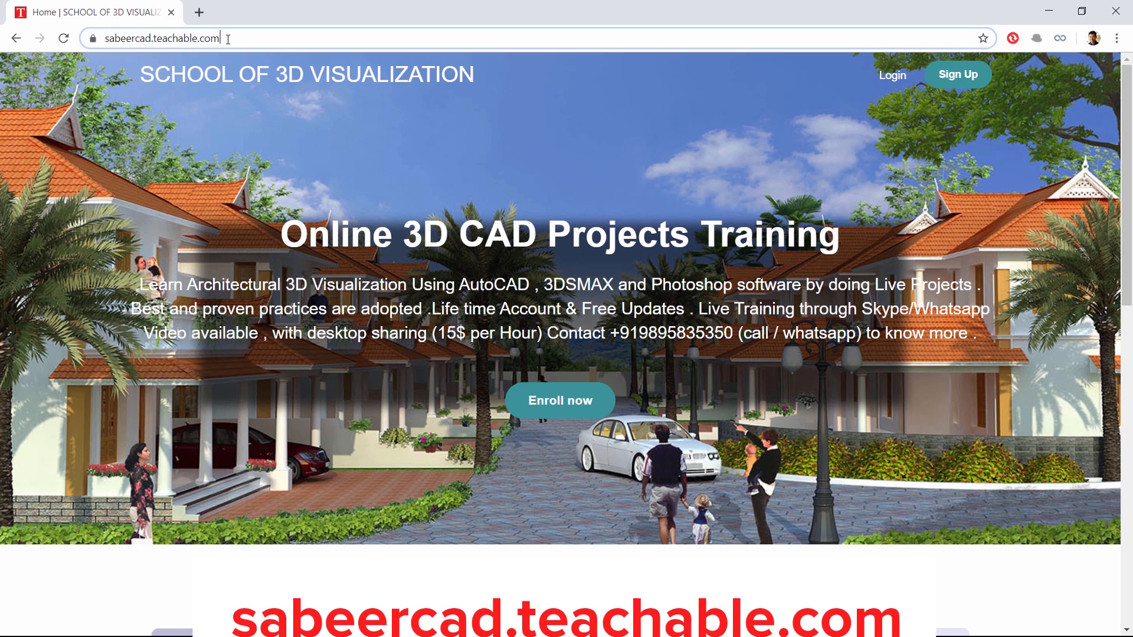
Scroll through the photorealistic 3D views course description on Teachable
scroll(down, 3)
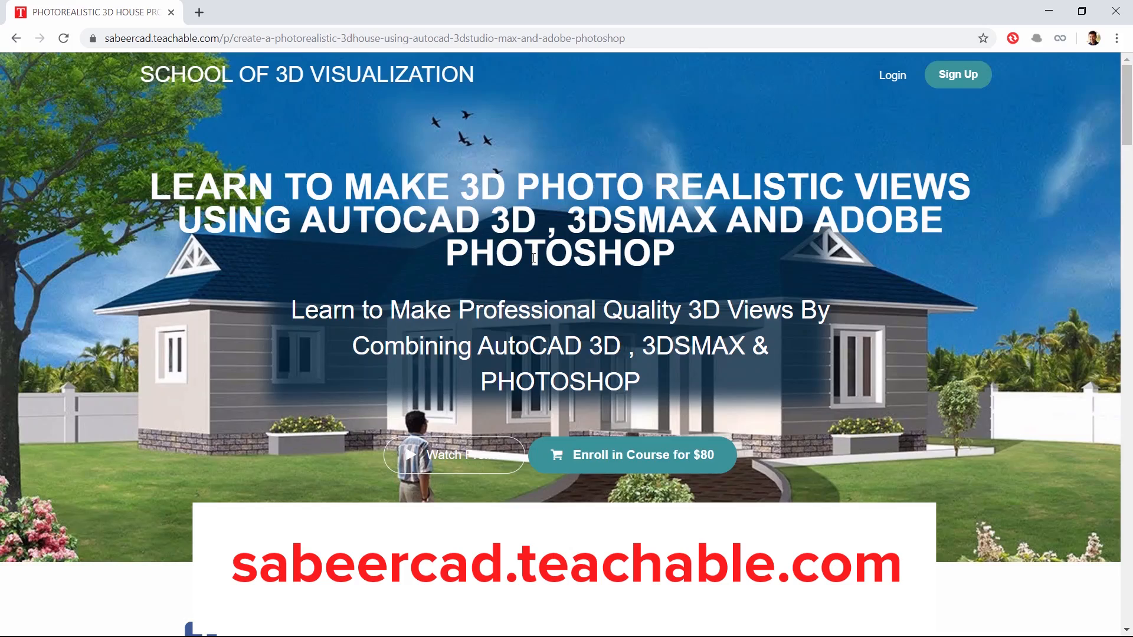
scroll(down, 3)
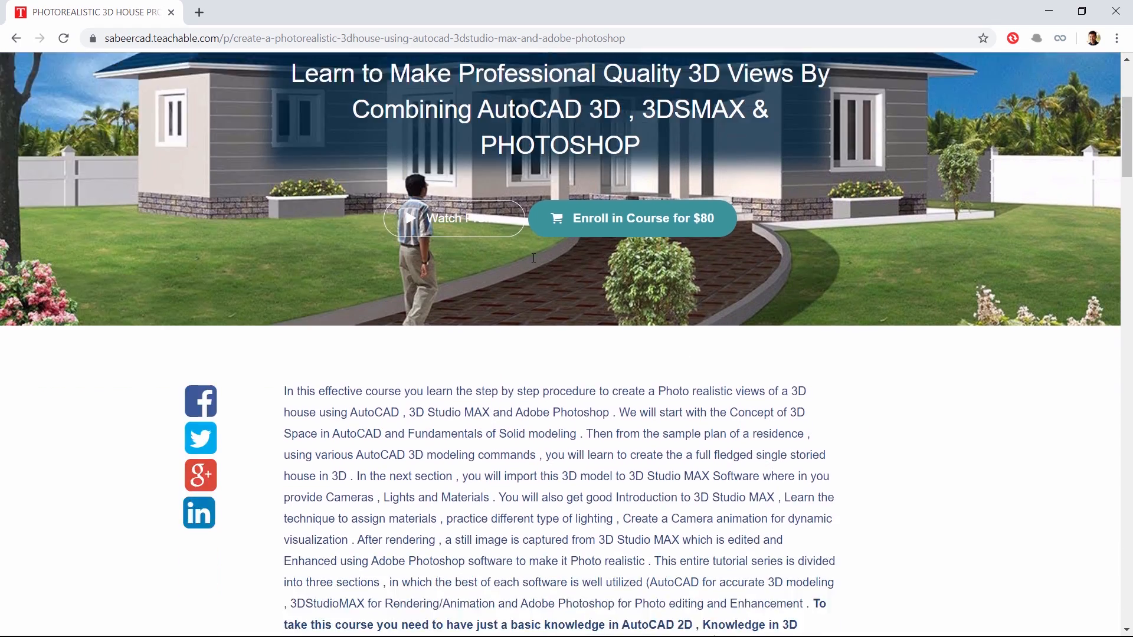
scroll(up, 3)
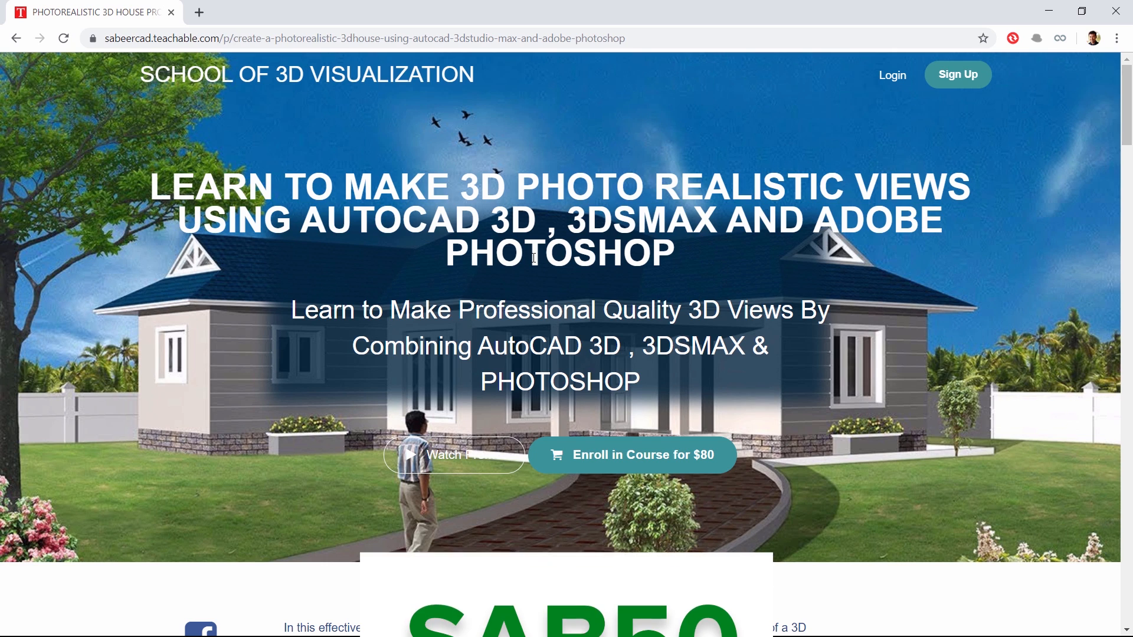
scroll(down, 3)
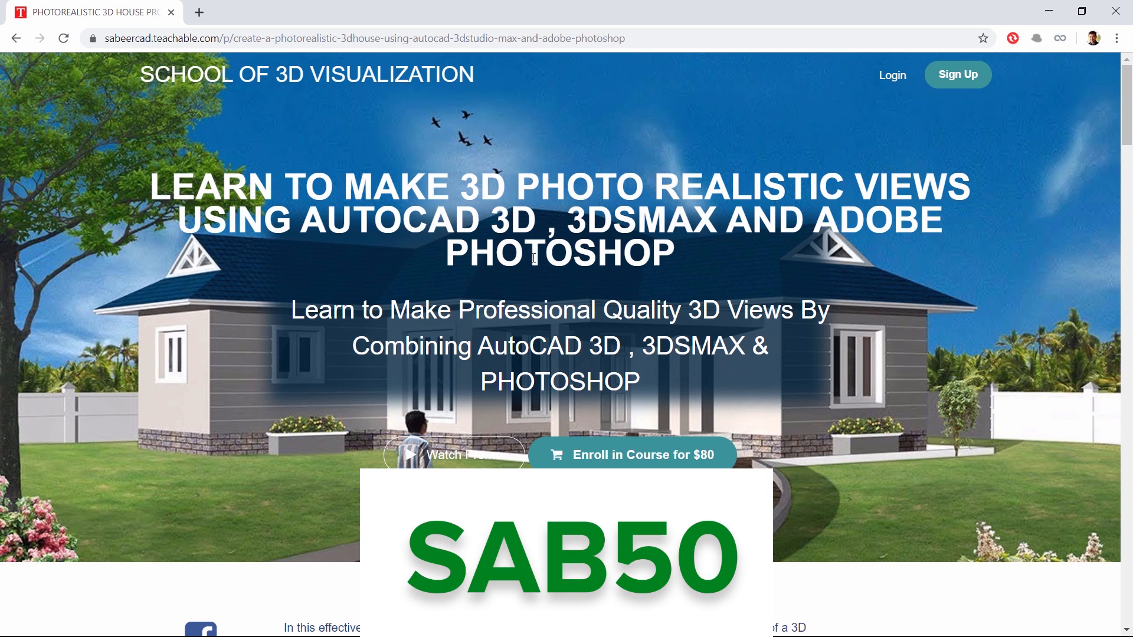
scroll(down, 3)
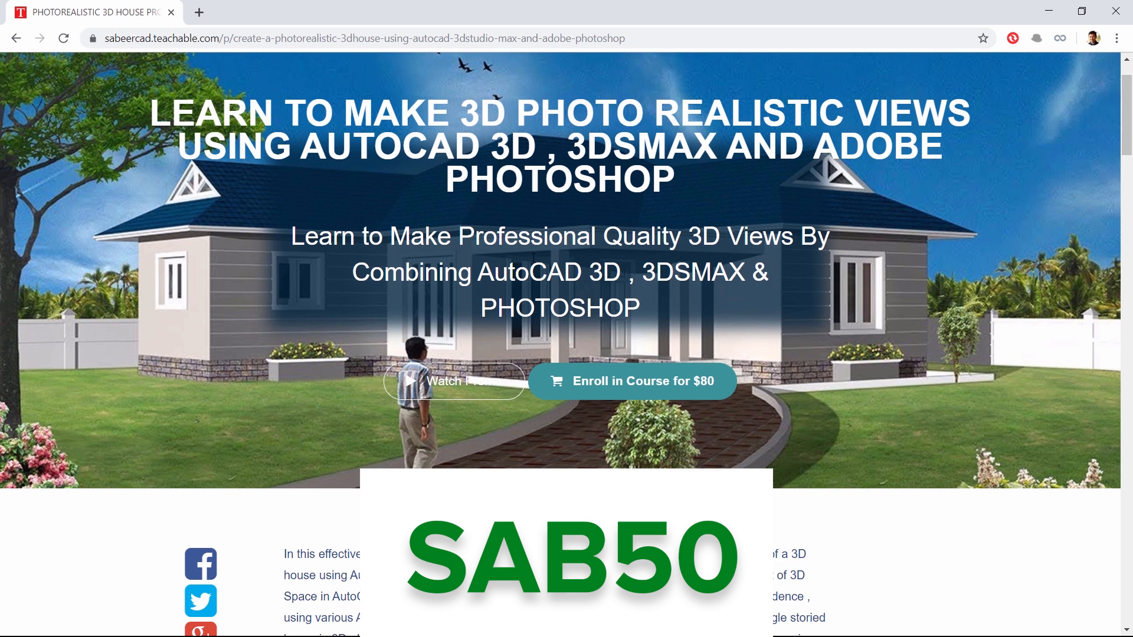